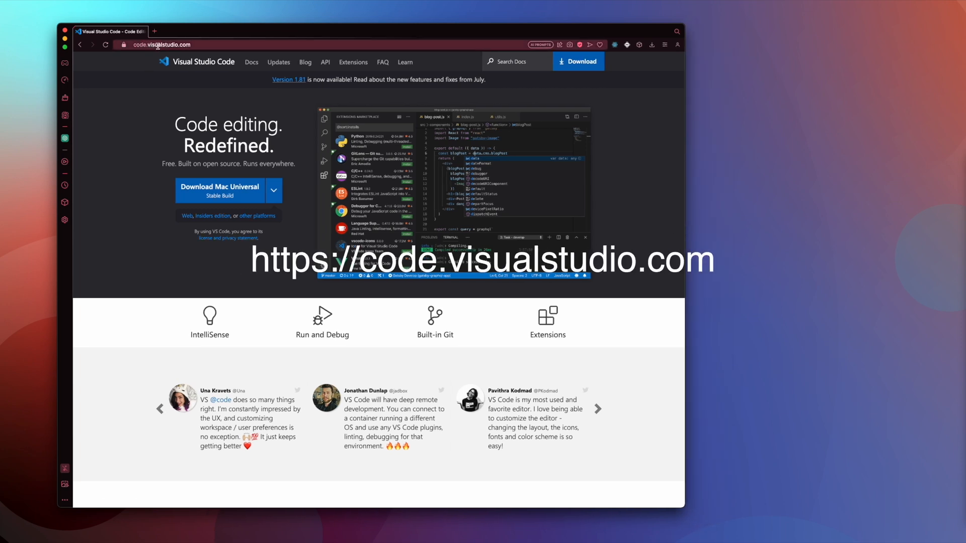
mouse_move(198, 62)
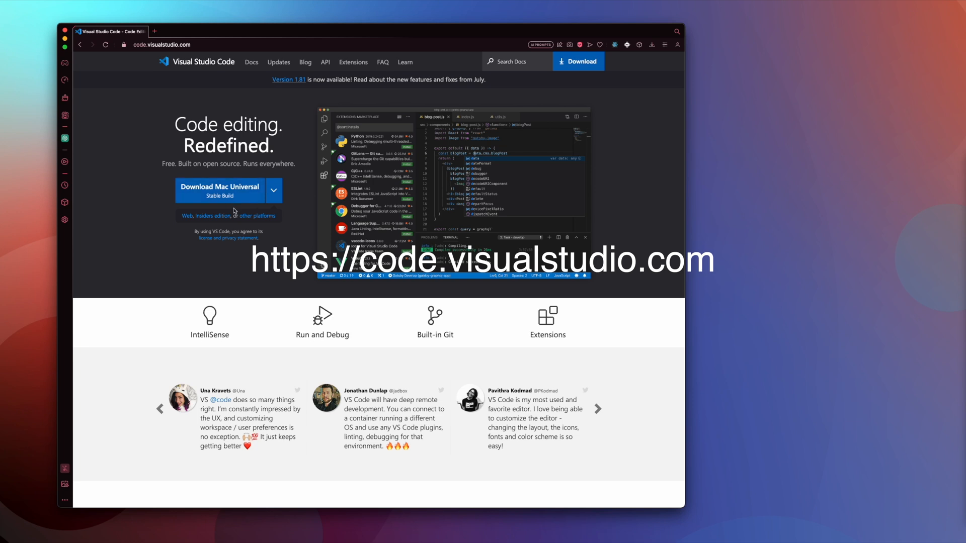
mouse_move(271, 190)
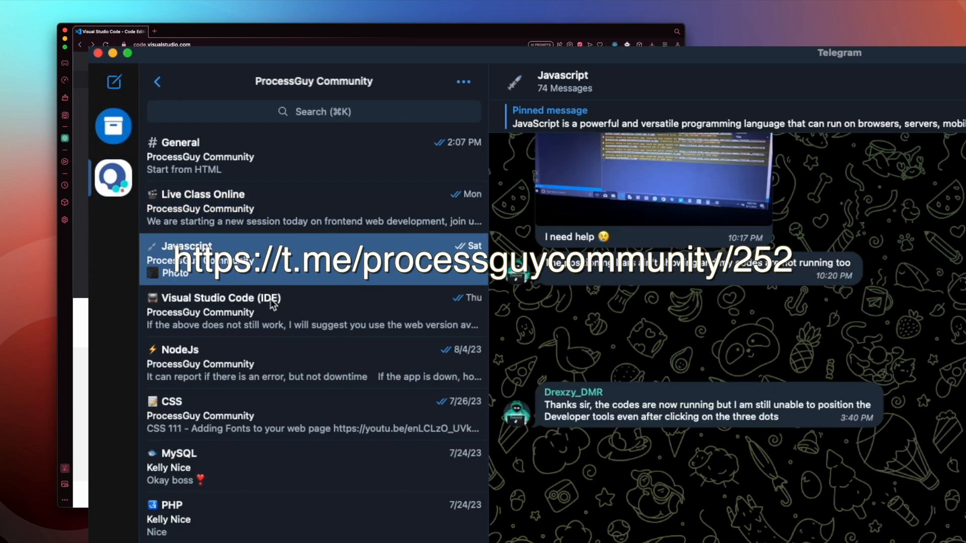
Step: Open the Visual Studio Code (IDE) topic in the ProcessGuy Community Telegram group
left_click(170, 414)
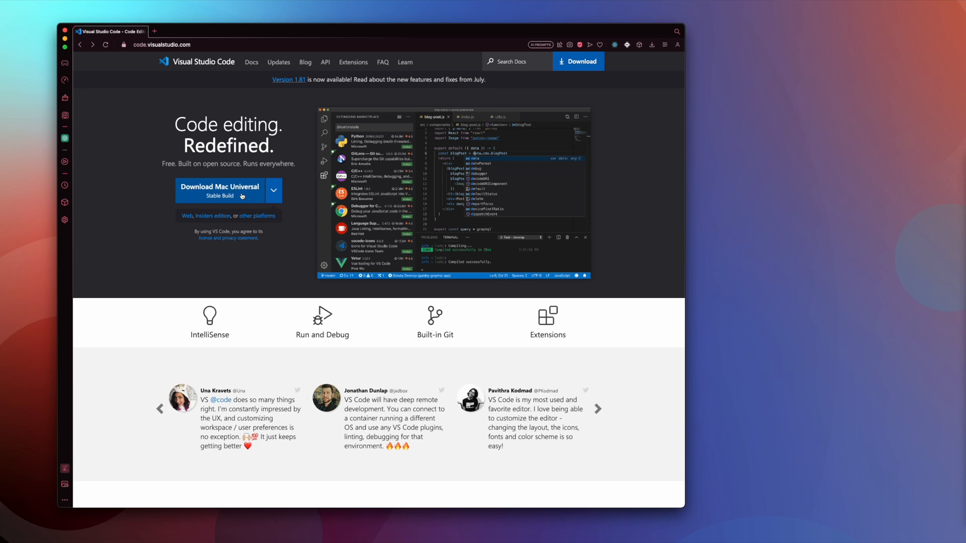
scroll("down", 3)
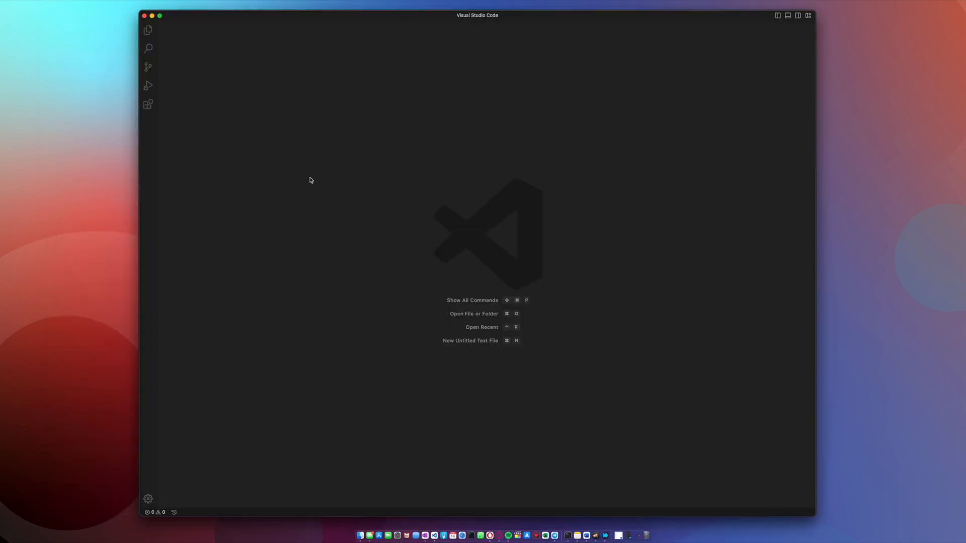
mouse_move(250, 24)
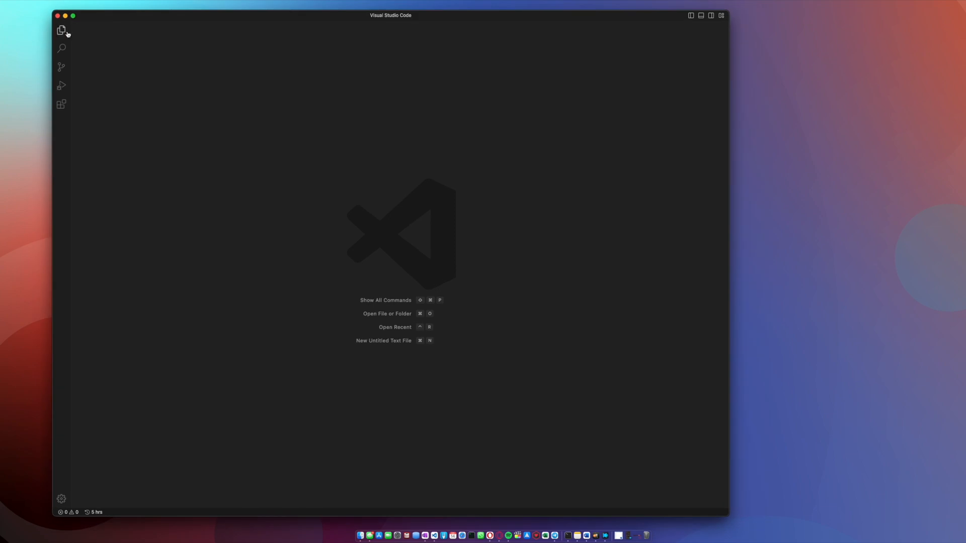
Step: Show the empty Explorer sidebar and shrink the VS Code window by dragging its corner
left_click(61, 30)
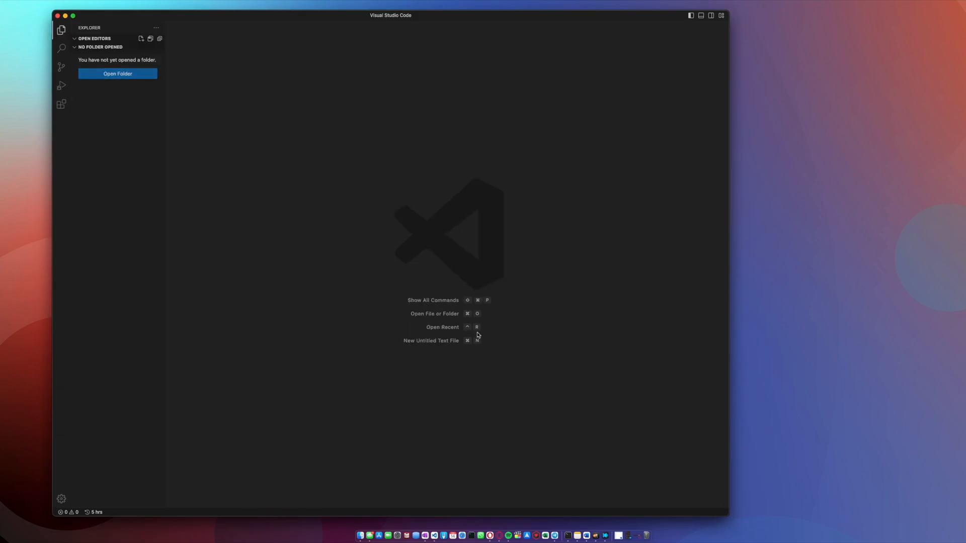
left_click_drag(728, 516, 634, 465)
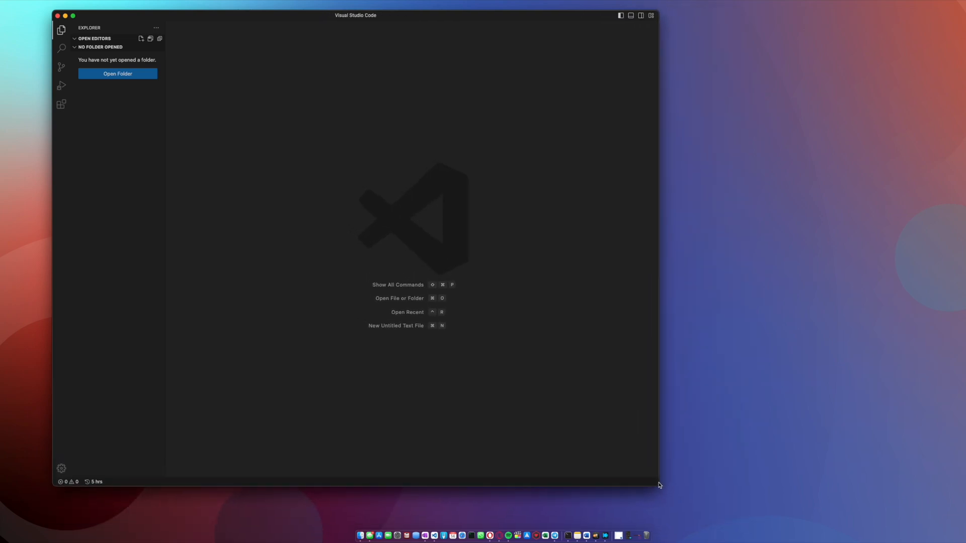
left_click_drag(658, 485, 665, 491)
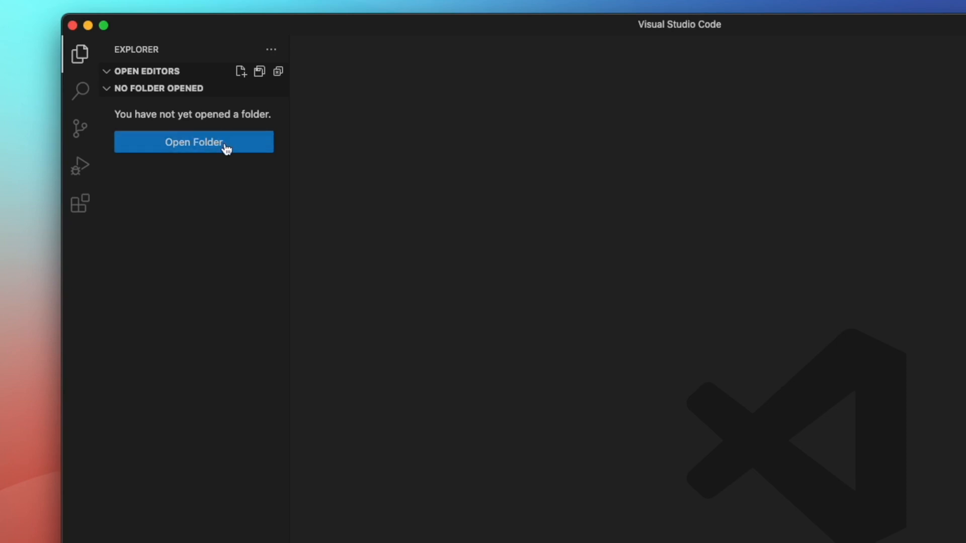
mouse_move(217, 144)
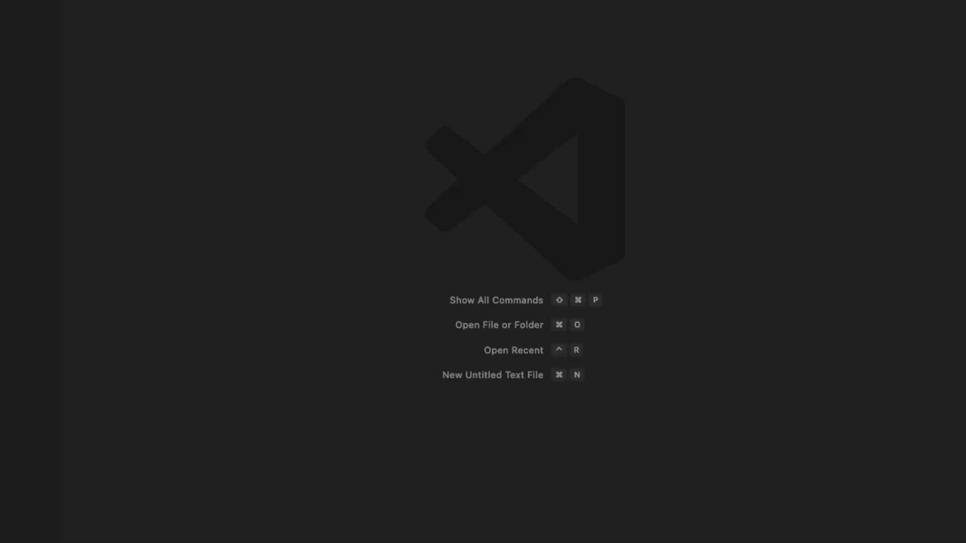
Step: Create an 'html' folder on the Desktop and open it in VS Code
left_click(498, 324)
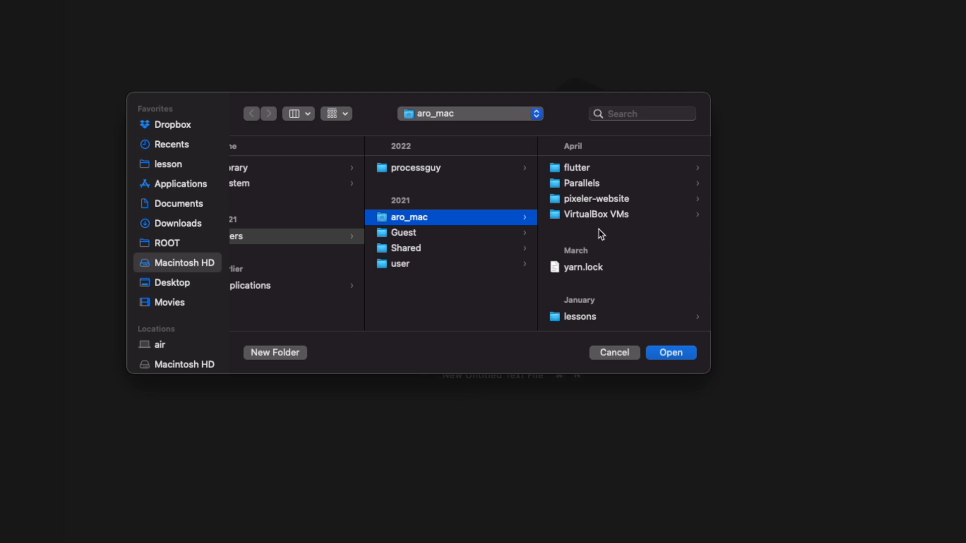
mouse_move(275, 285)
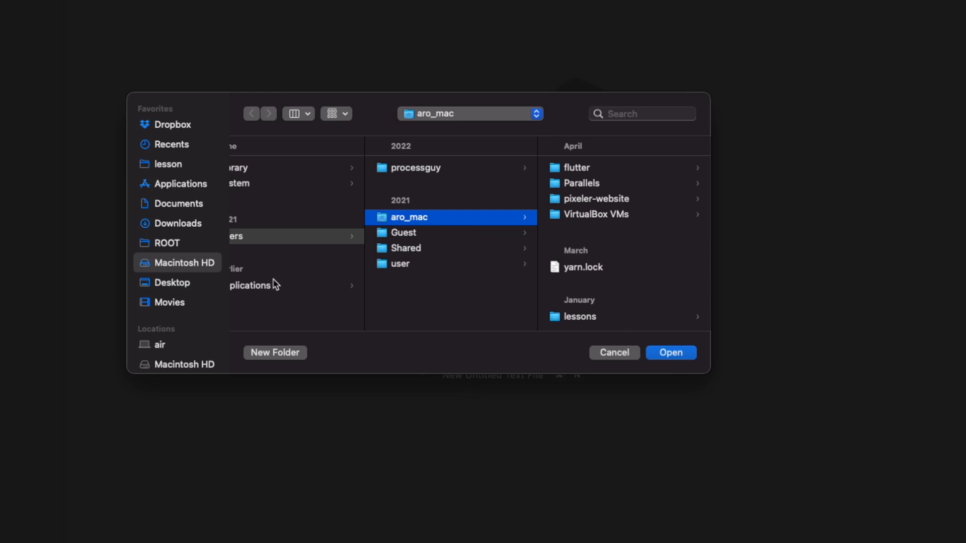
mouse_move(183, 158)
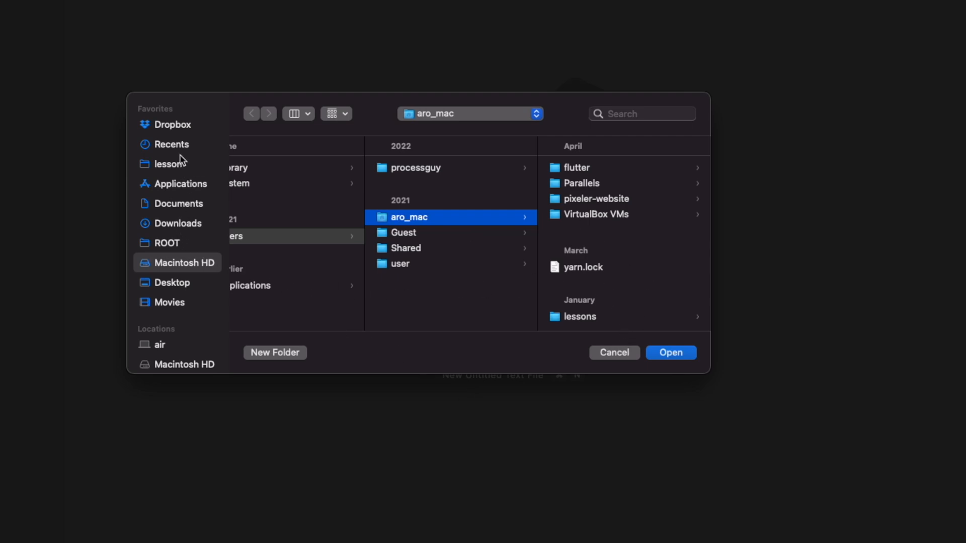
left_click(172, 282)
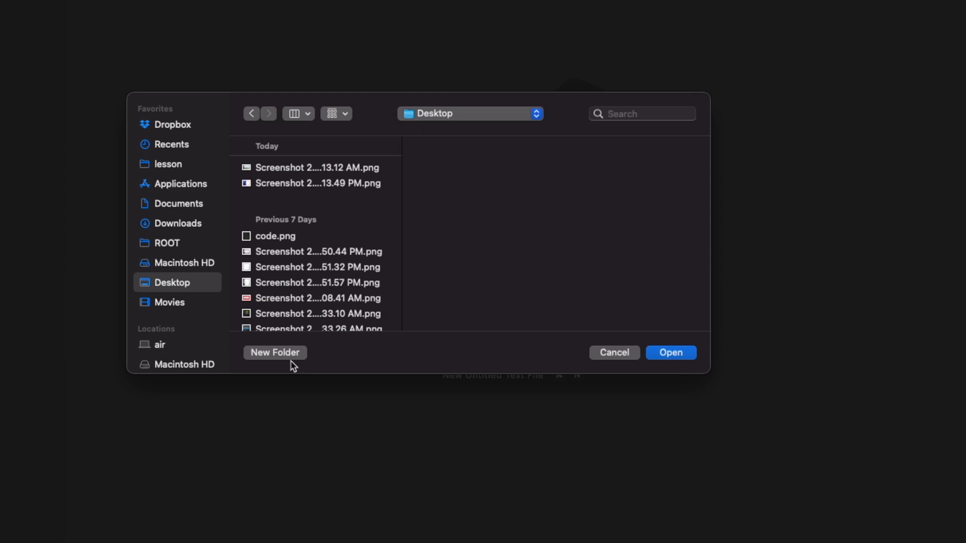
left_click(275, 352)
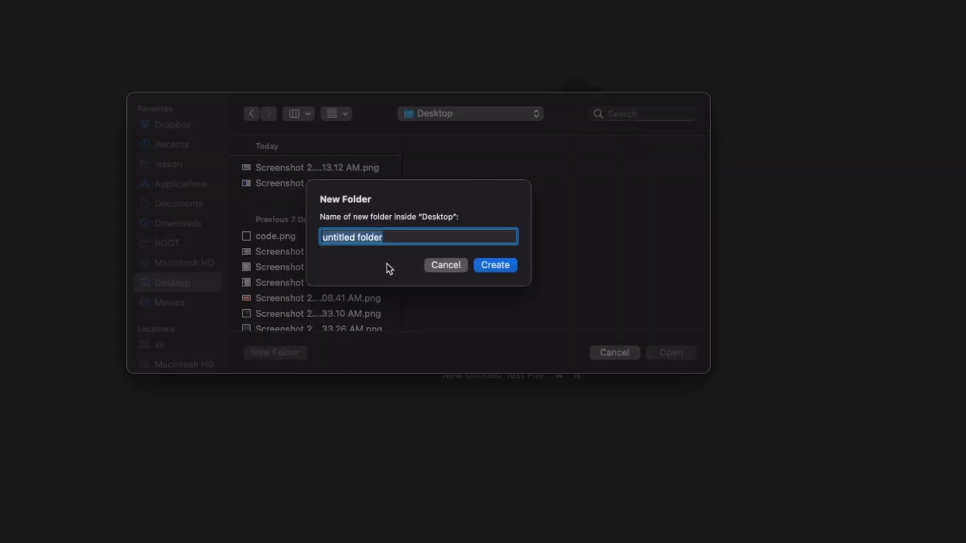
type("html")
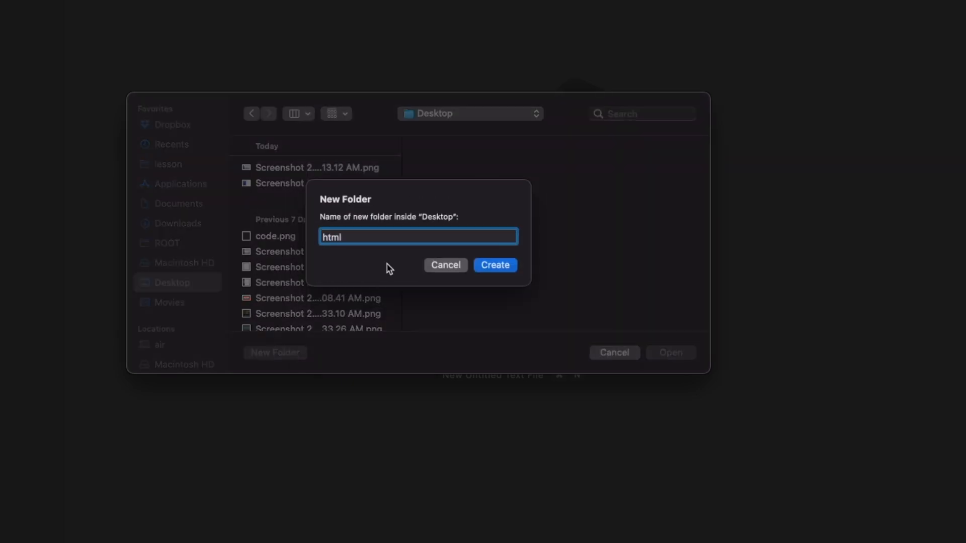
left_click(494, 265)
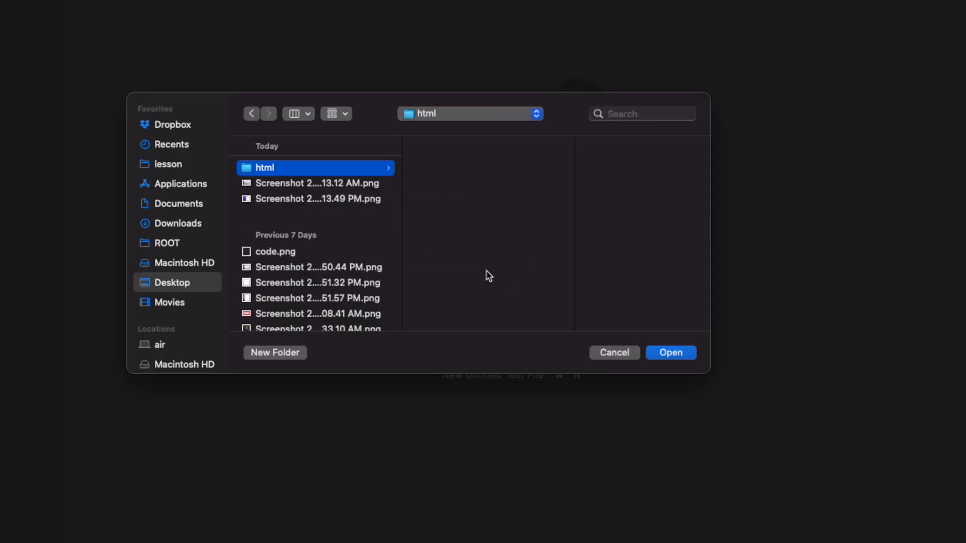
mouse_move(630, 211)
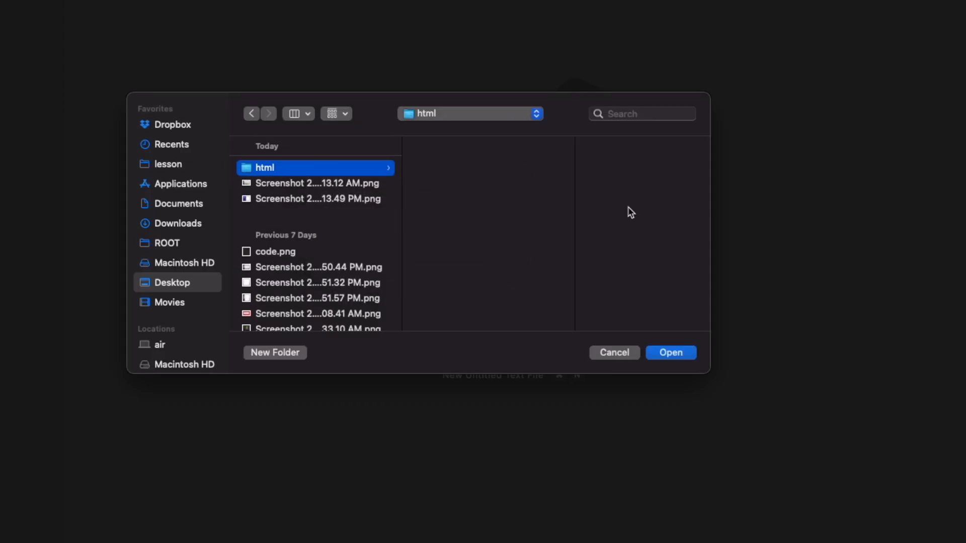
left_click(670, 352)
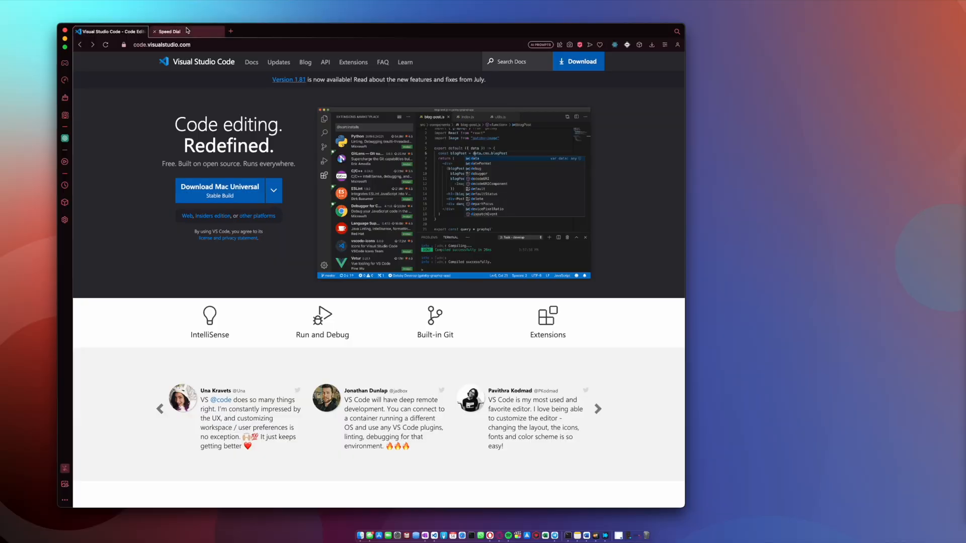
Step: Switch to the new Opera tab and load the Google homepage
left_click(168, 31)
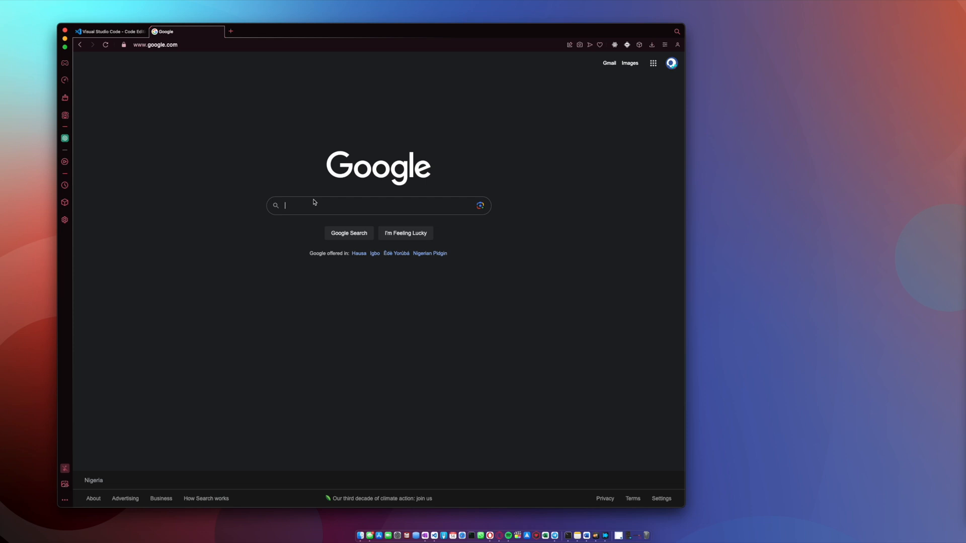
mouse_move(212, 85)
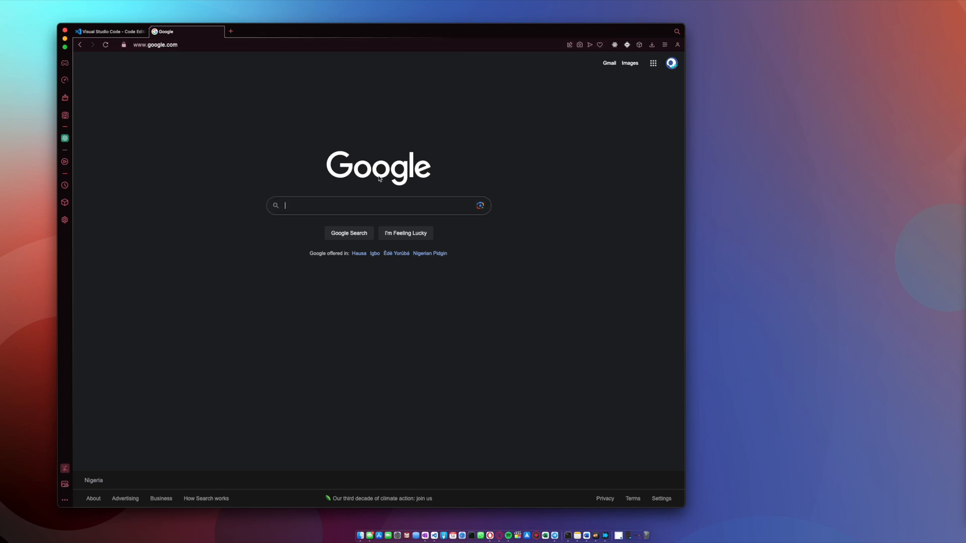
mouse_move(401, 167)
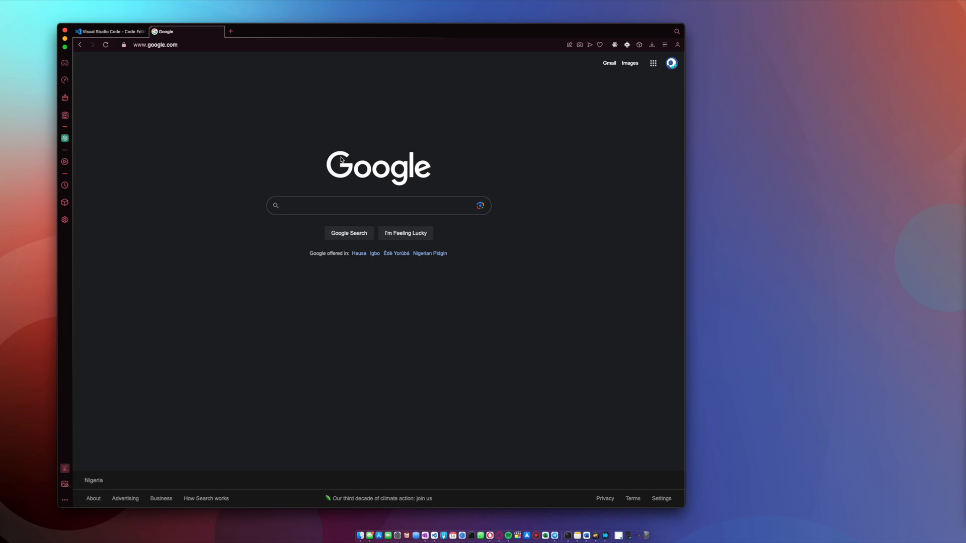
left_click(376, 205)
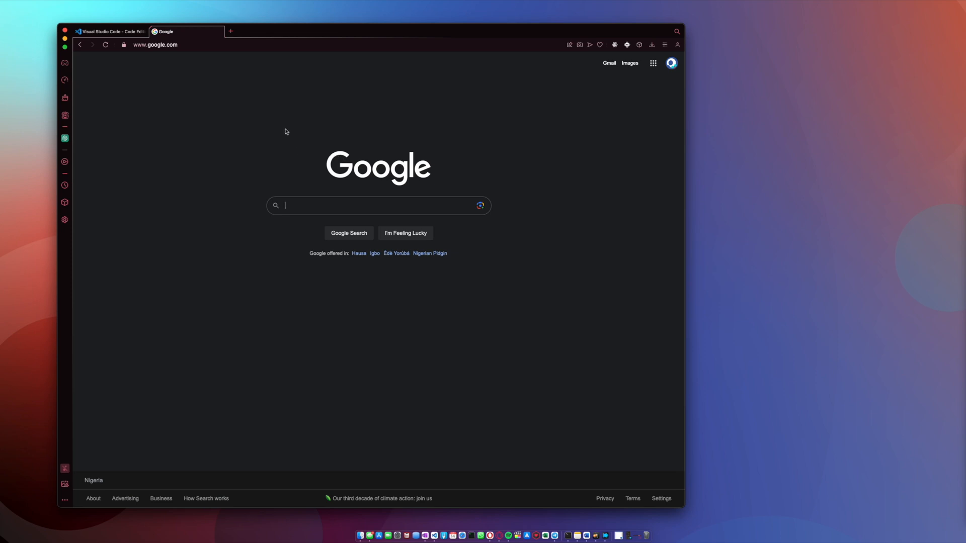
mouse_move(233, 282)
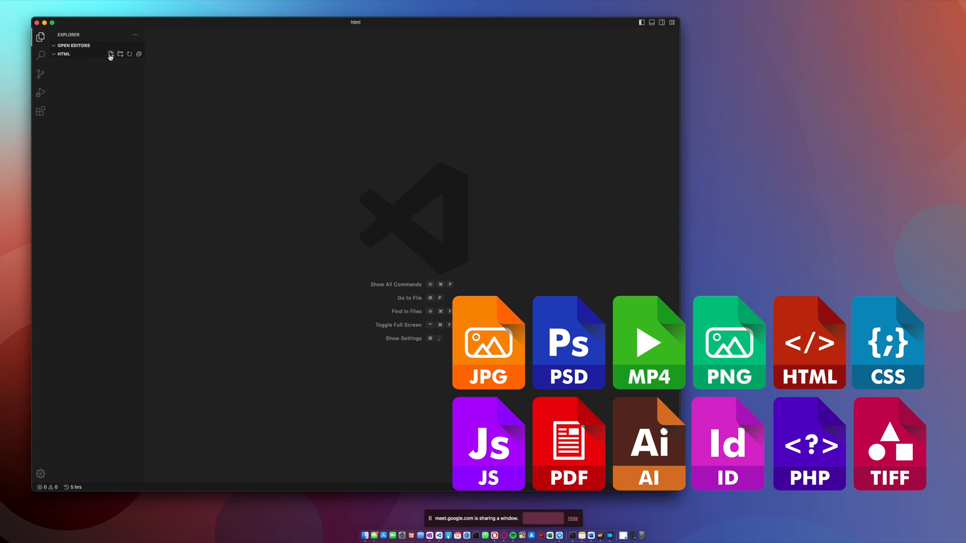
mouse_move(110, 55)
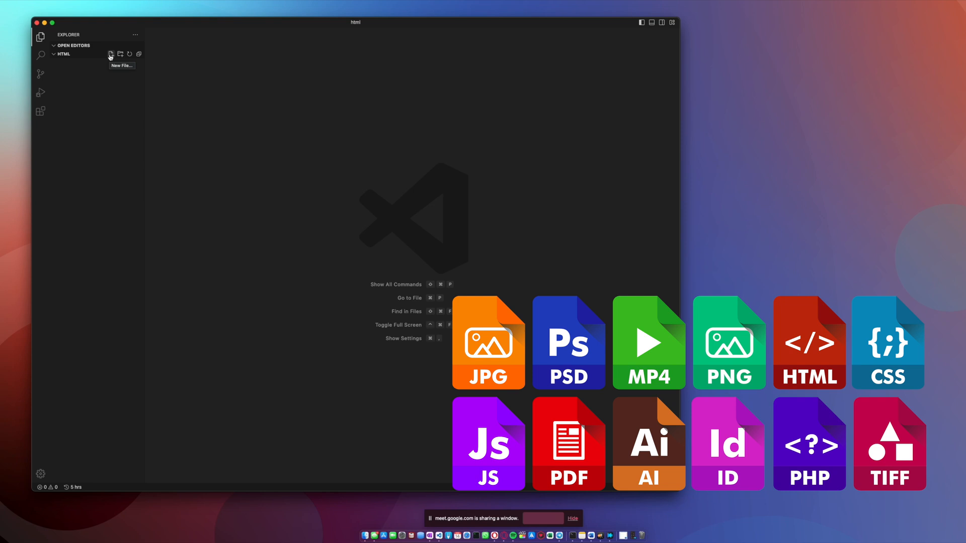
mouse_move(258, 113)
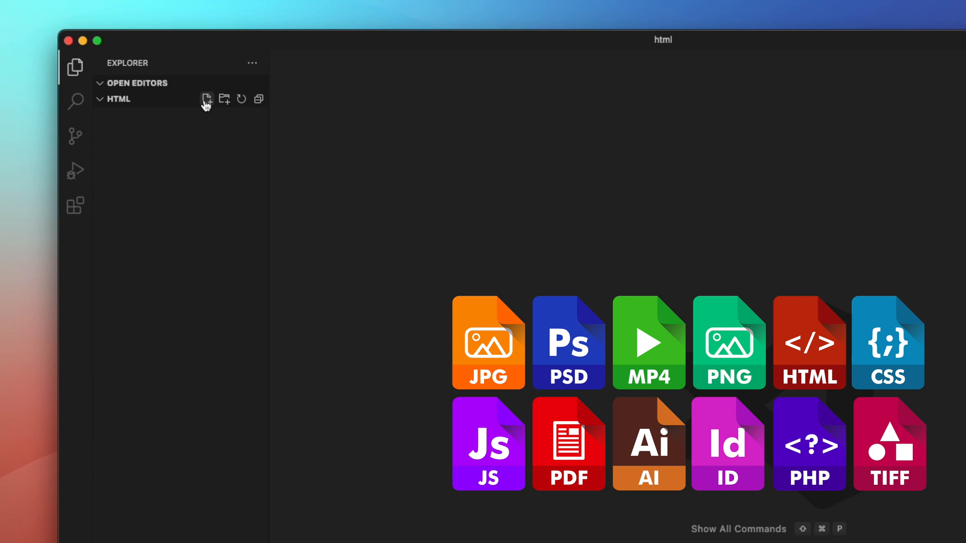
Step: Add a new file named test.html to the html folder
left_click(206, 99)
type("test")
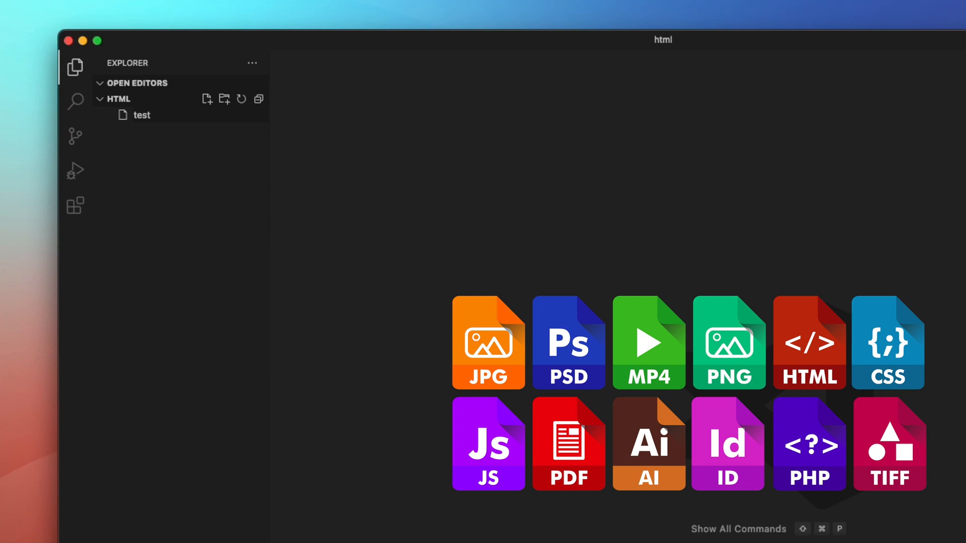
type(".htm")
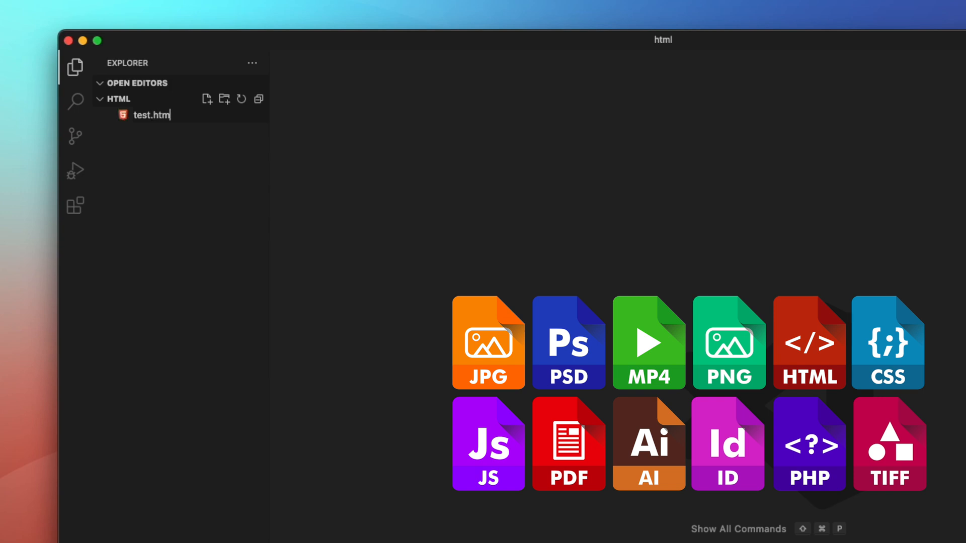
type("l")
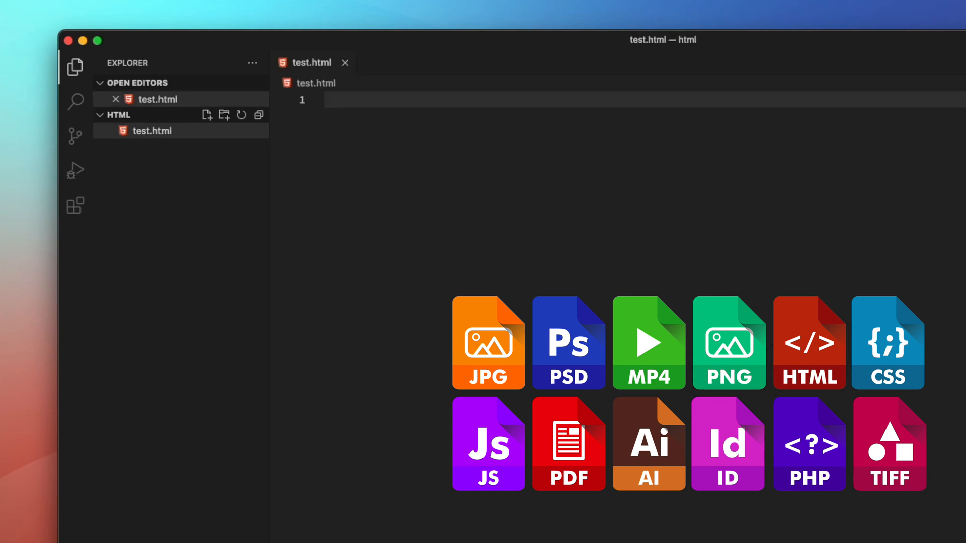
mouse_move(363, 190)
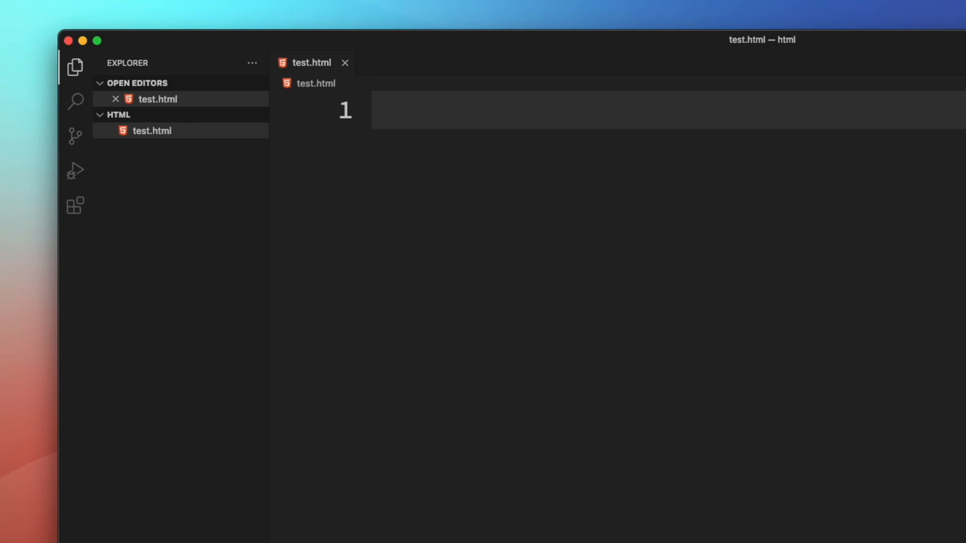
Step: Type the <html> tag with its autocompleted closing tag and add a blank line
type("<ht")
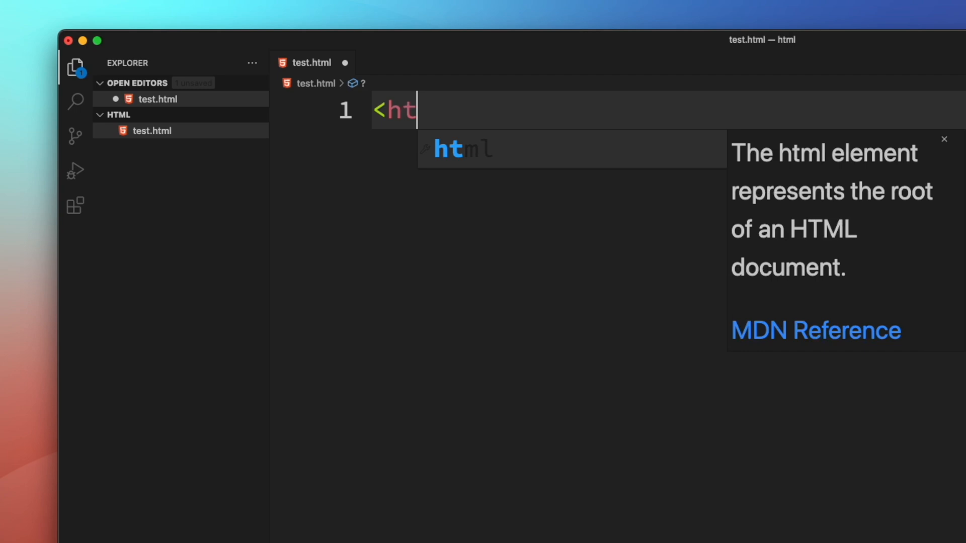
type("ml>")
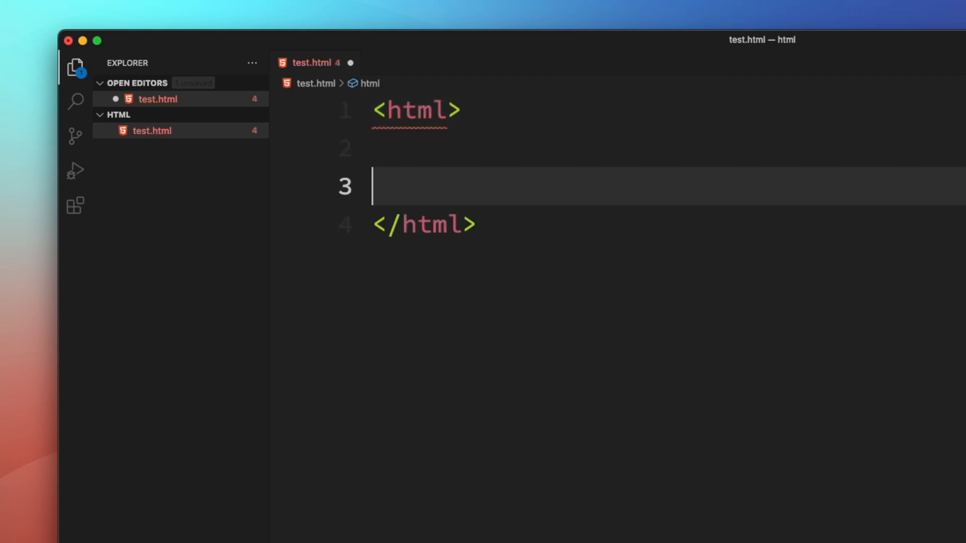
key("Enter")
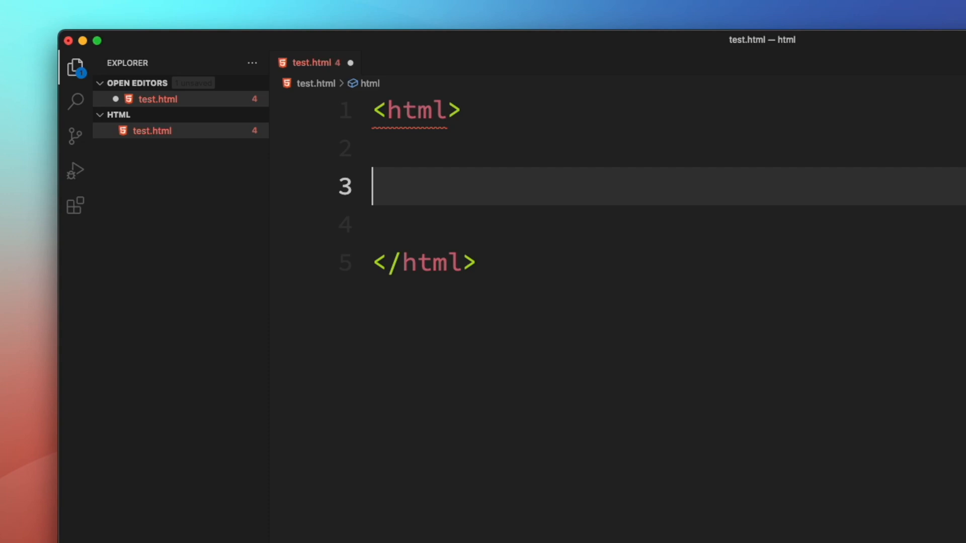
mouse_move(186, 109)
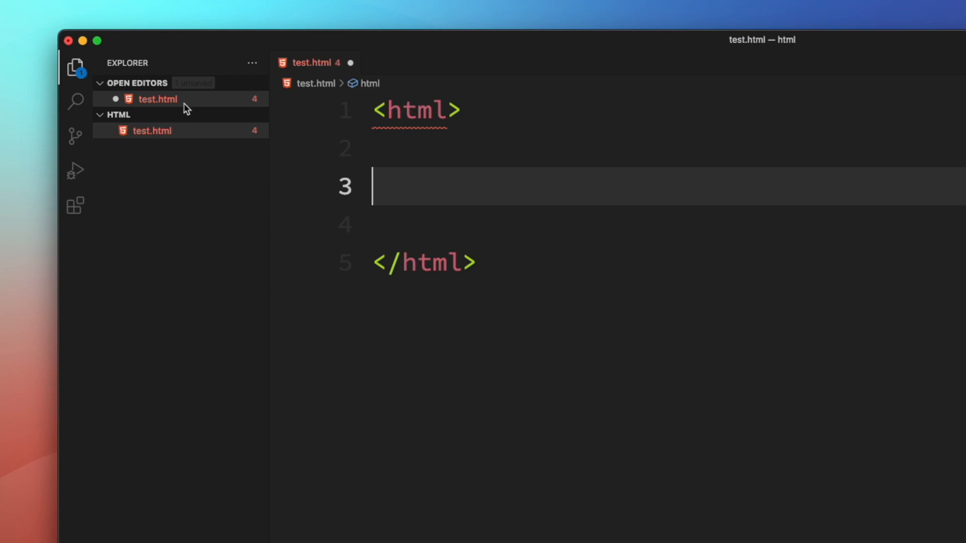
Step: Tidy the blank lines and place the caret inside the html element
double_click(431, 261)
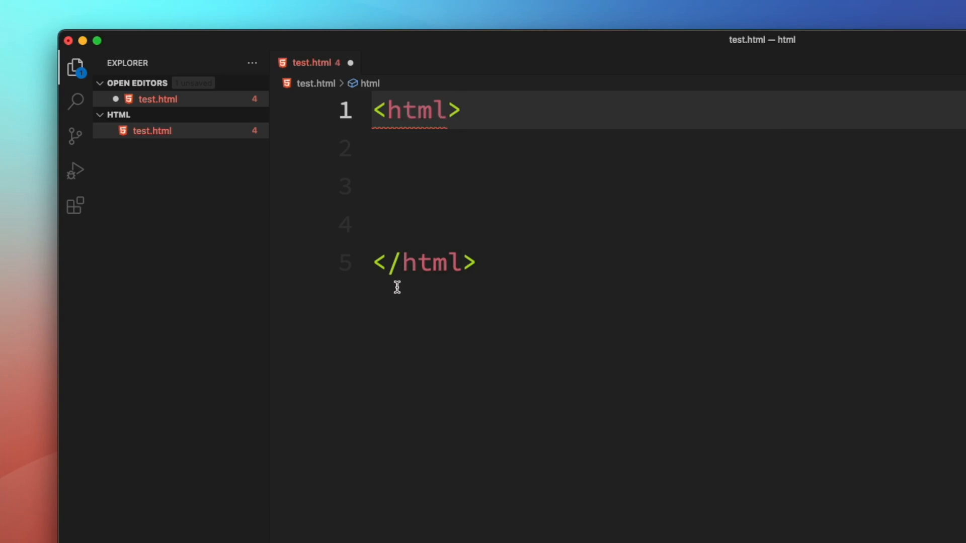
mouse_move(420, 324)
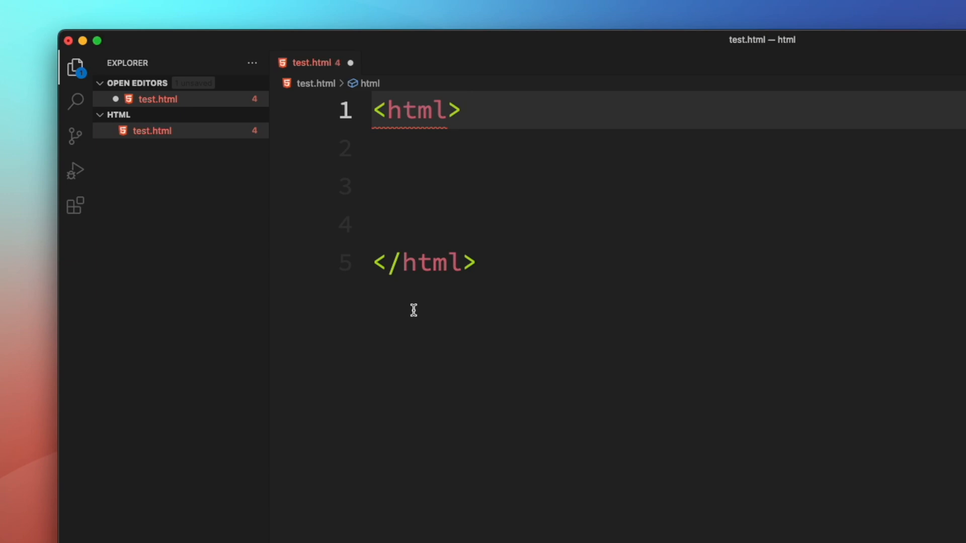
mouse_move(430, 301)
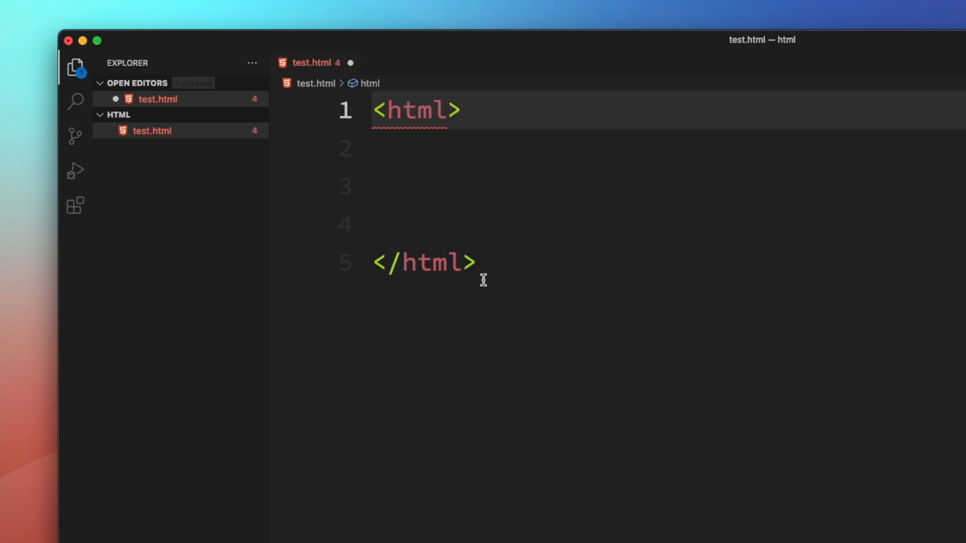
left_click(424, 263)
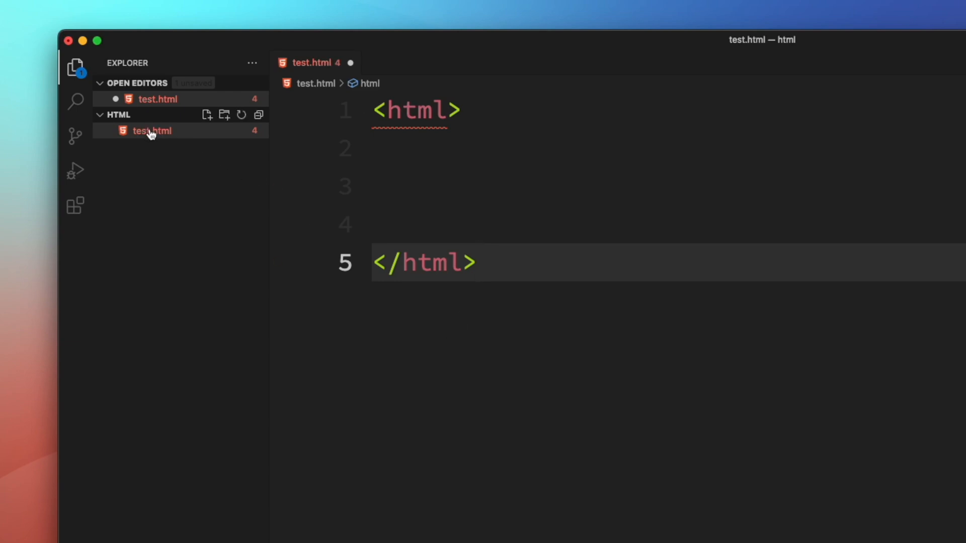
mouse_move(370, 132)
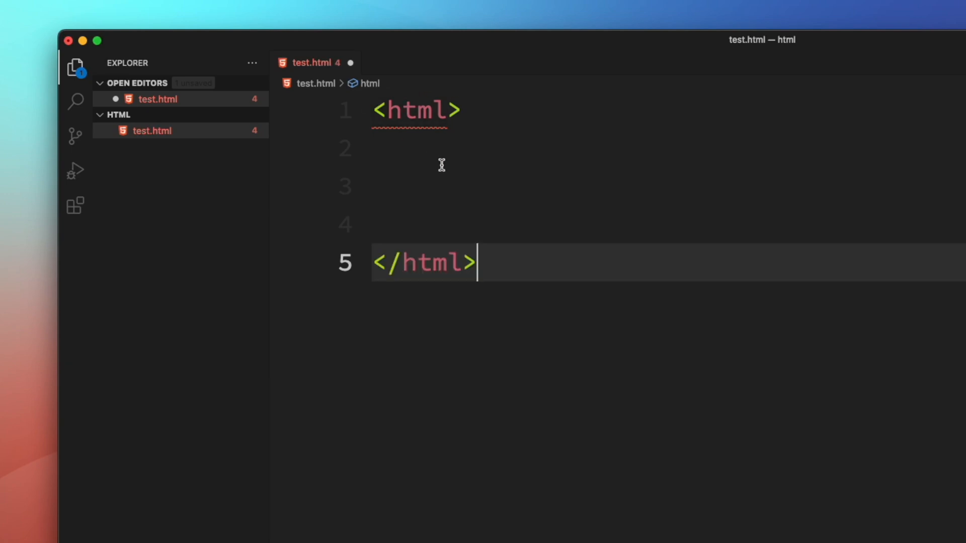
mouse_move(436, 206)
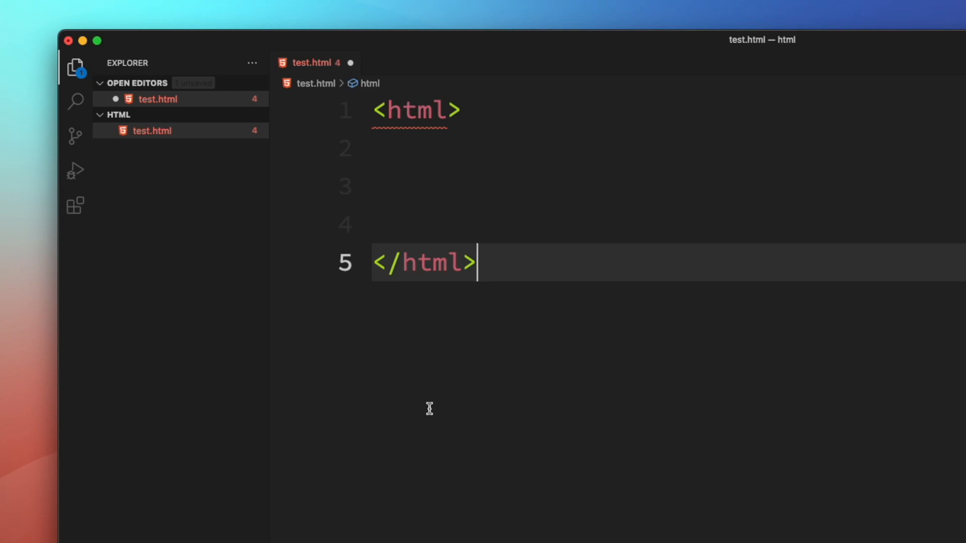
mouse_move(494, 277)
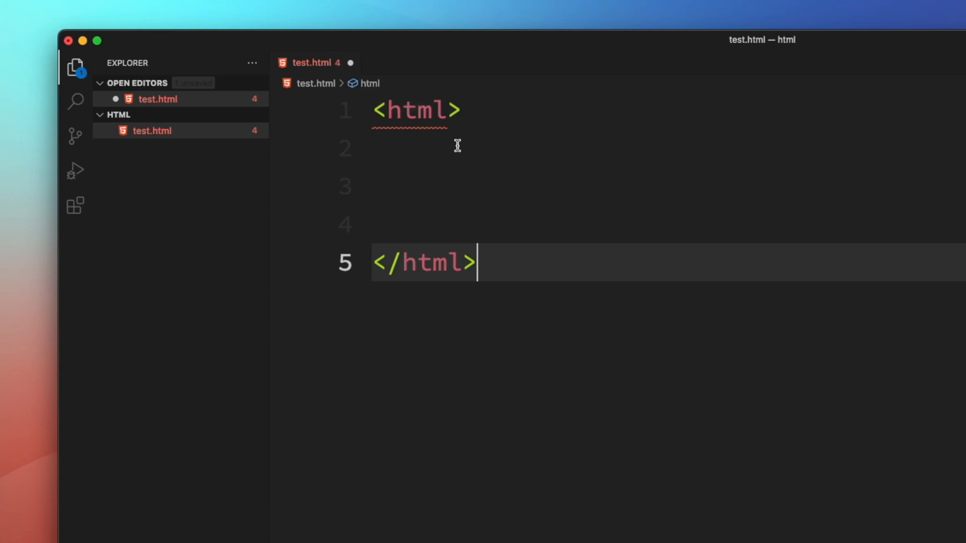
left_click(462, 110)
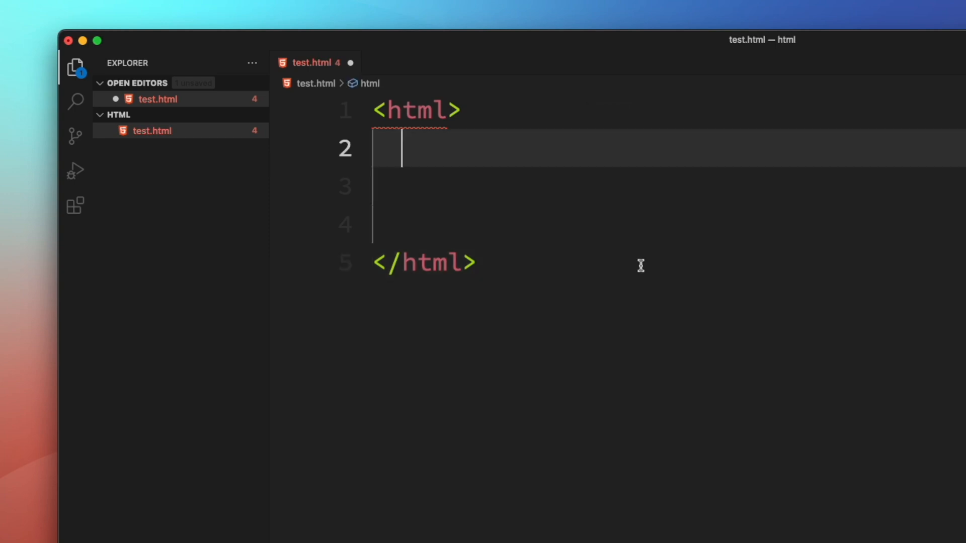
Step: Type <head> inside the html element, accepting the matching </head> suggestion
type("<")
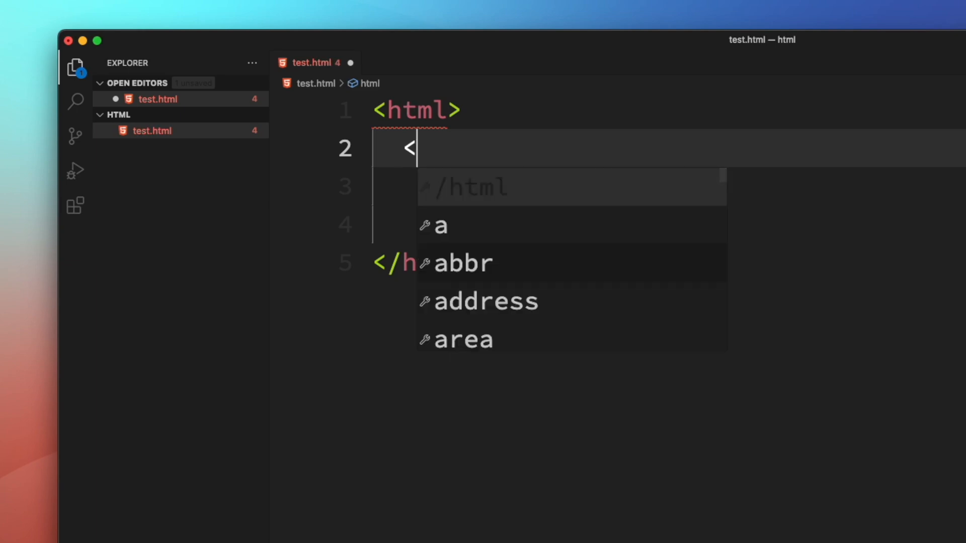
type("head>")
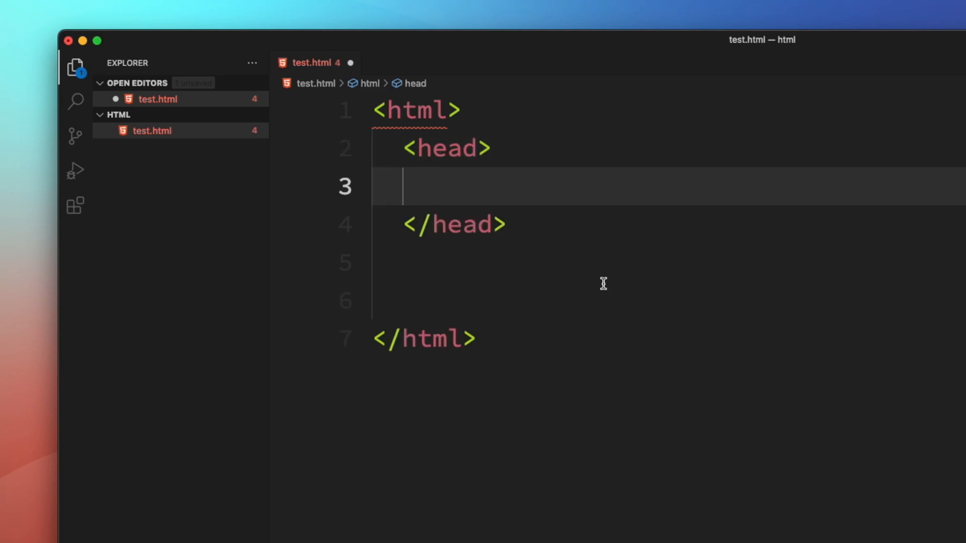
mouse_move(484, 149)
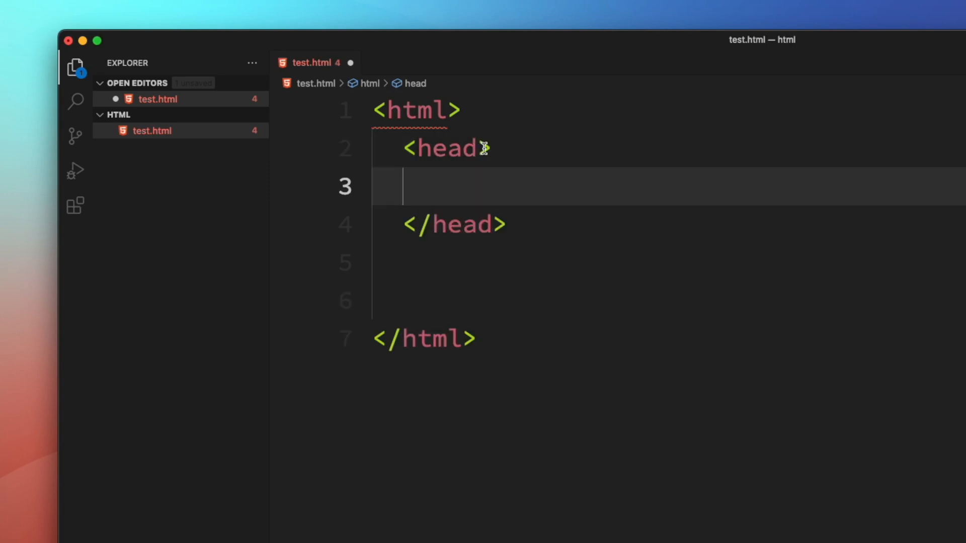
mouse_move(455, 224)
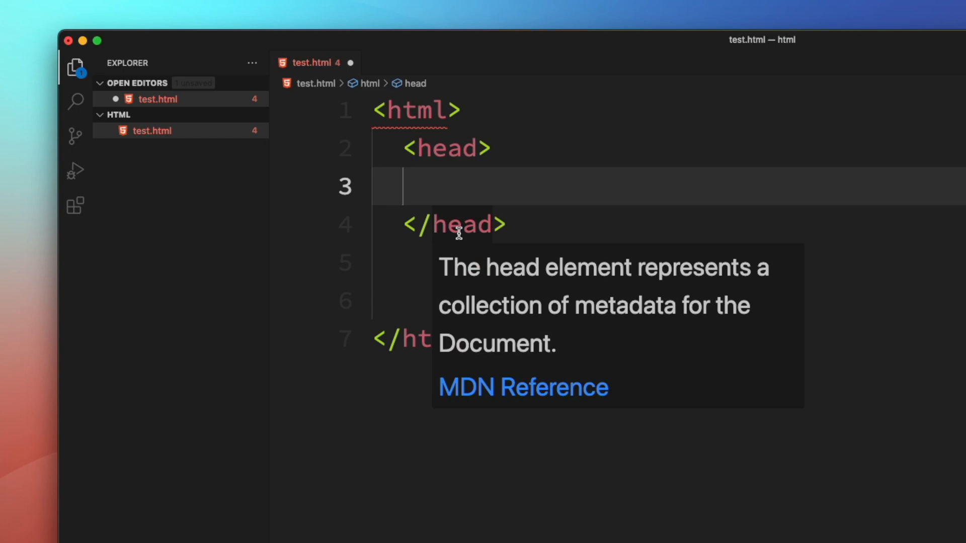
mouse_move(170, 147)
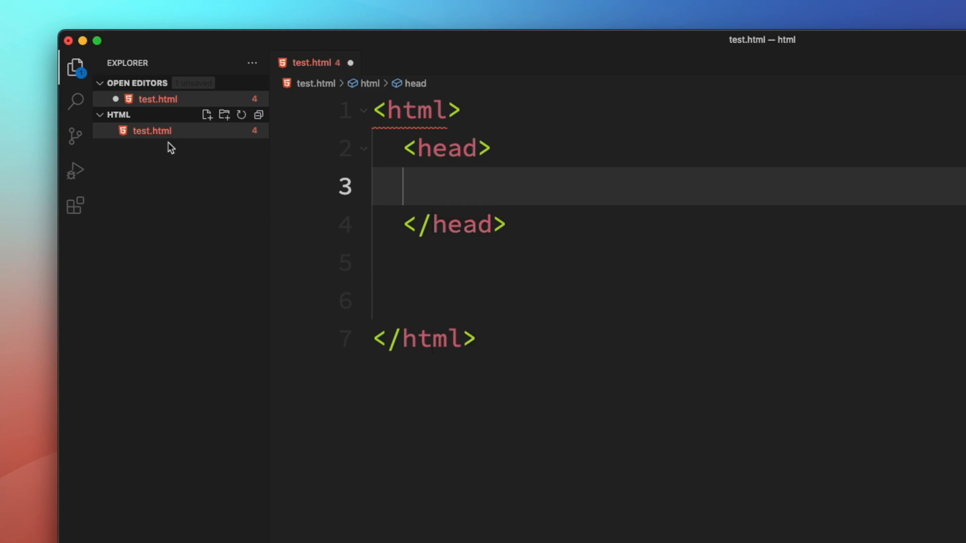
left_click(96, 40)
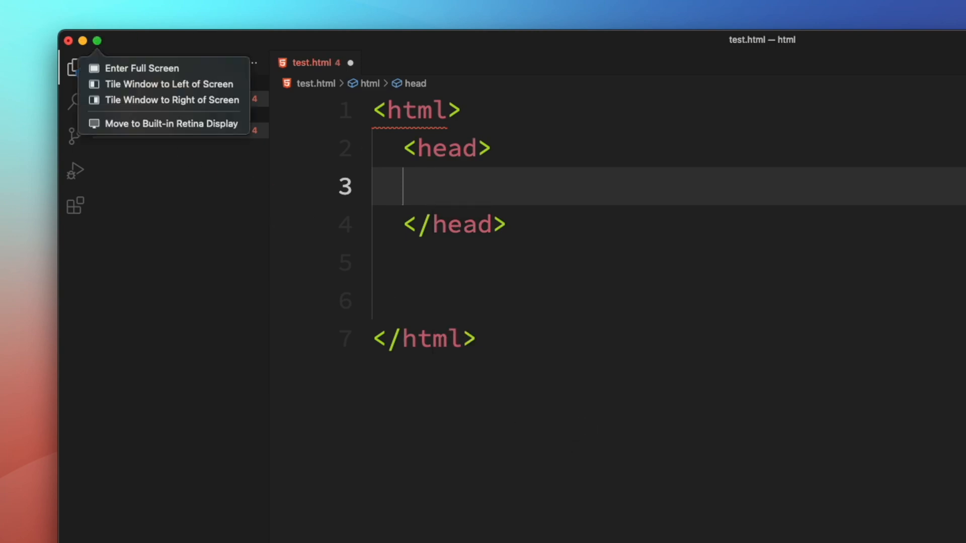
mouse_move(461, 163)
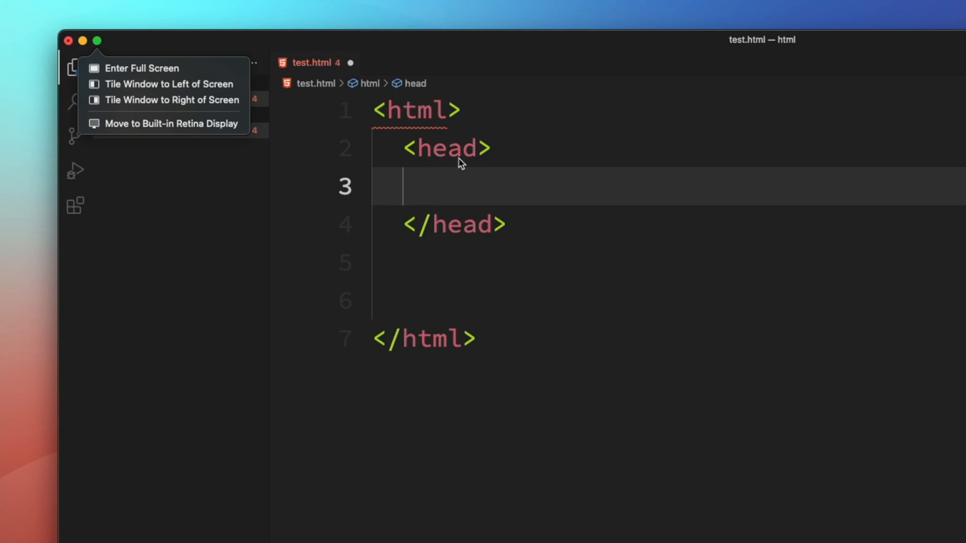
mouse_move(442, 148)
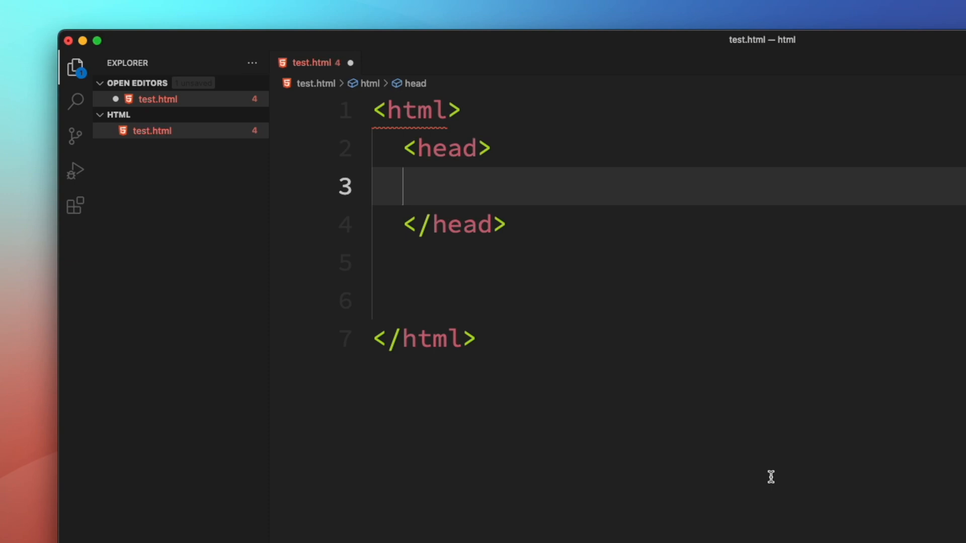
mouse_move(474, 225)
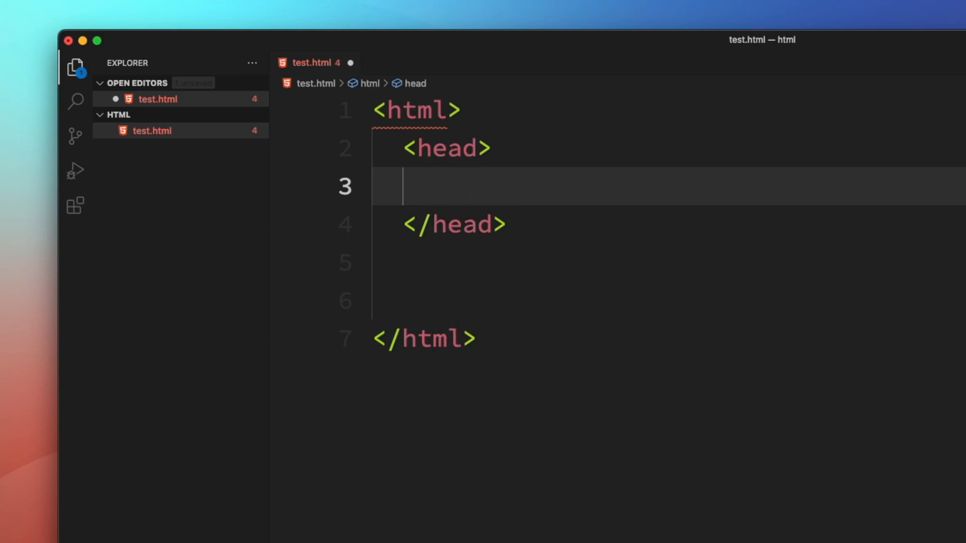
mouse_move(576, 382)
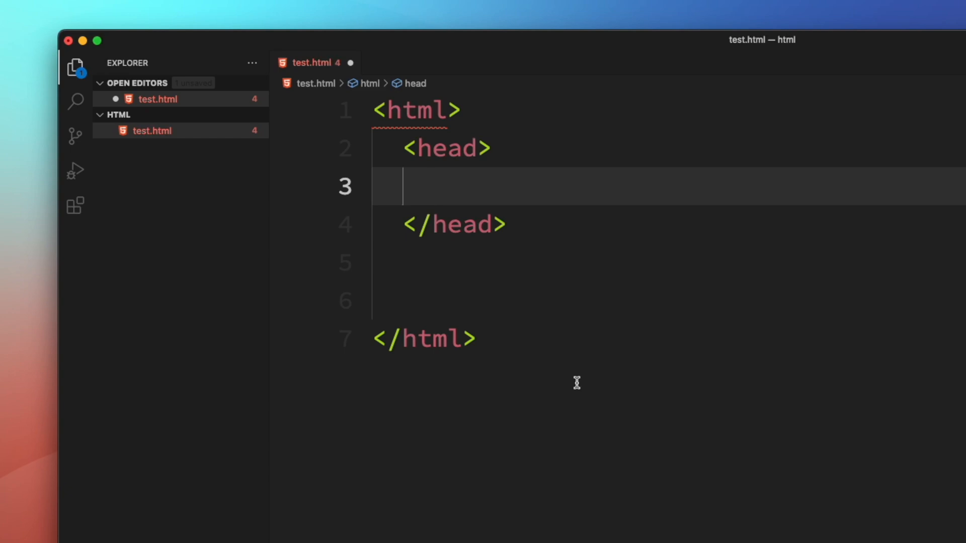
Step: Add a title element inside the head containing 'My First page'
type("<")
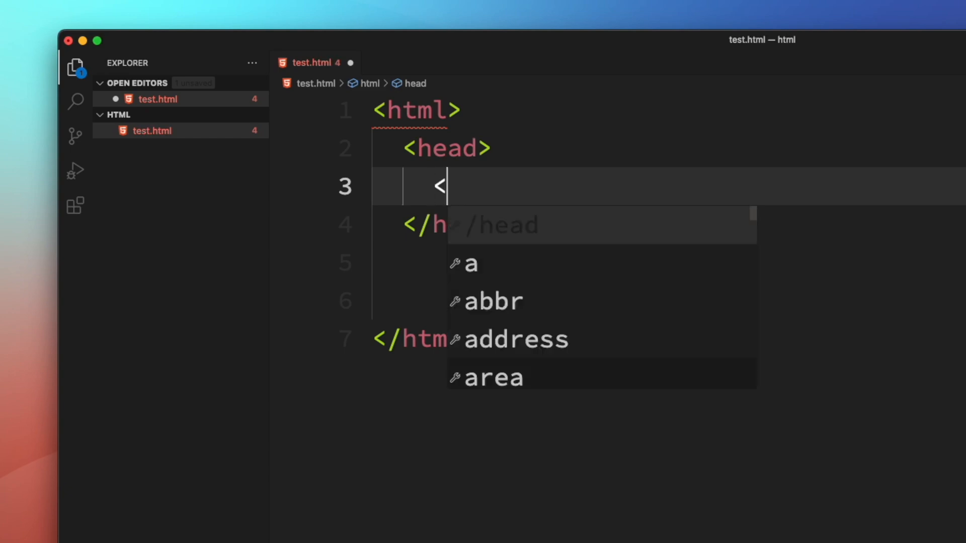
type("title>")
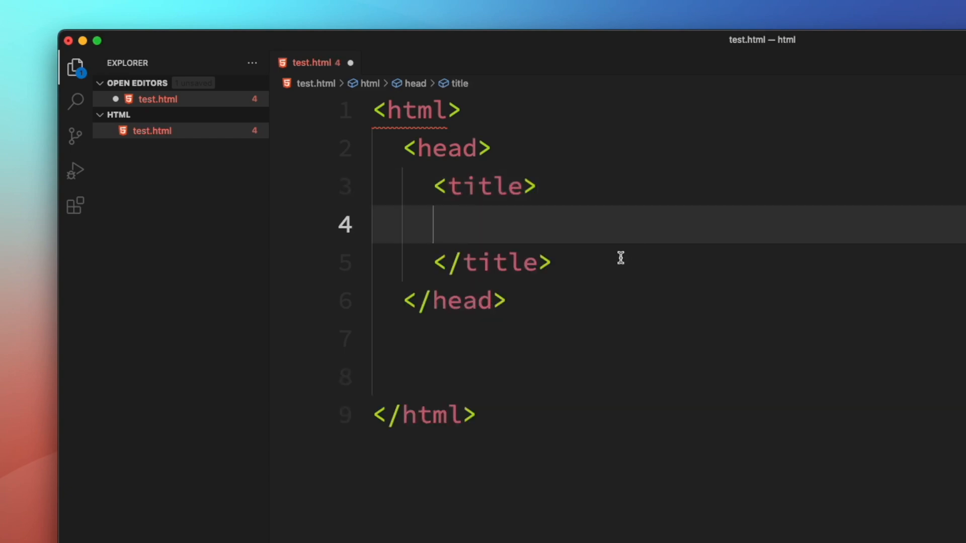
mouse_move(444, 148)
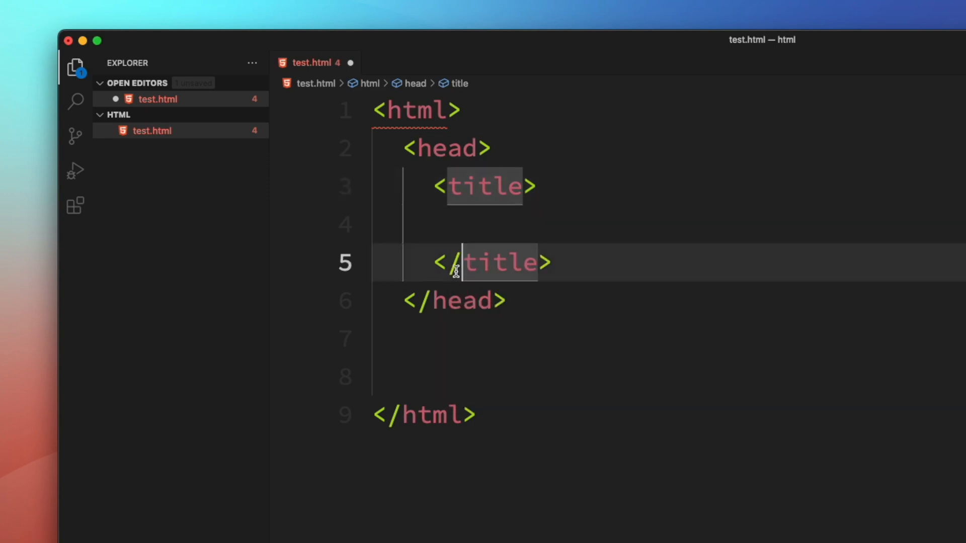
left_click(498, 225)
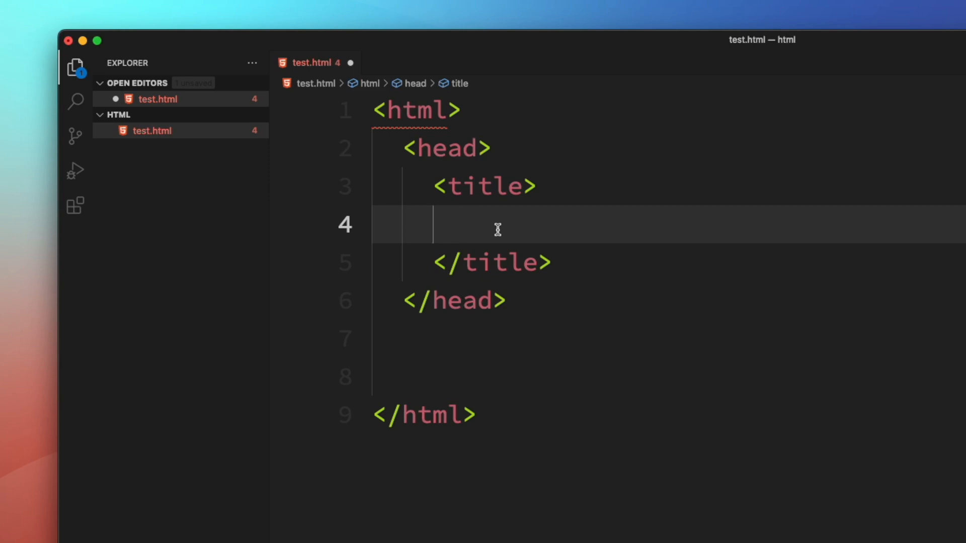
type("My F")
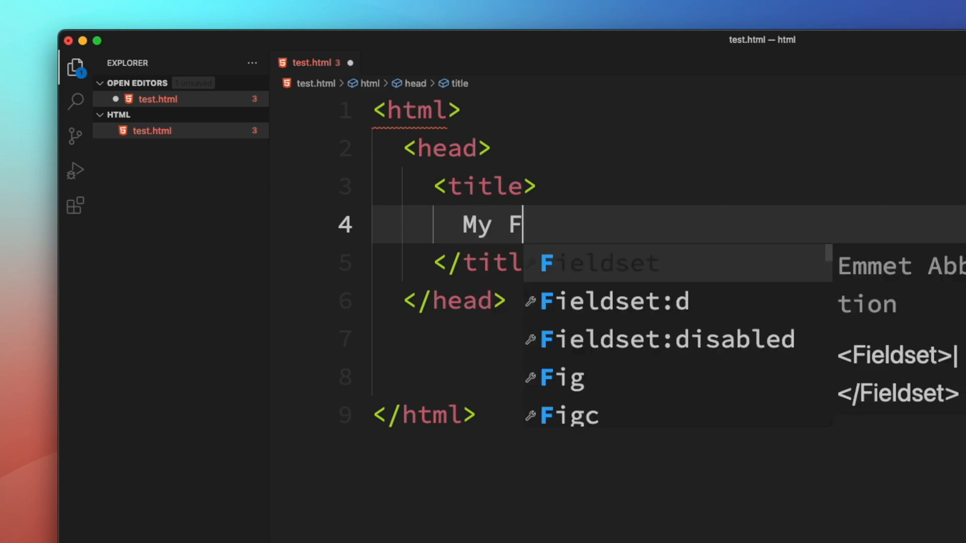
type("irst page")
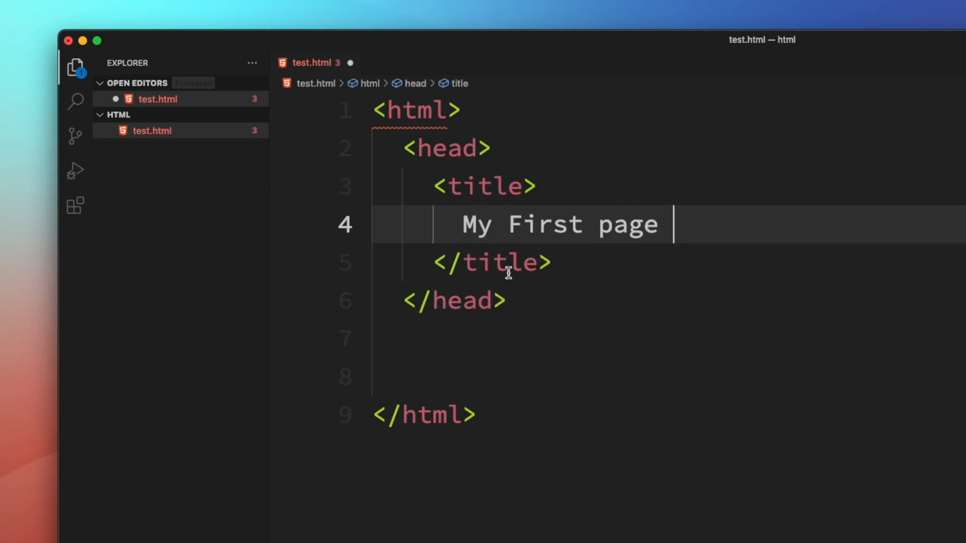
mouse_move(526, 206)
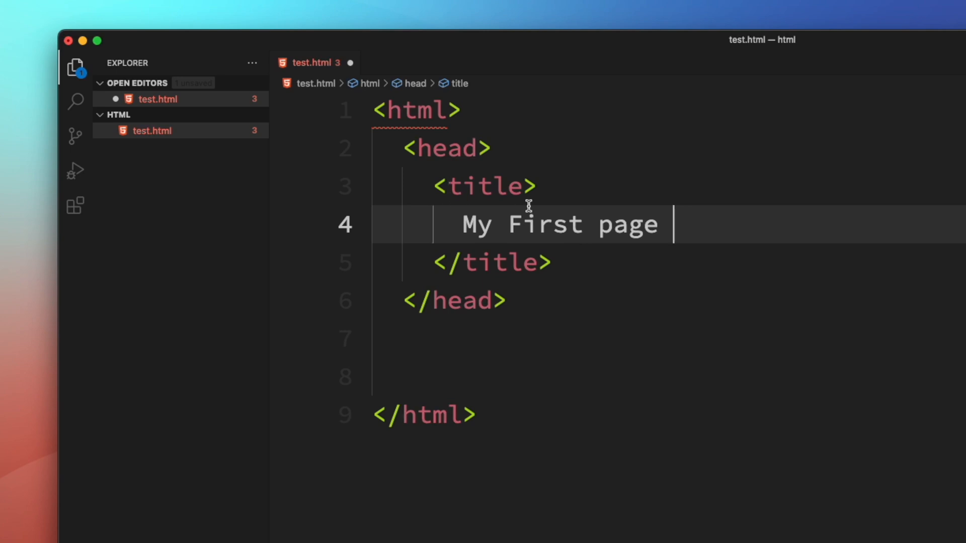
mouse_move(516, 250)
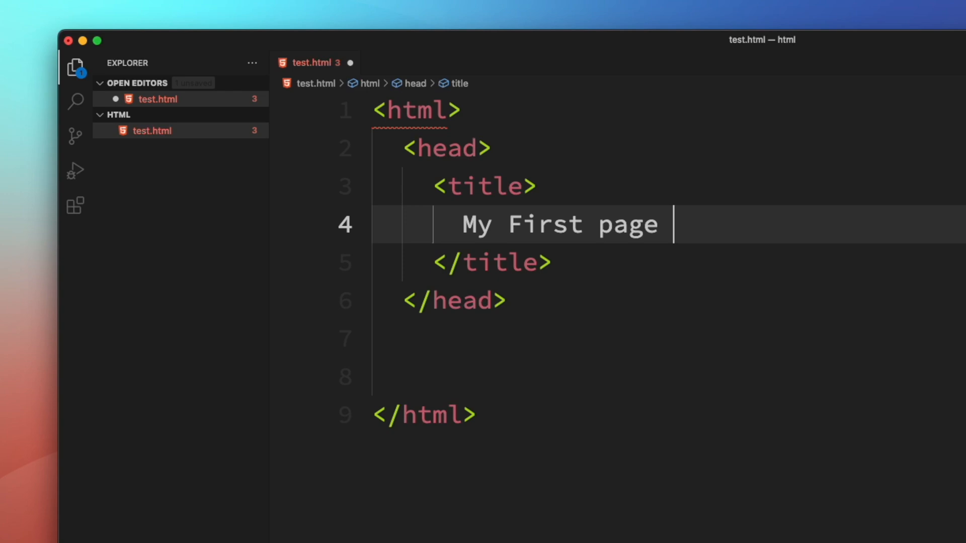
mouse_move(499, 384)
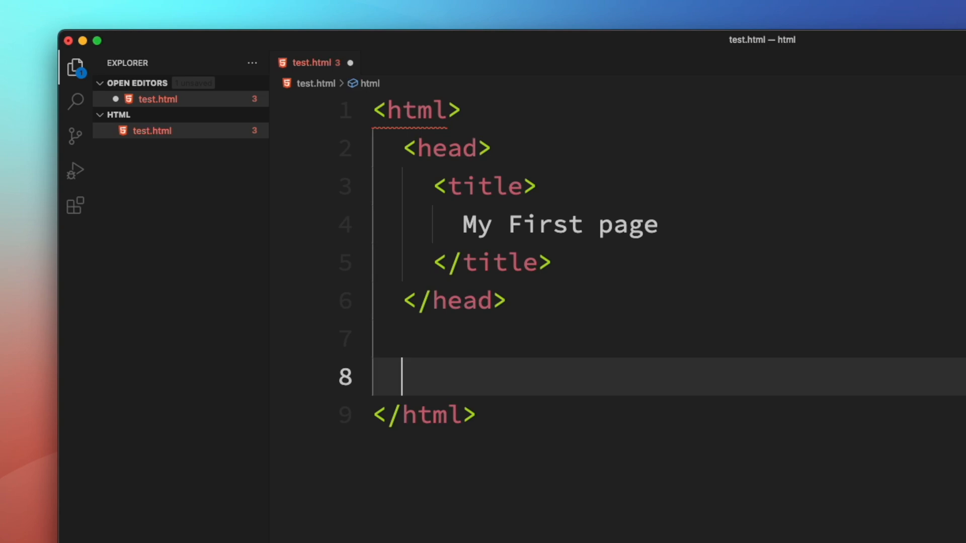
Step: Add a <body> element below the head with a blank line after </body>
type("<body>")
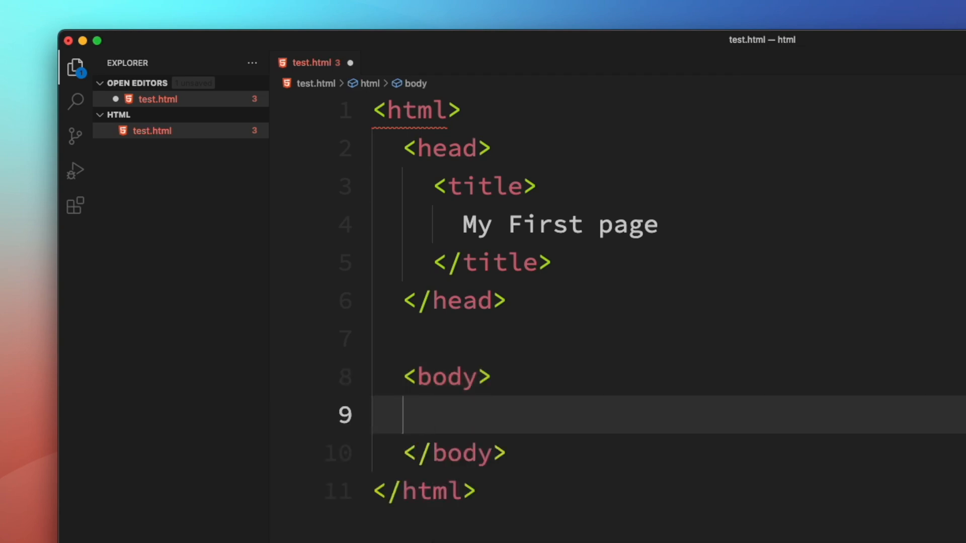
left_click(522, 453)
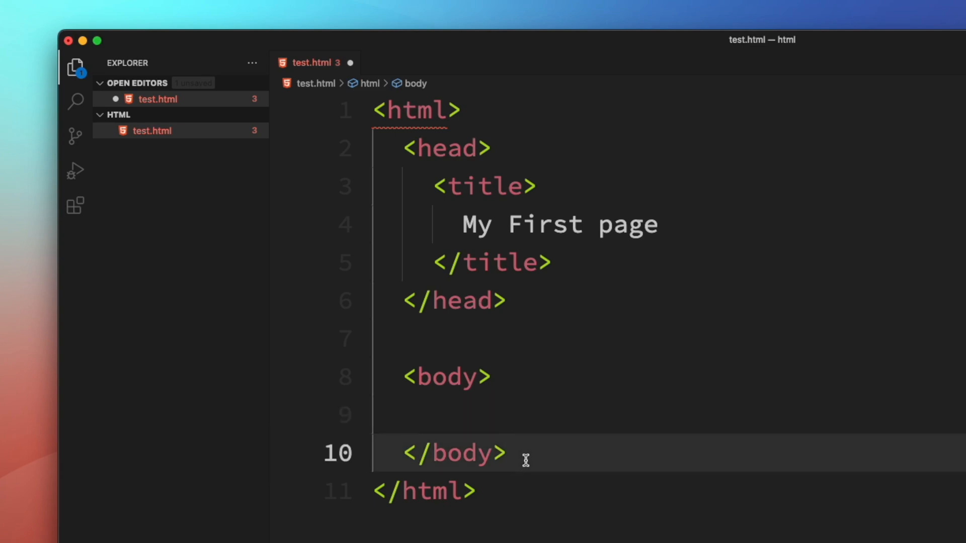
key("enter")
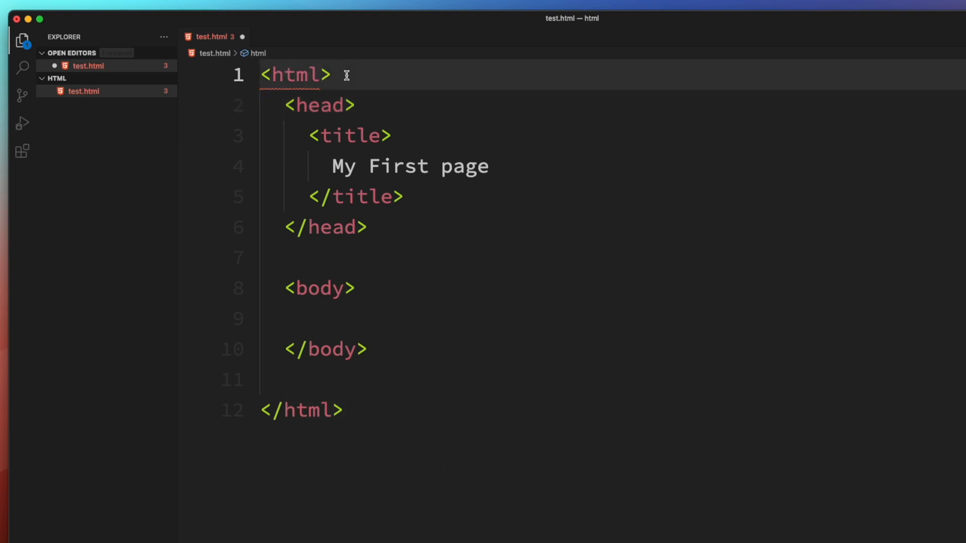
mouse_move(390, 195)
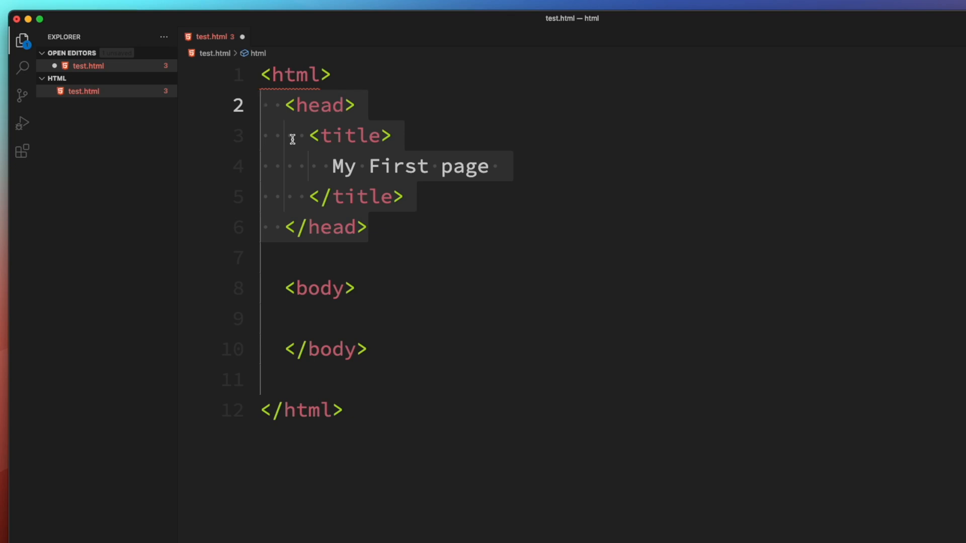
mouse_move(327, 177)
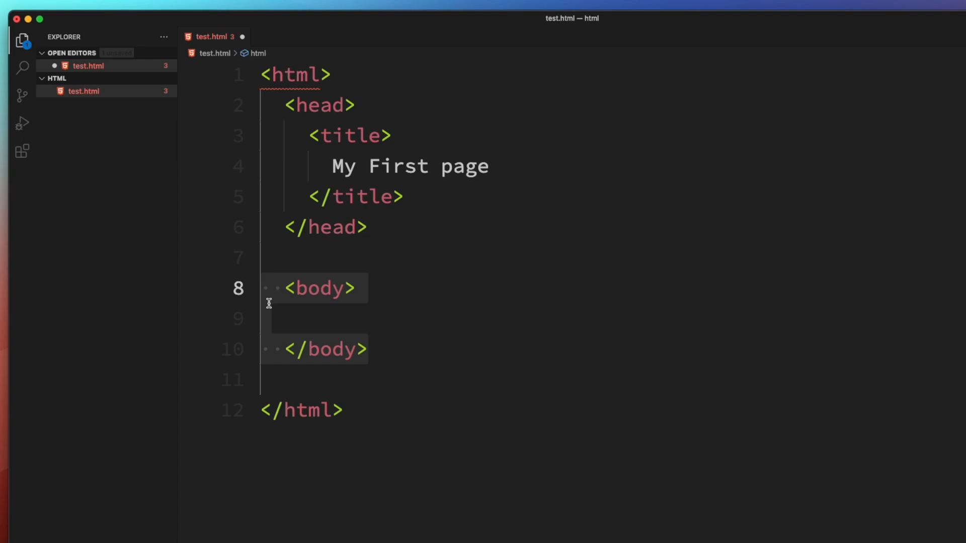
mouse_move(305, 339)
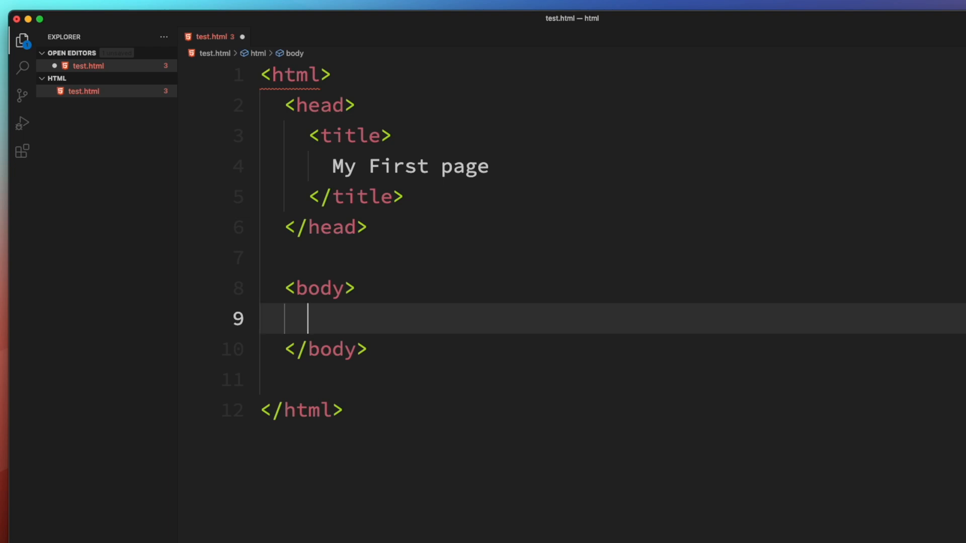
mouse_move(414, 360)
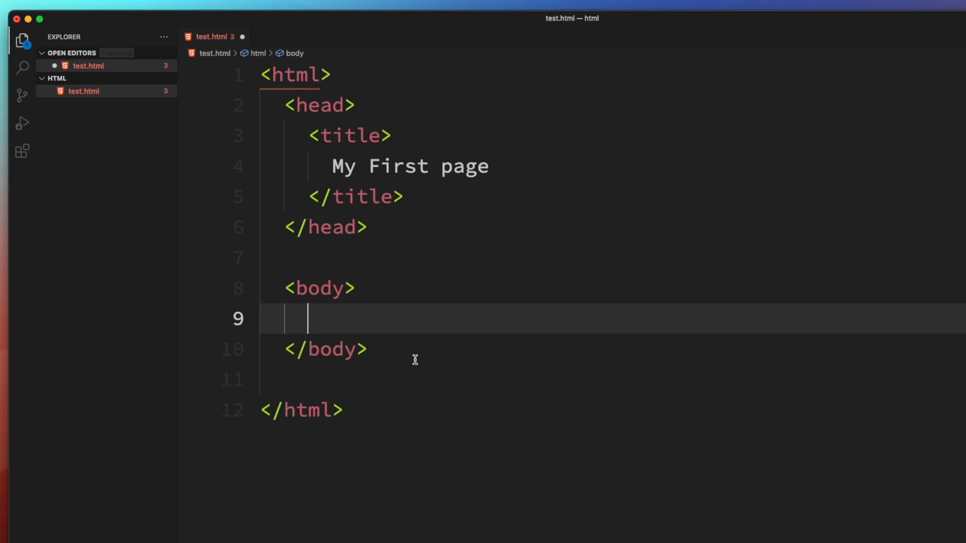
Step: Type 'Welcome to HTML 101' inside the body element
type("Welc")
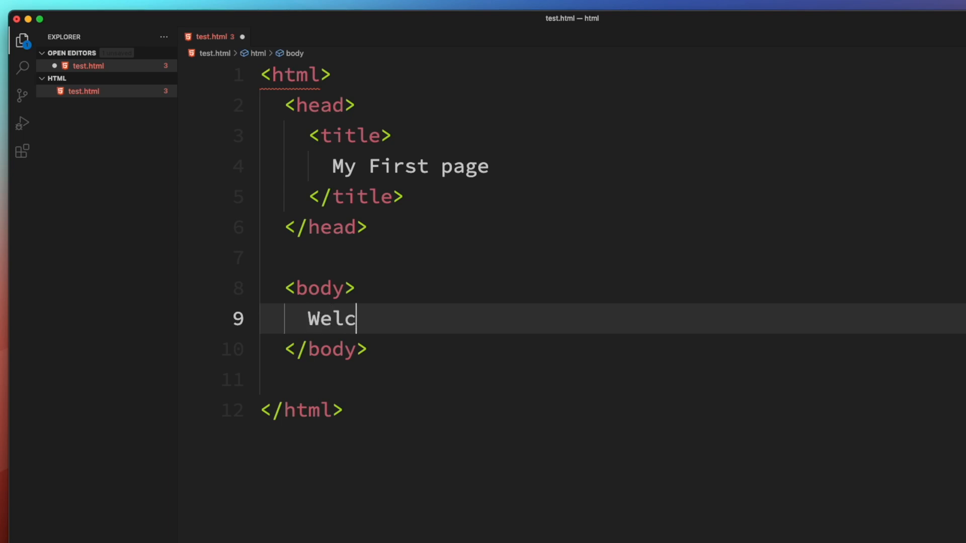
type("ome to HTML")
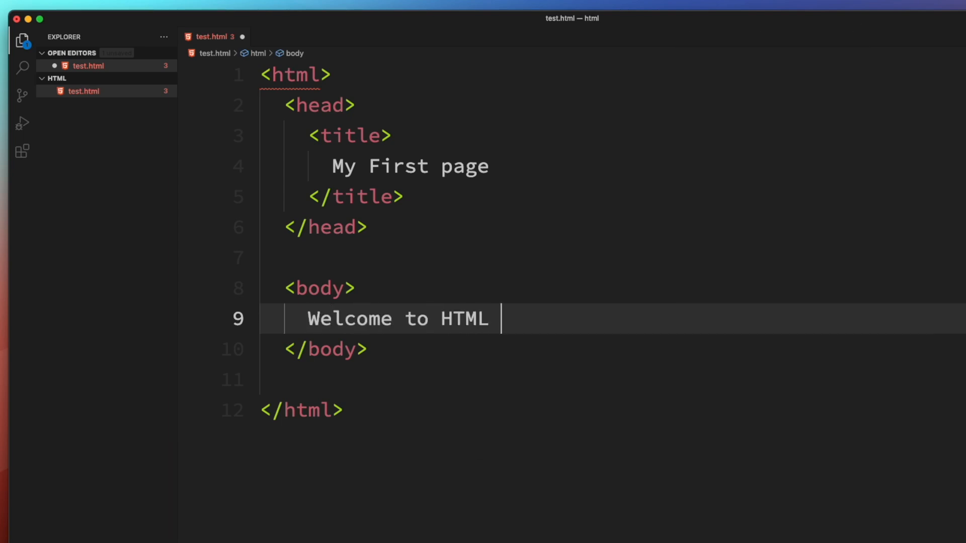
type("101")
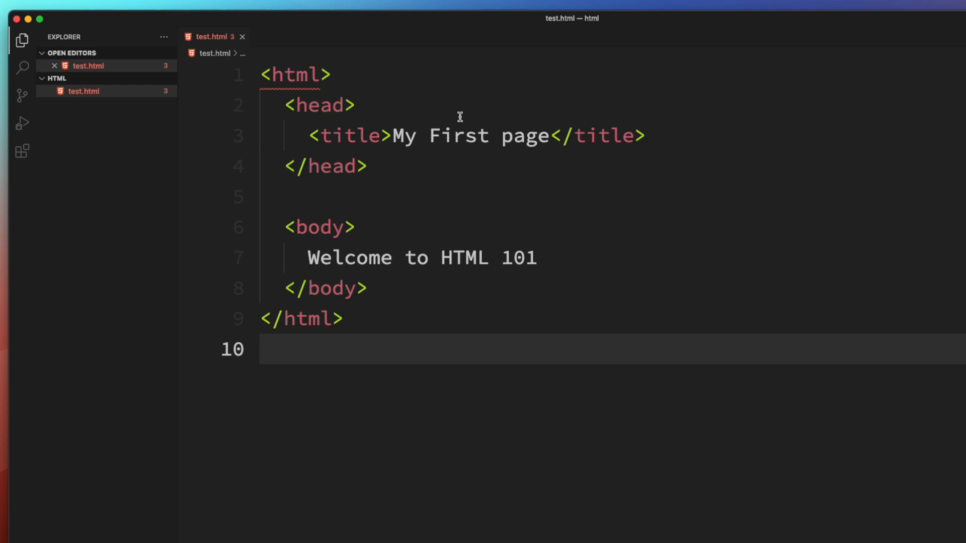
mouse_move(351, 133)
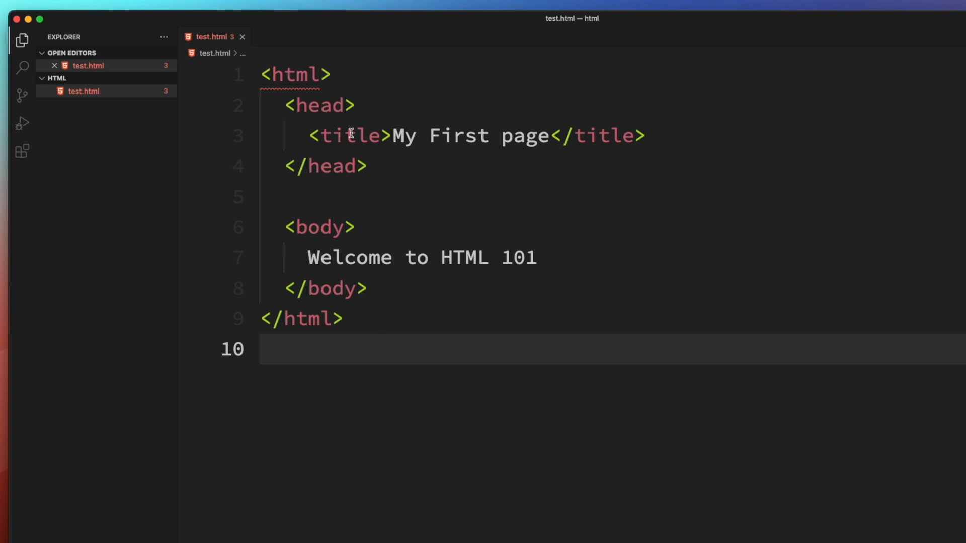
mouse_move(442, 419)
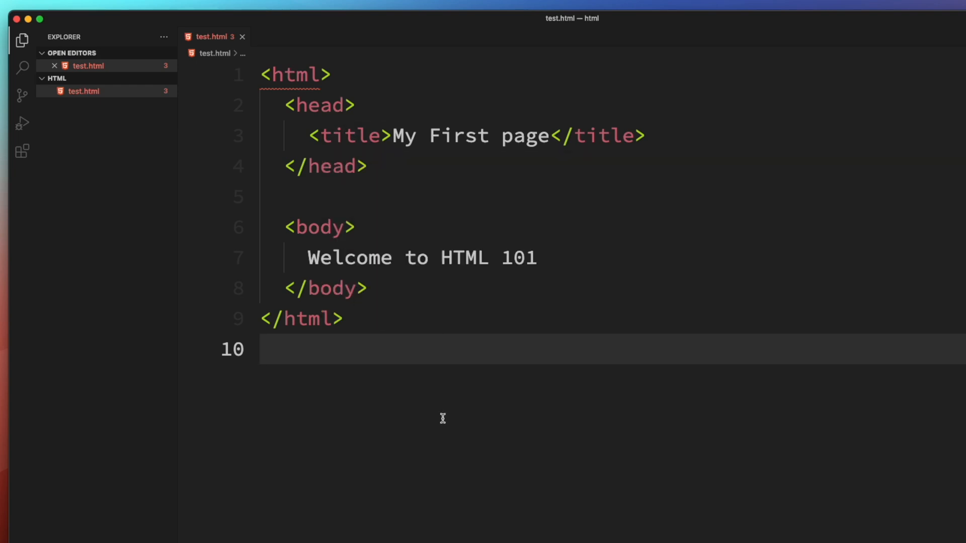
mouse_move(477, 235)
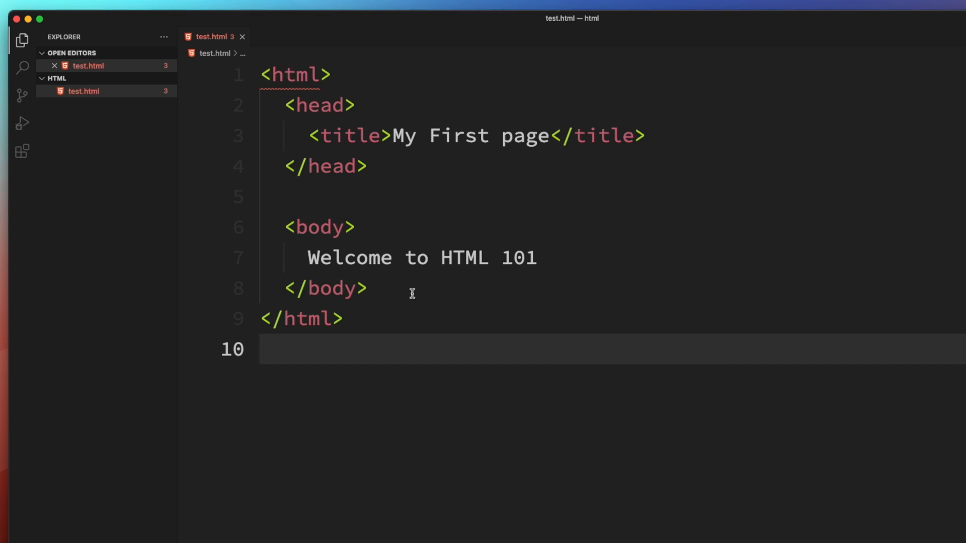
mouse_move(384, 308)
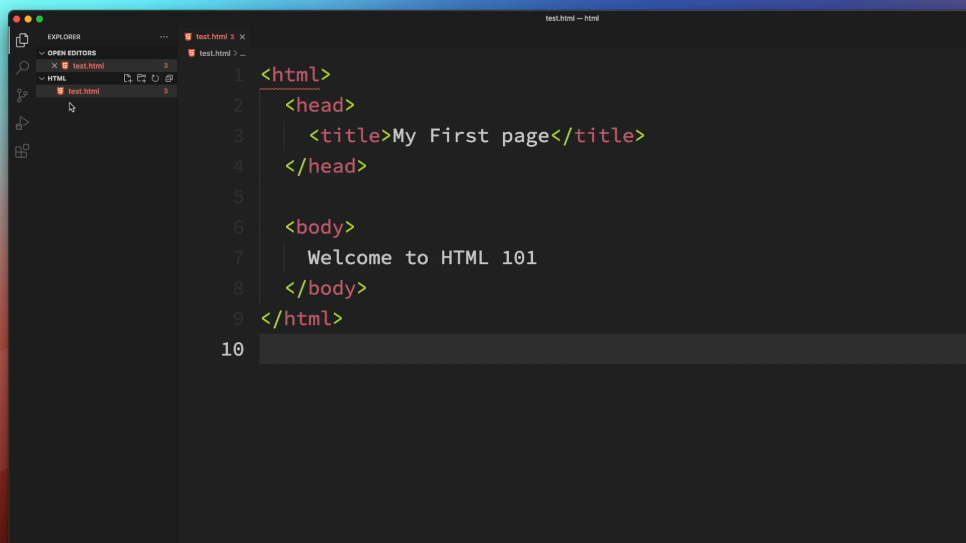
mouse_move(86, 102)
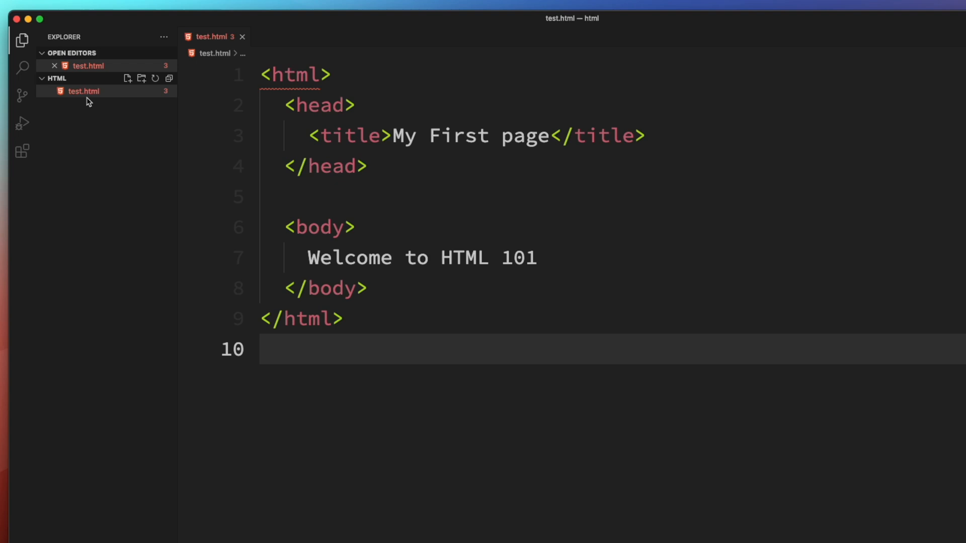
mouse_move(83, 91)
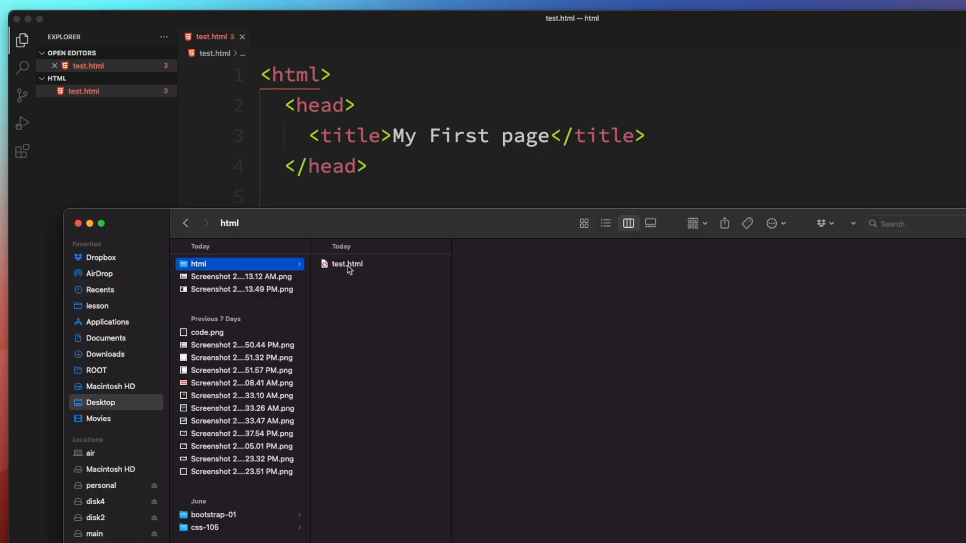
Step: Open test.html from Finder's html folder in Opera GX using the context-menu Open command
left_click(347, 263)
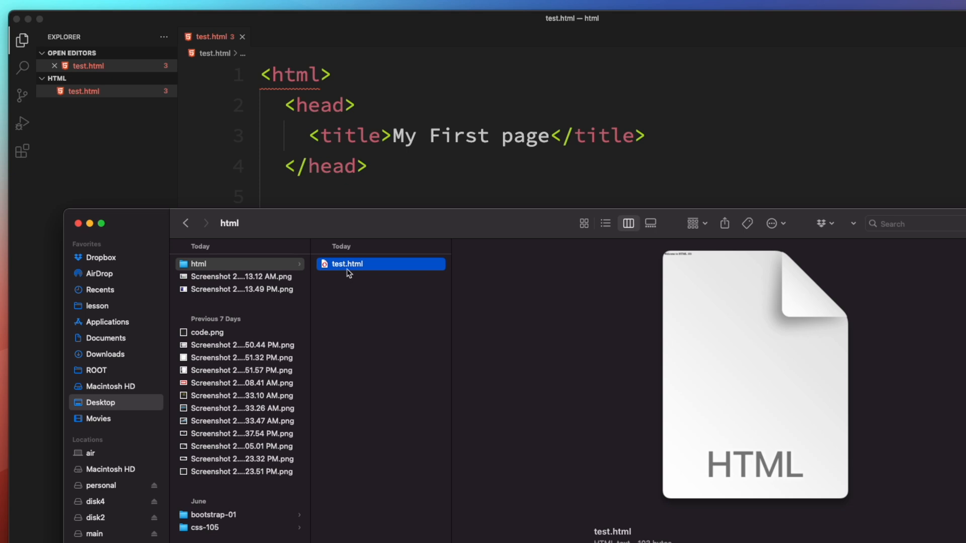
right_click(346, 263)
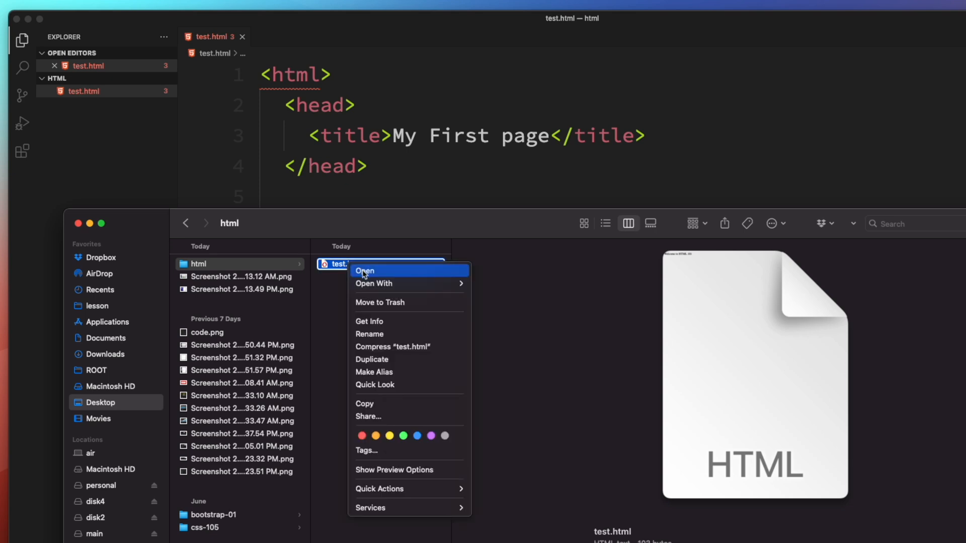
left_click(365, 272)
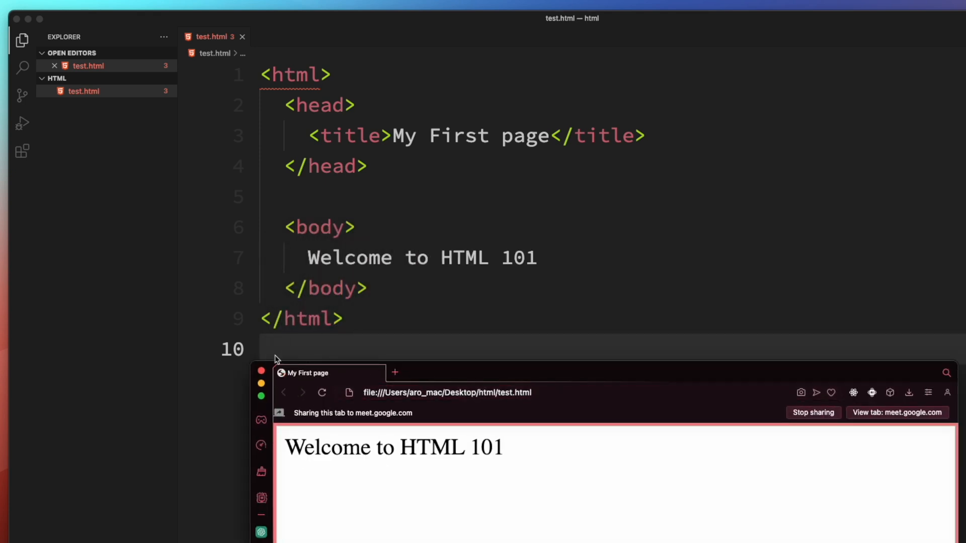
mouse_move(504, 169)
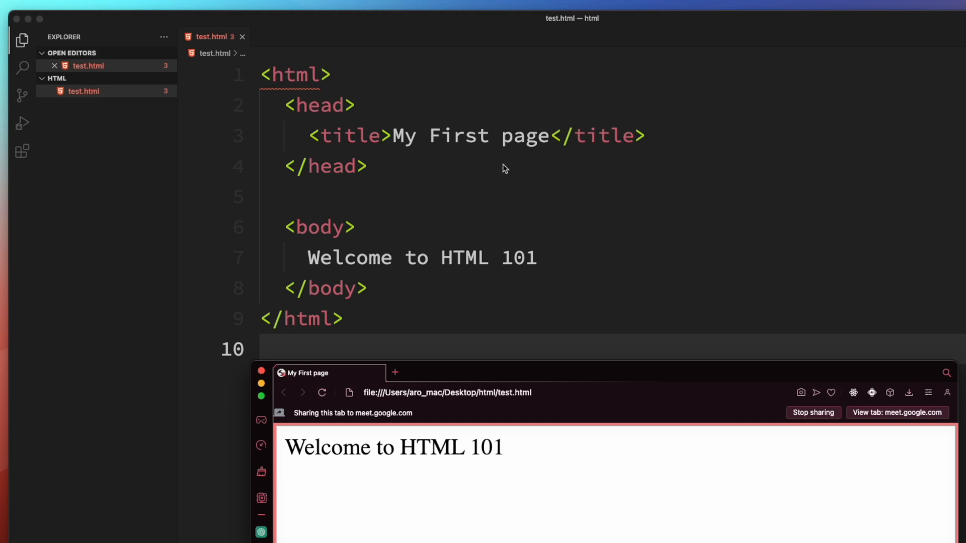
mouse_move(296, 344)
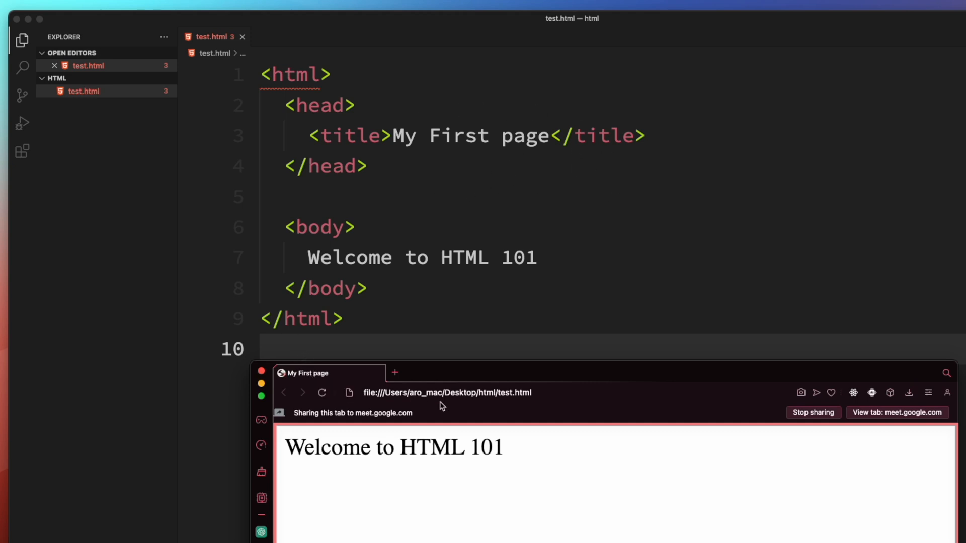
left_click(393, 372)
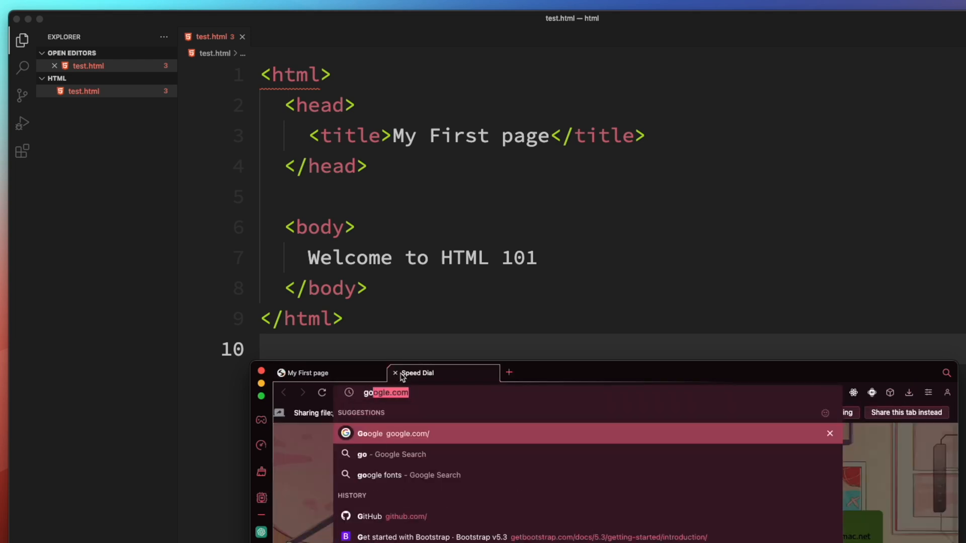
left_click(393, 433)
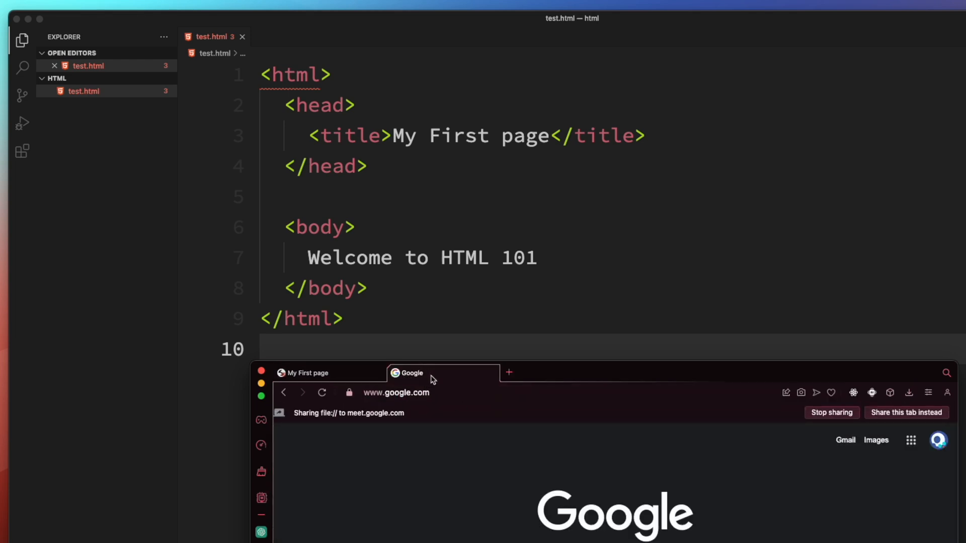
mouse_move(450, 312)
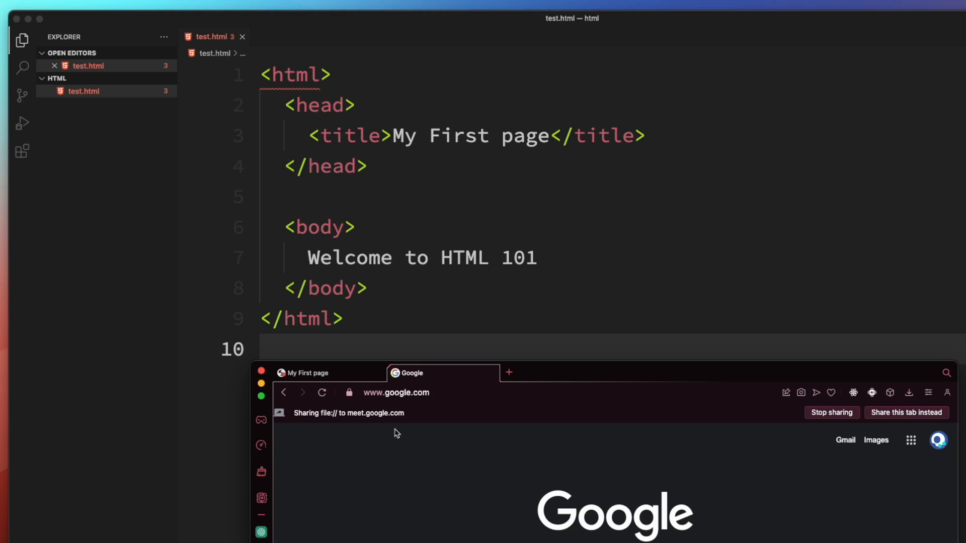
left_click(306, 373)
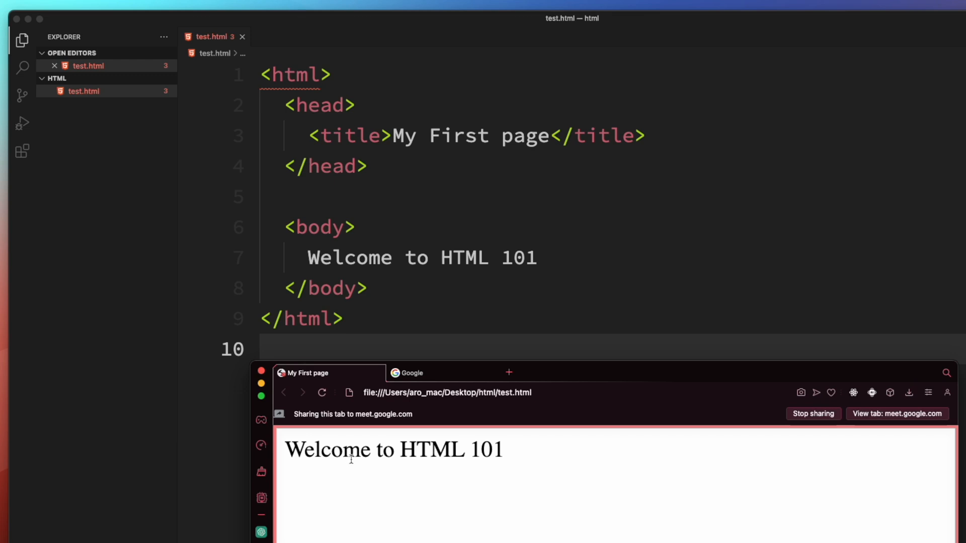
mouse_move(395, 442)
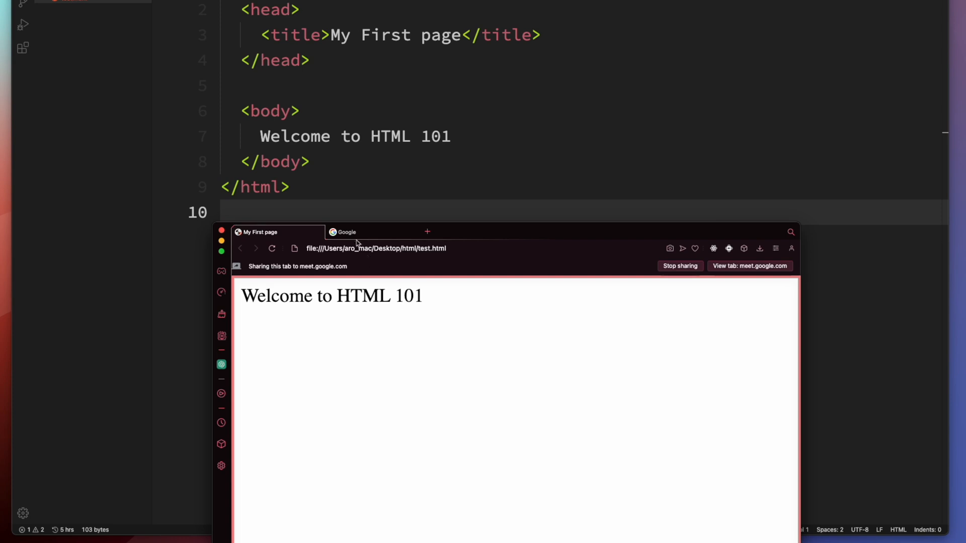
left_click(346, 233)
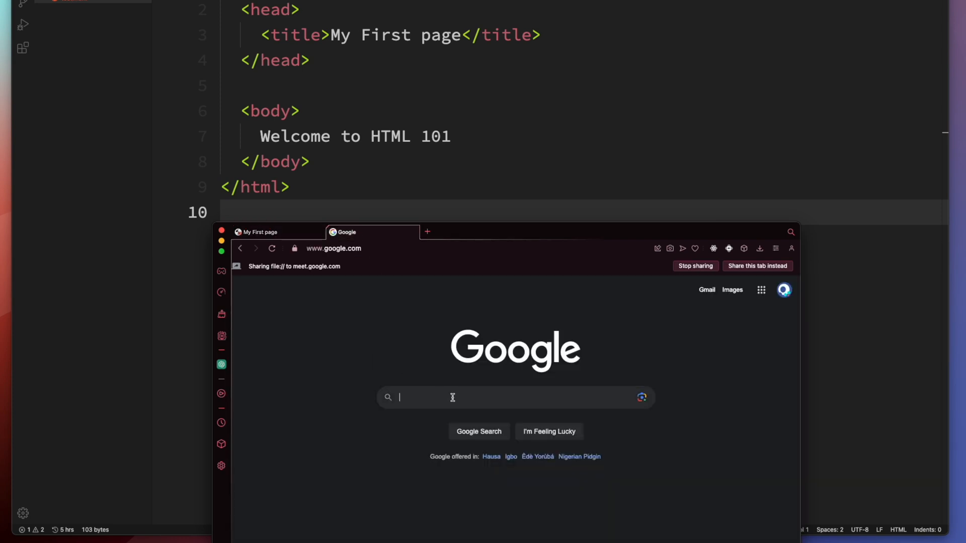
mouse_move(359, 319)
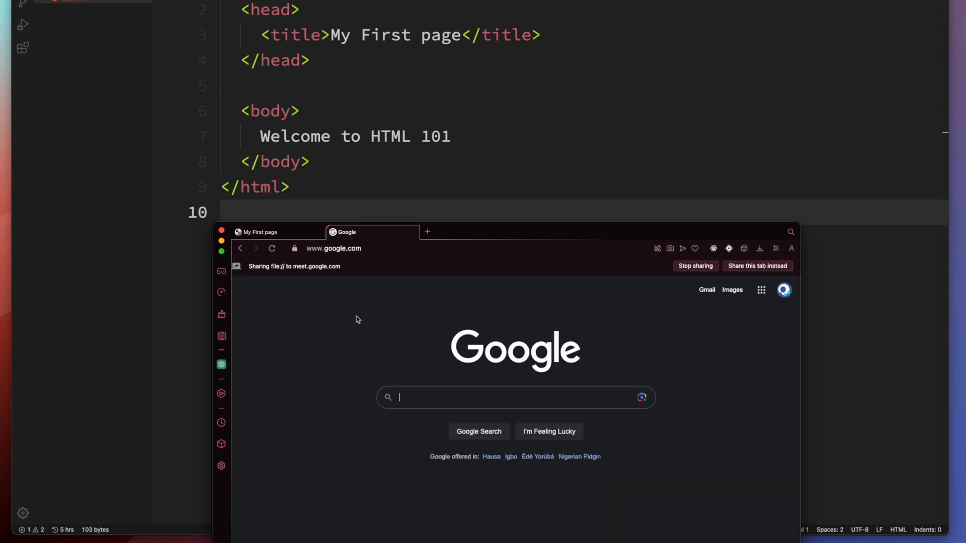
left_click(641, 397)
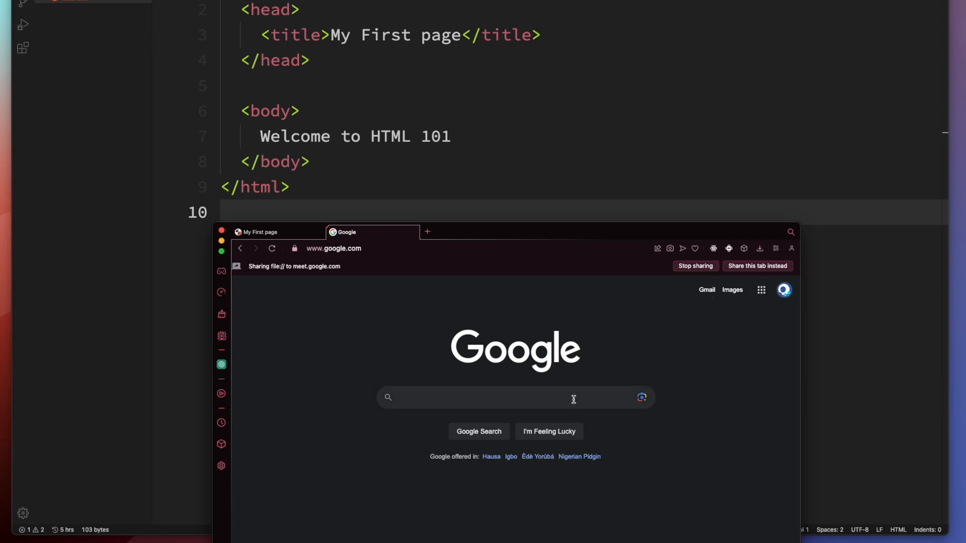
mouse_move(537, 404)
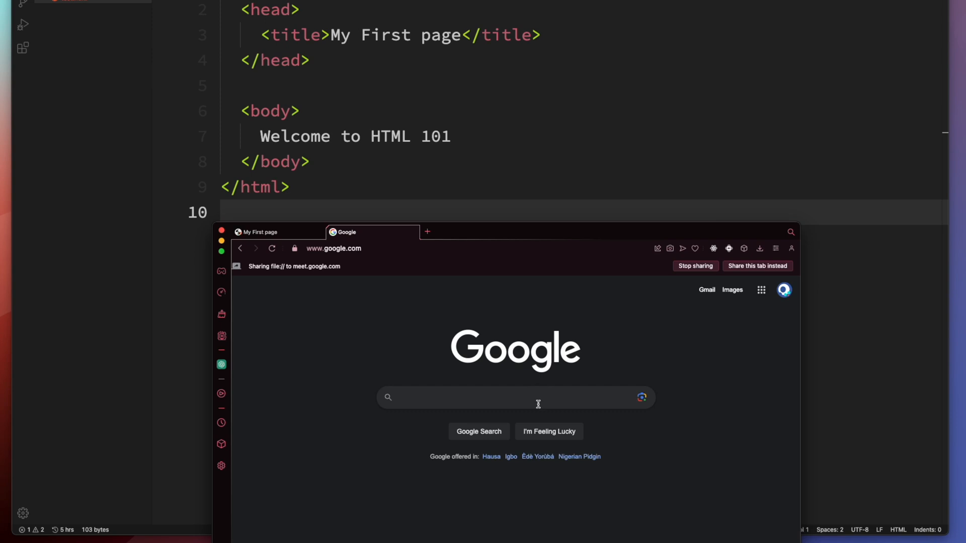
mouse_move(425, 367)
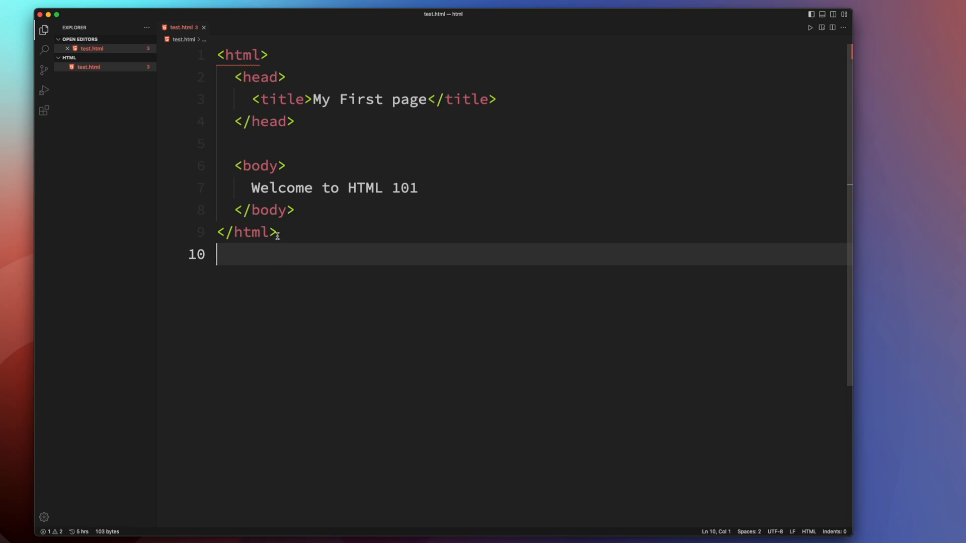
mouse_move(652, 376)
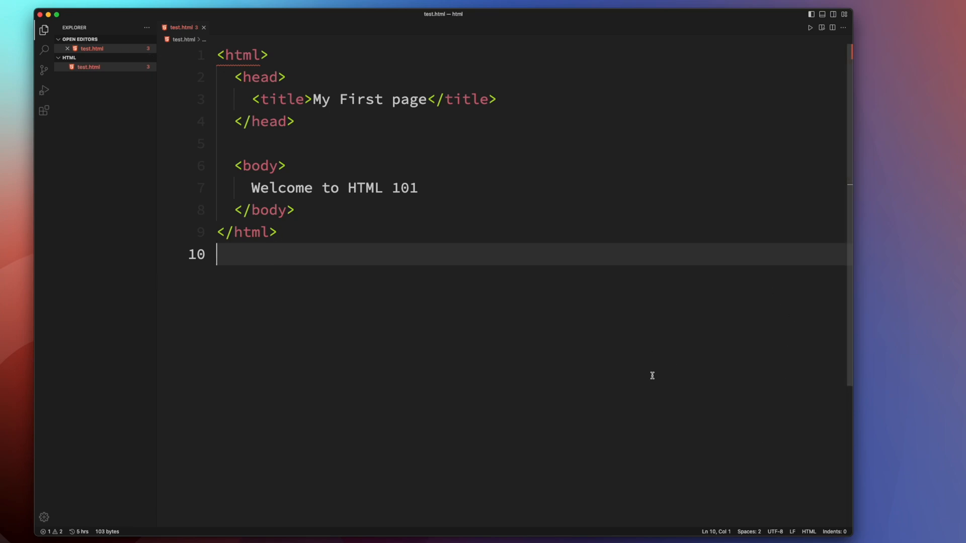
mouse_move(652, 372)
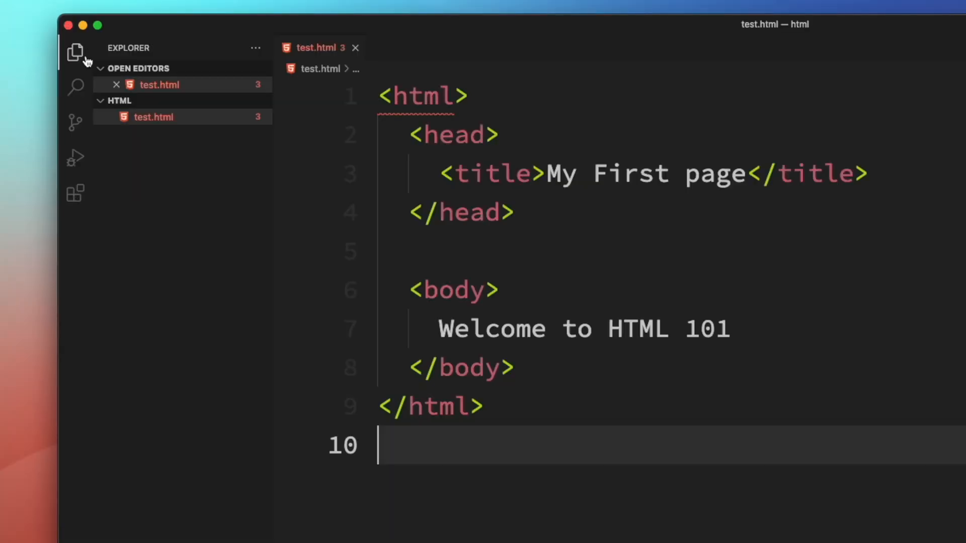
mouse_move(75, 52)
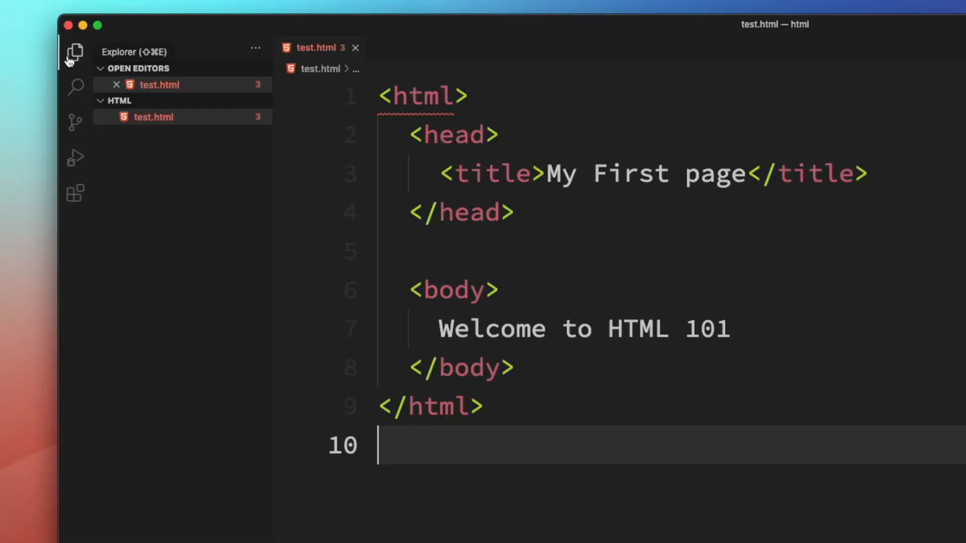
Step: Toggle the Explorer sidebar closed, back open, and closed again
left_click(75, 52)
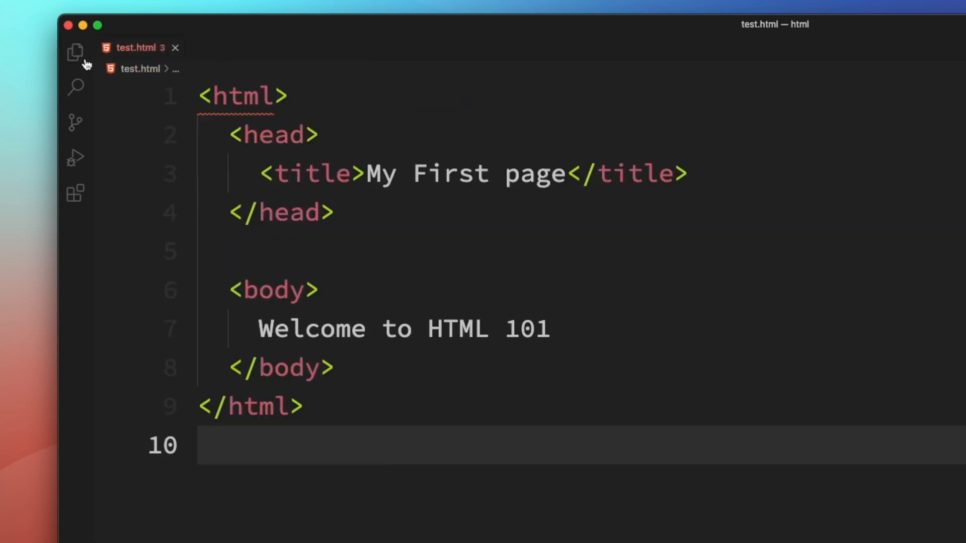
left_click(75, 52)
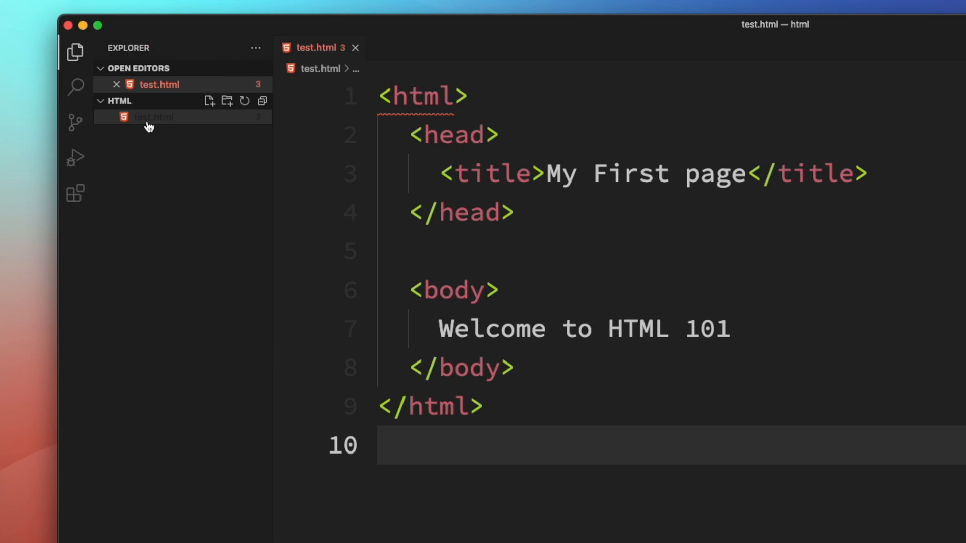
mouse_move(183, 423)
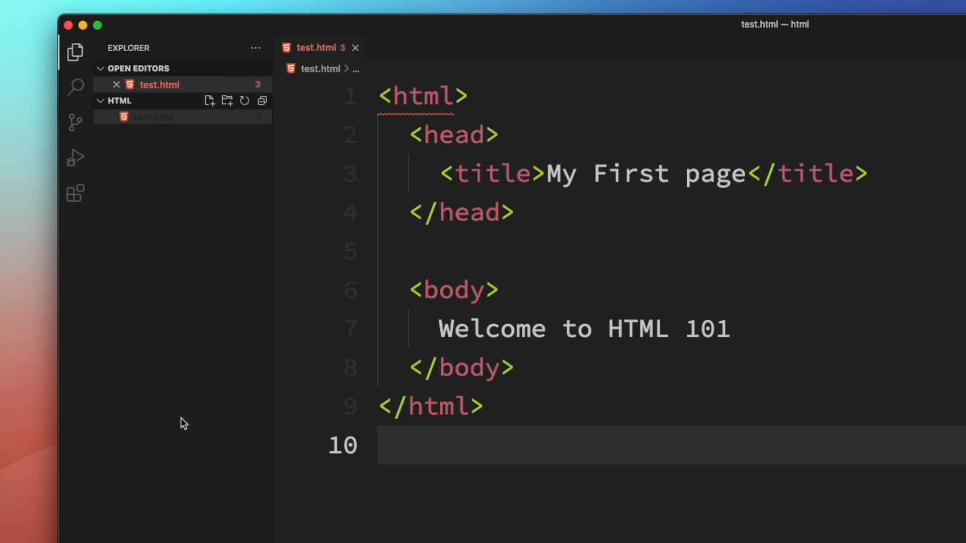
mouse_move(207, 202)
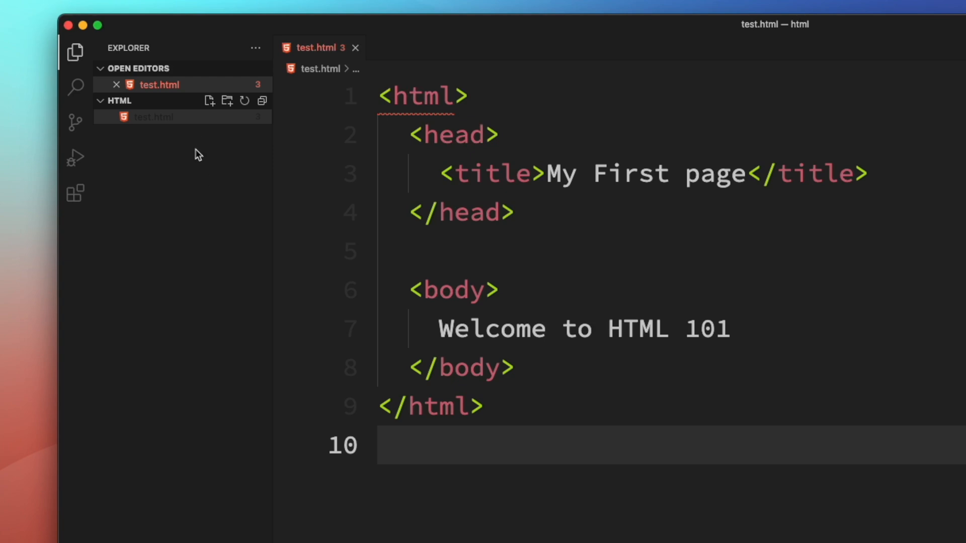
mouse_move(415, 153)
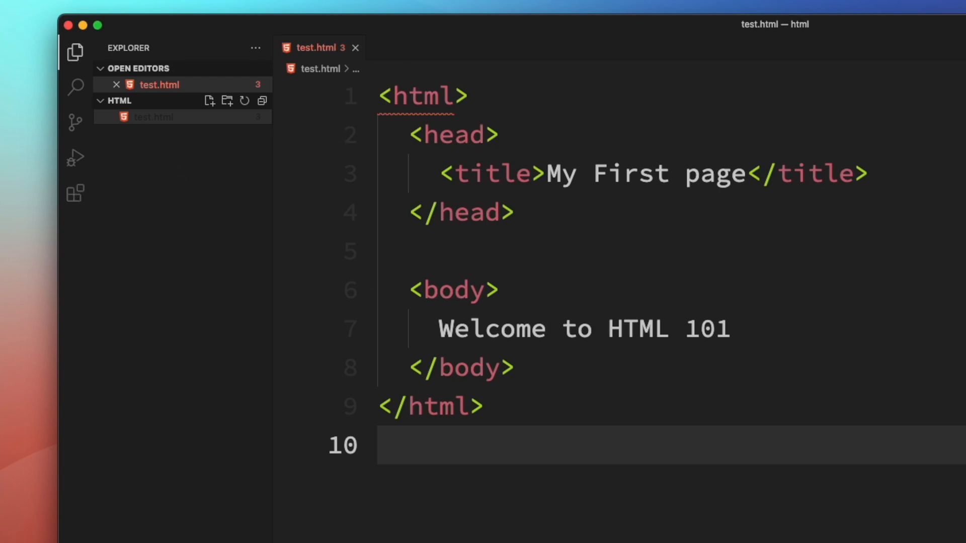
mouse_move(162, 145)
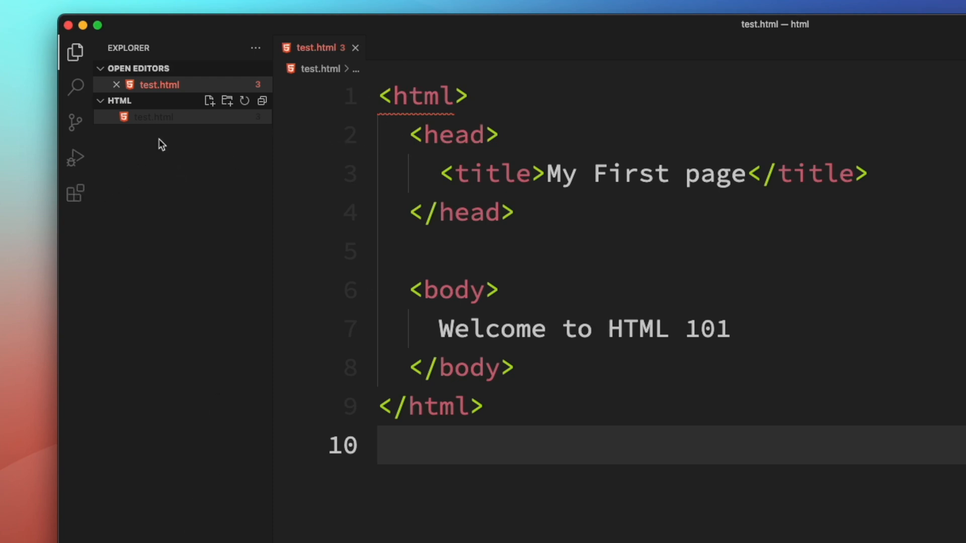
mouse_move(177, 234)
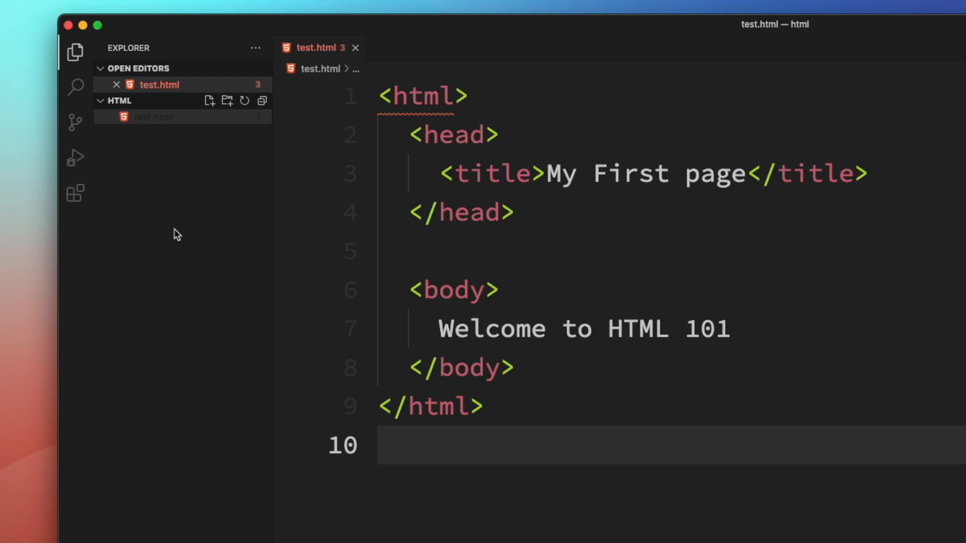
mouse_move(193, 274)
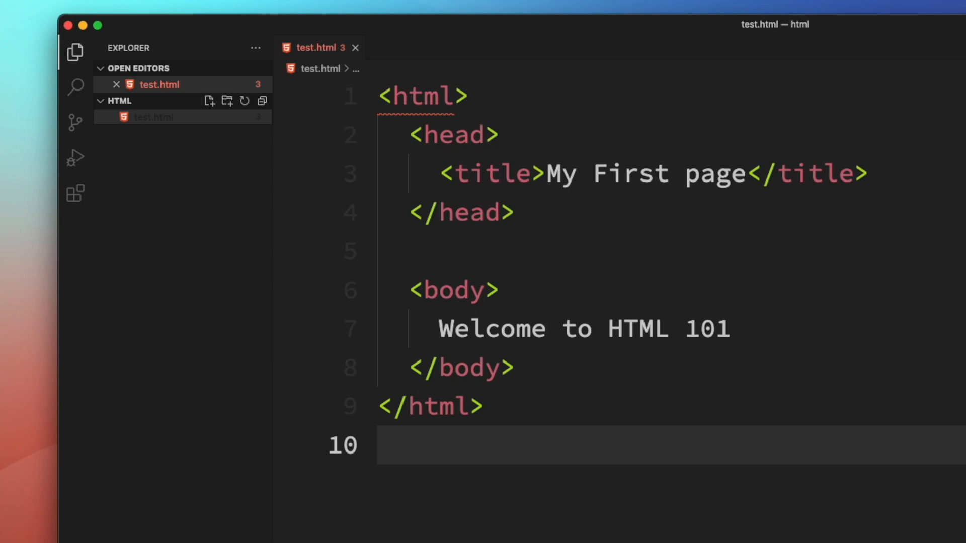
mouse_move(159, 117)
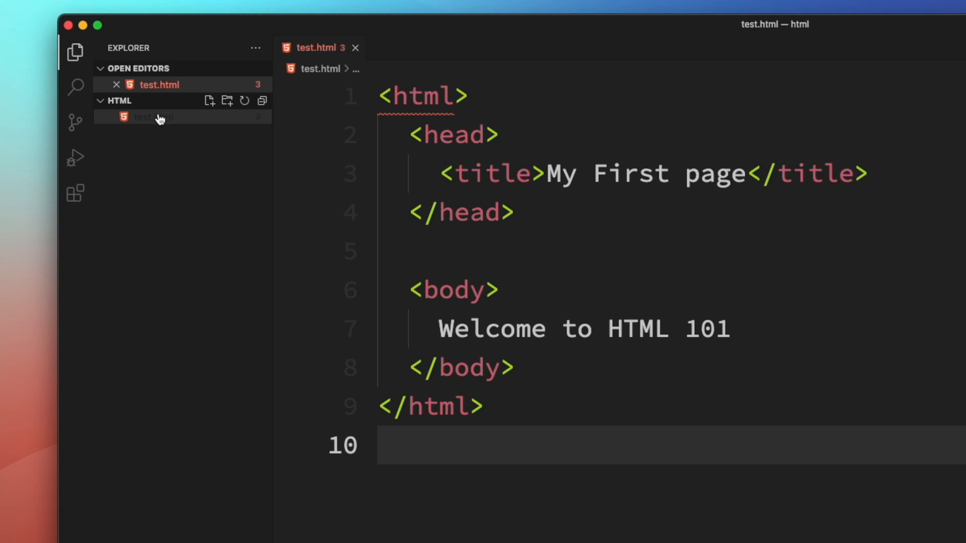
left_click(74, 51)
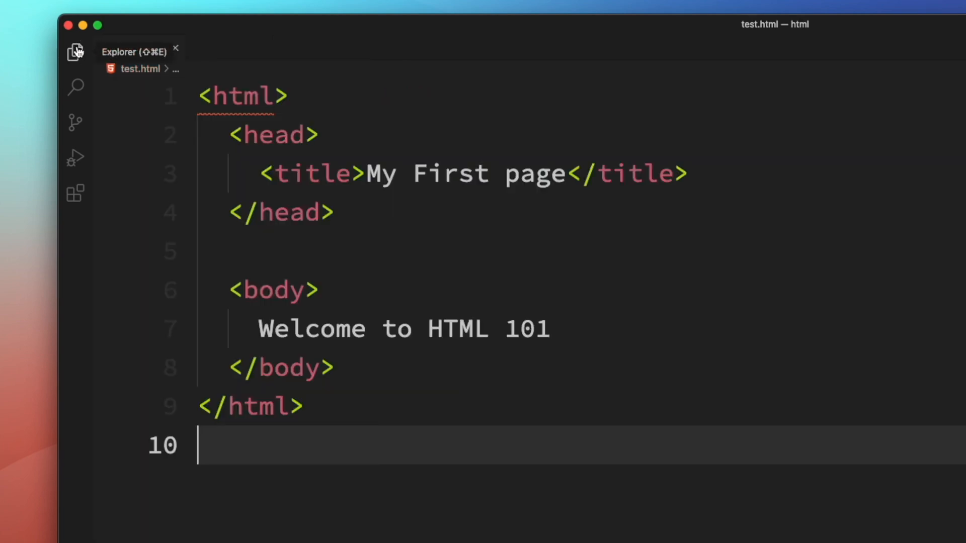
Step: Reopen the Explorer sidebar listing test.html inside the html folder
left_click(74, 52)
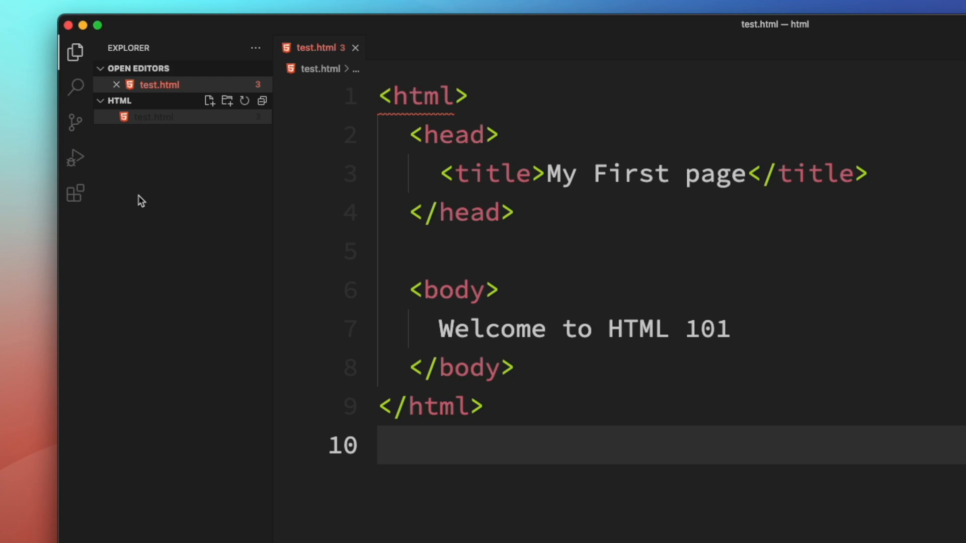
mouse_move(177, 277)
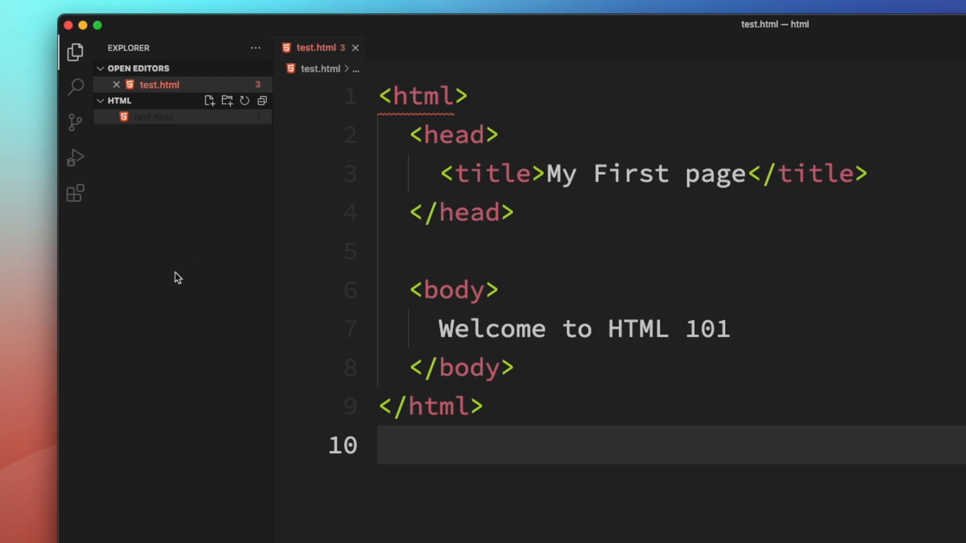
mouse_move(177, 280)
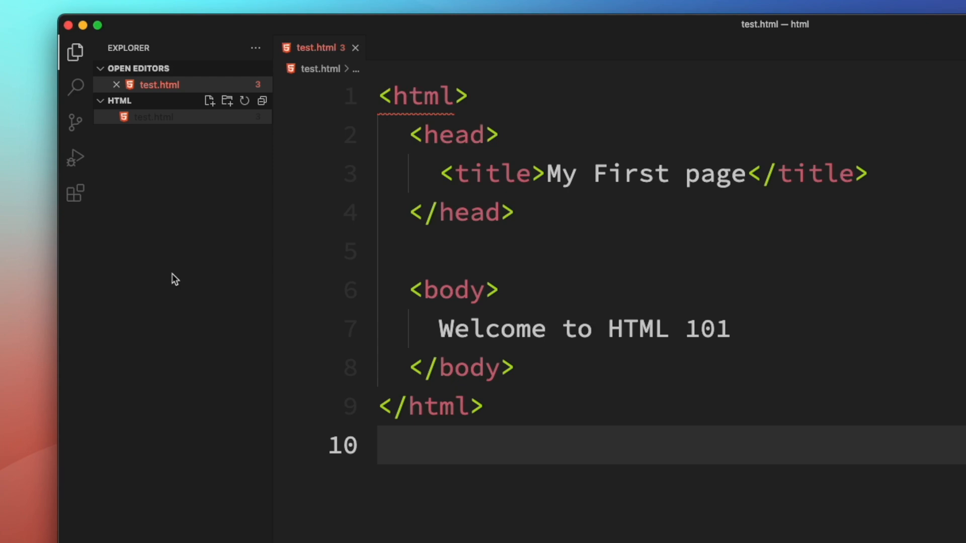
mouse_move(183, 219)
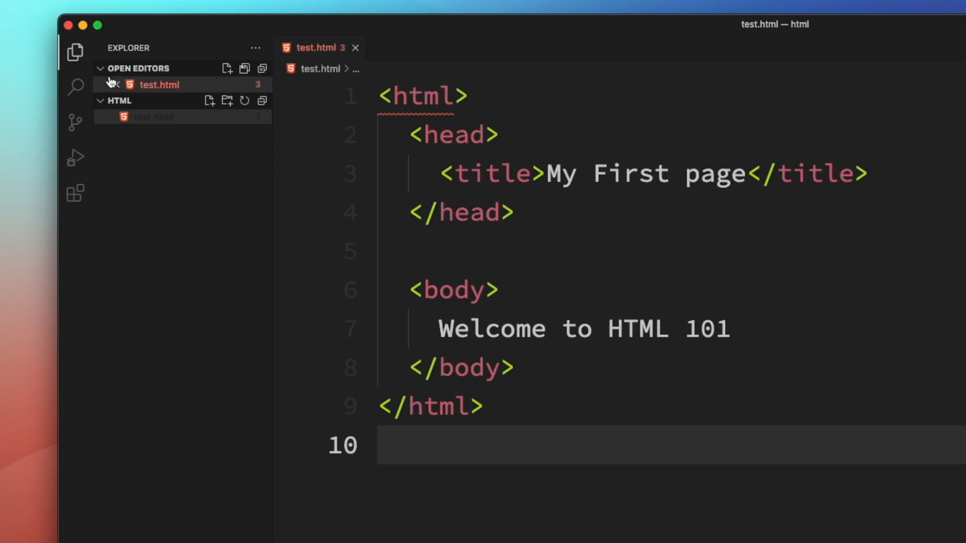
mouse_move(238, 272)
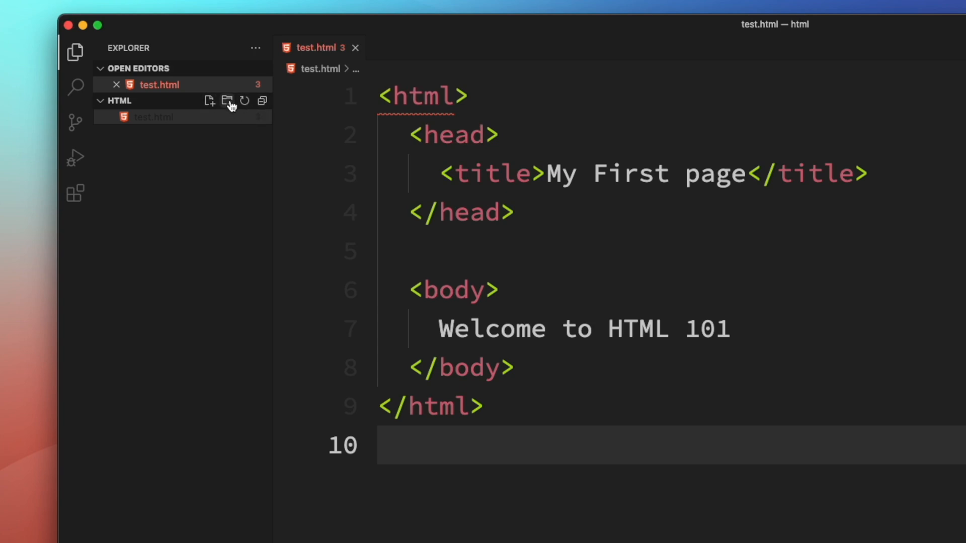
mouse_move(227, 101)
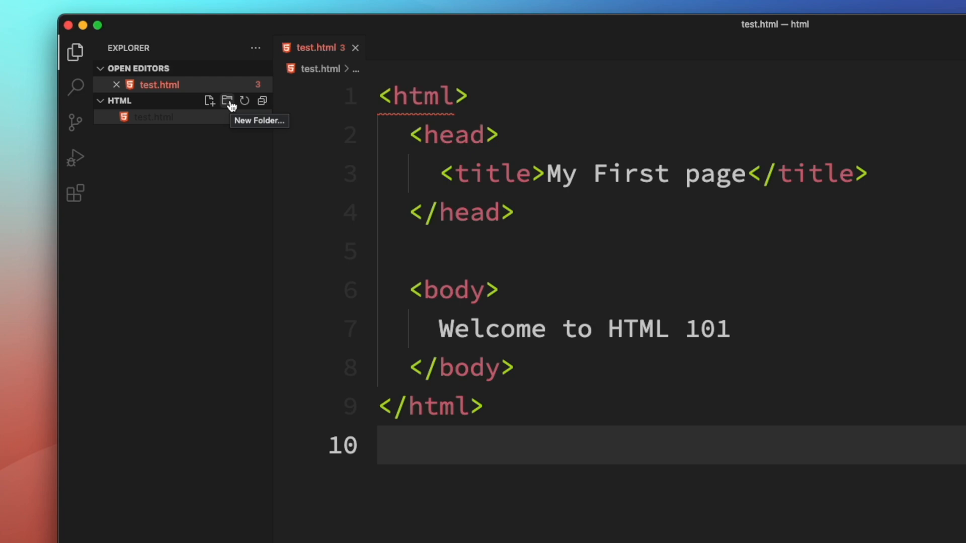
mouse_move(207, 105)
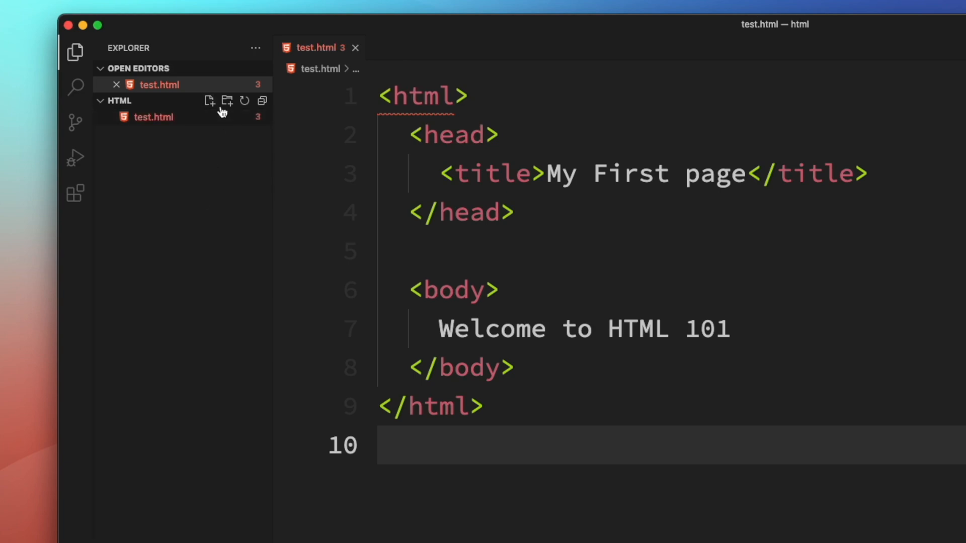
left_click(226, 101)
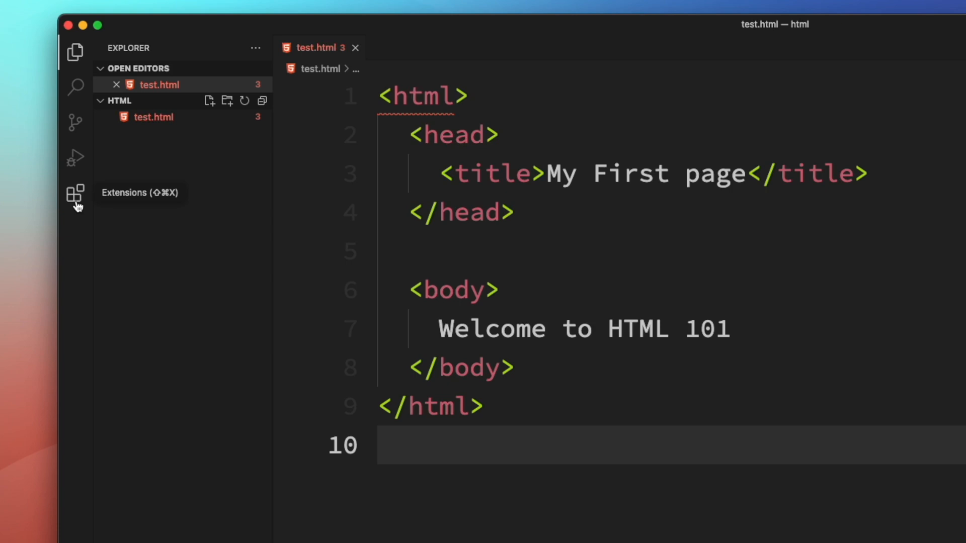
Step: Show the Extensions view with installed extensions like Auto Close Tag and Auto Rename Tag
left_click(75, 193)
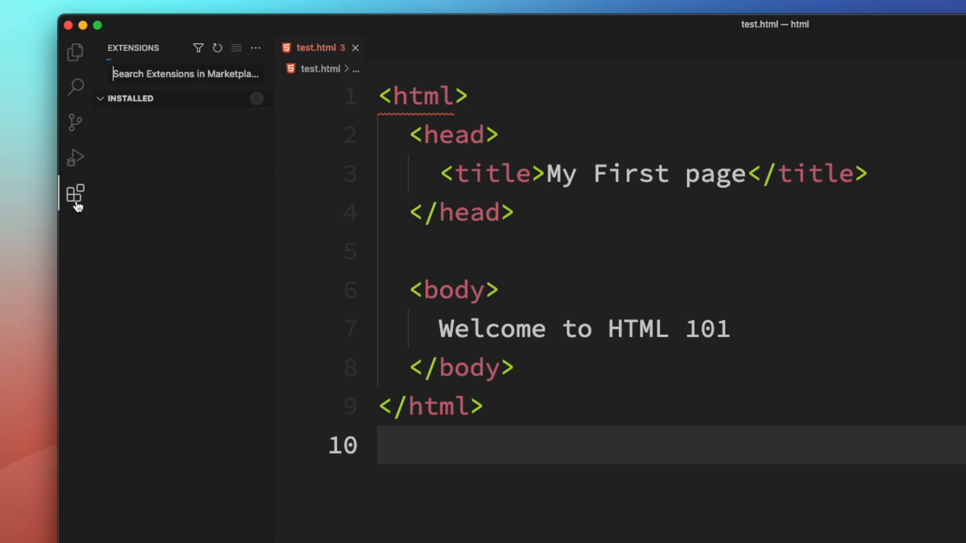
left_click(74, 195)
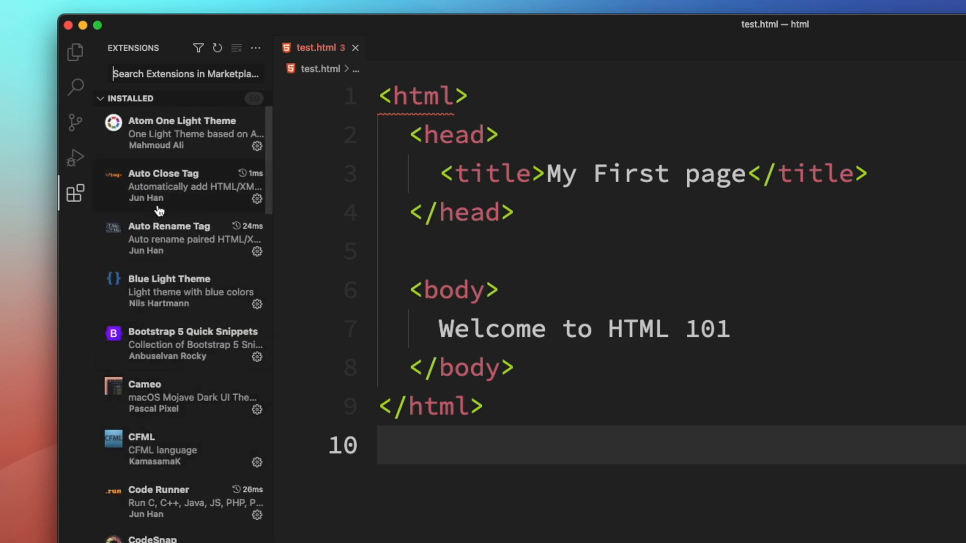
mouse_move(157, 179)
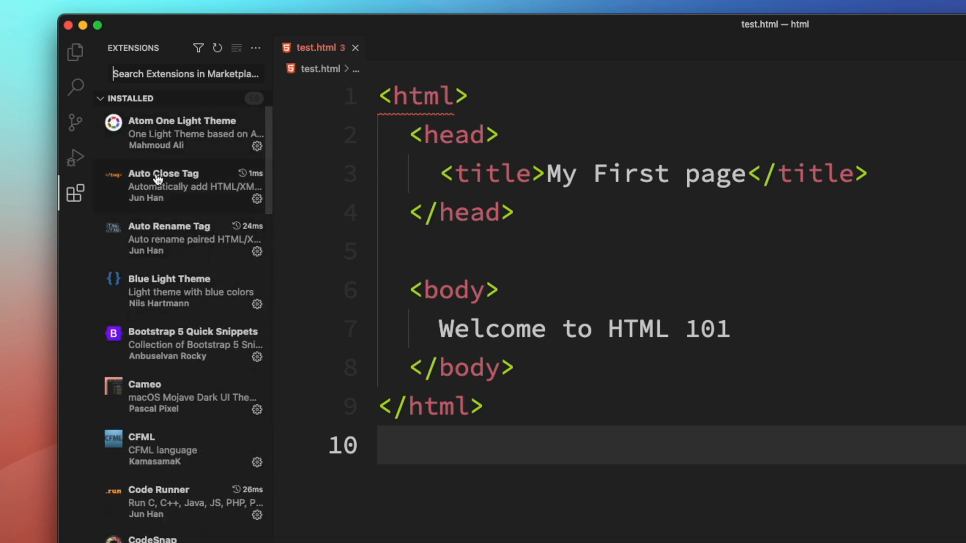
mouse_move(154, 238)
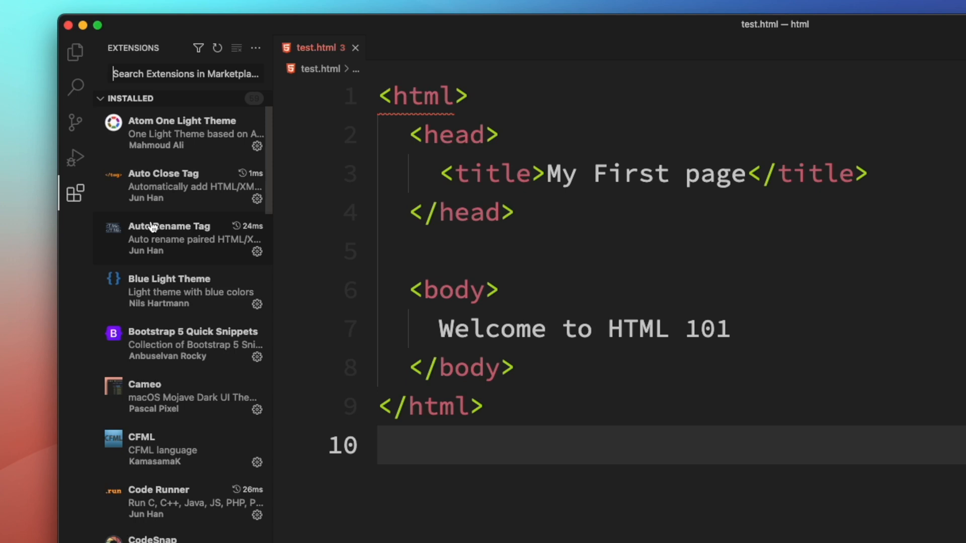
mouse_move(148, 123)
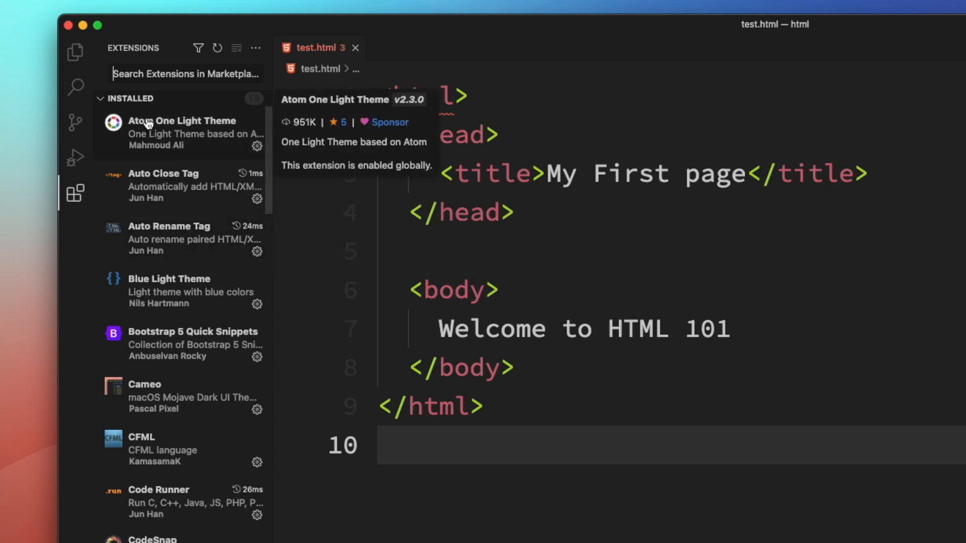
Step: Search extensions for 'preview', view the Preview and Live Preview pages, then return to Explorer
type("preview")
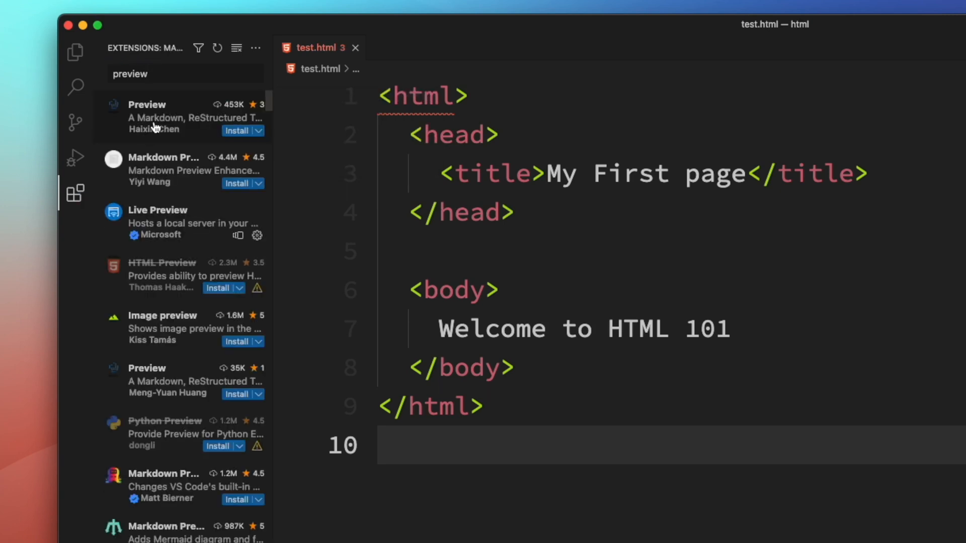
left_click(147, 117)
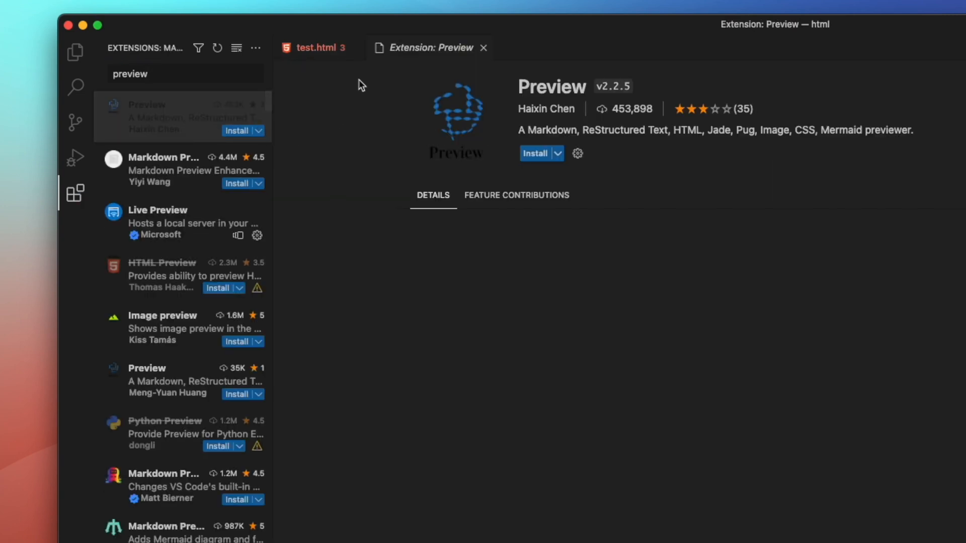
left_click(315, 48)
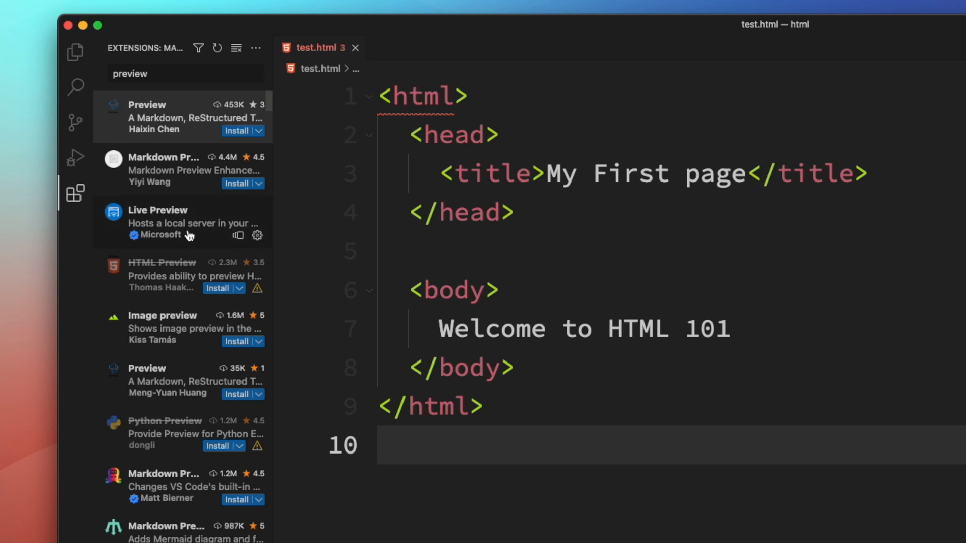
left_click(157, 210)
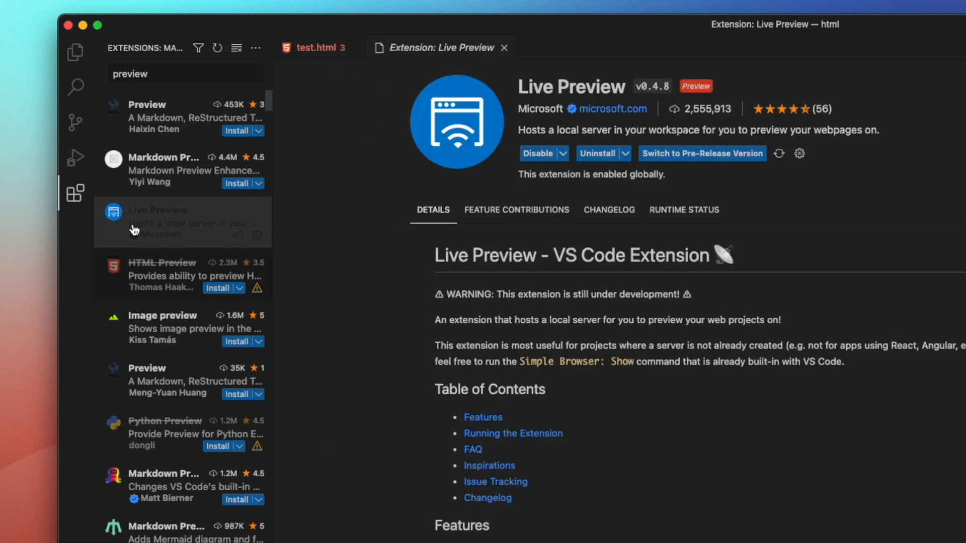
mouse_move(156, 226)
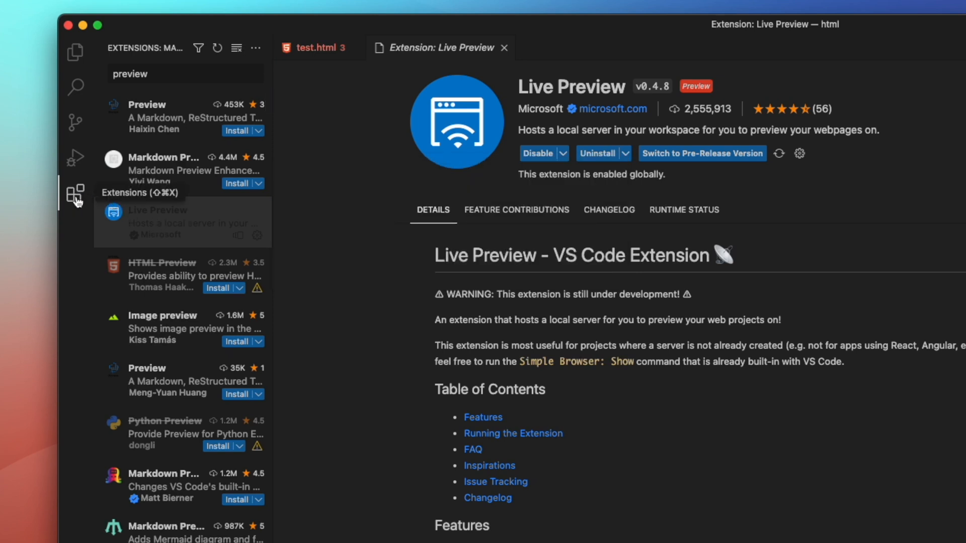
mouse_move(163, 242)
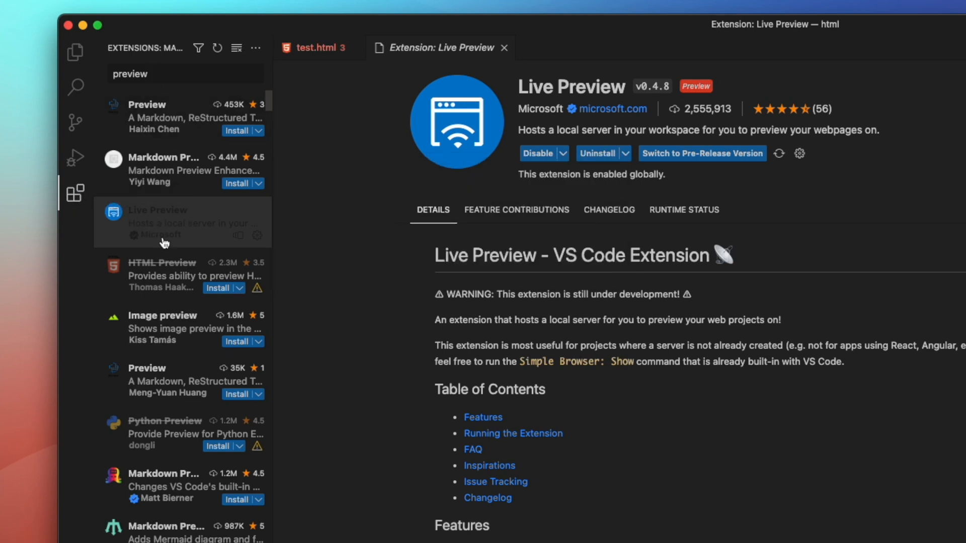
mouse_move(170, 222)
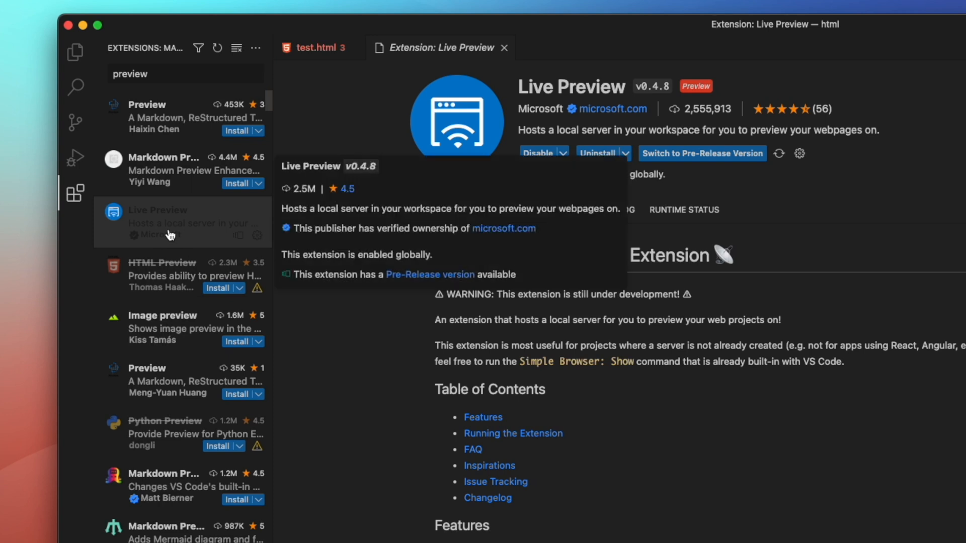
mouse_move(310, 258)
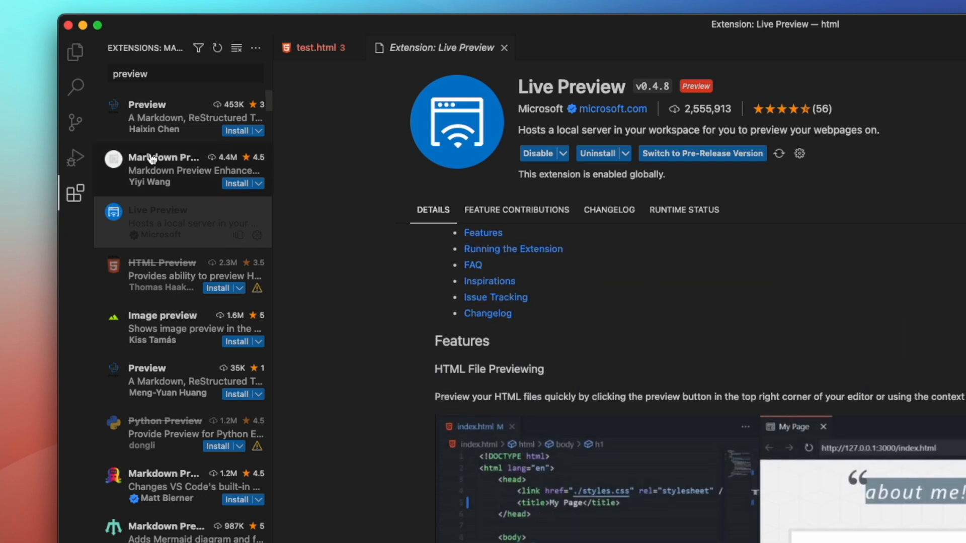
left_click(75, 51)
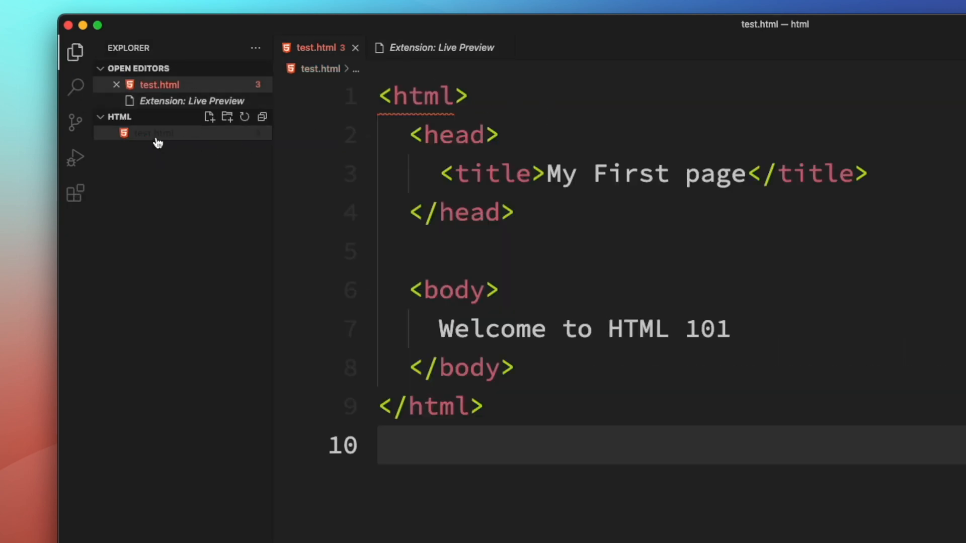
Step: Show a live preview of test.html from its Explorer context menu
right_click(151, 133)
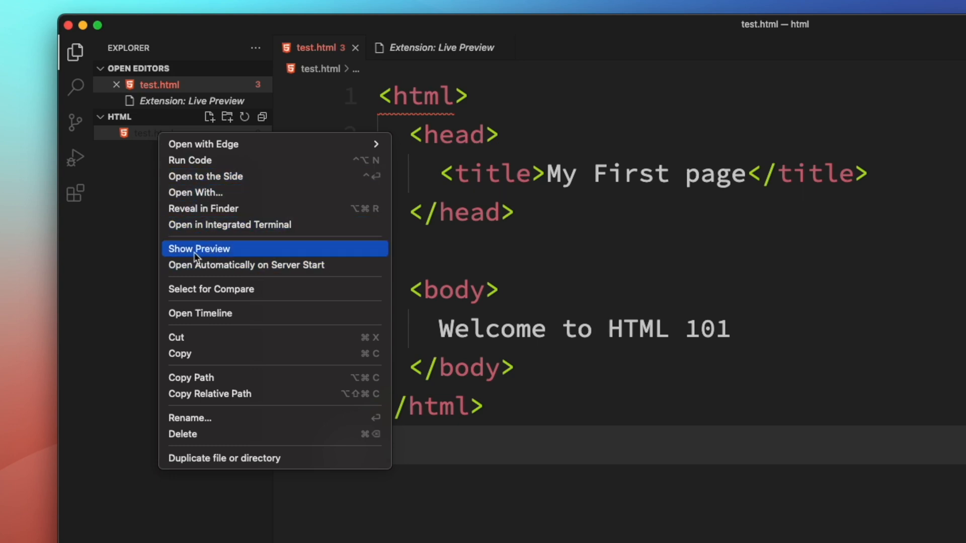
left_click(198, 248)
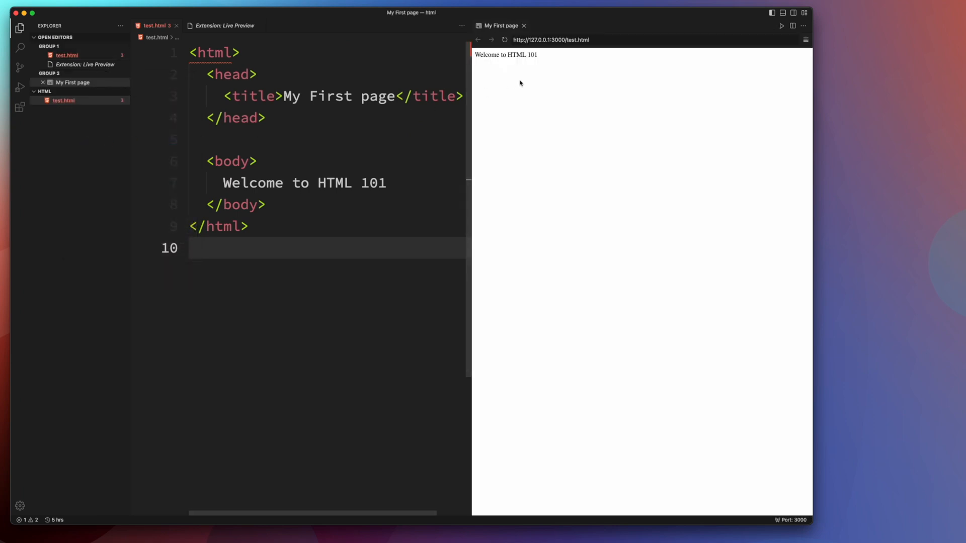
mouse_move(540, 55)
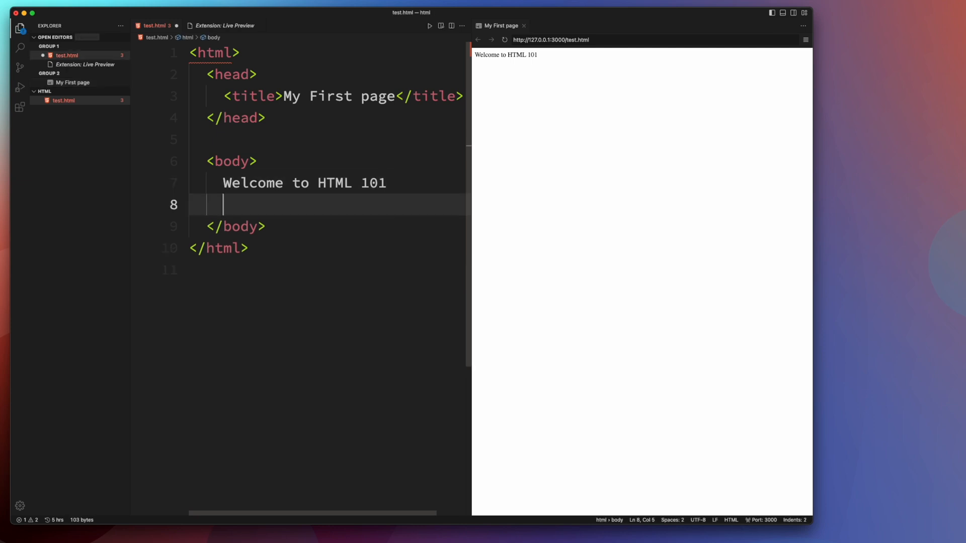
Step: Add an <hr /> and the line 'Starting a new class' below the welcome text
type("<hr/>")
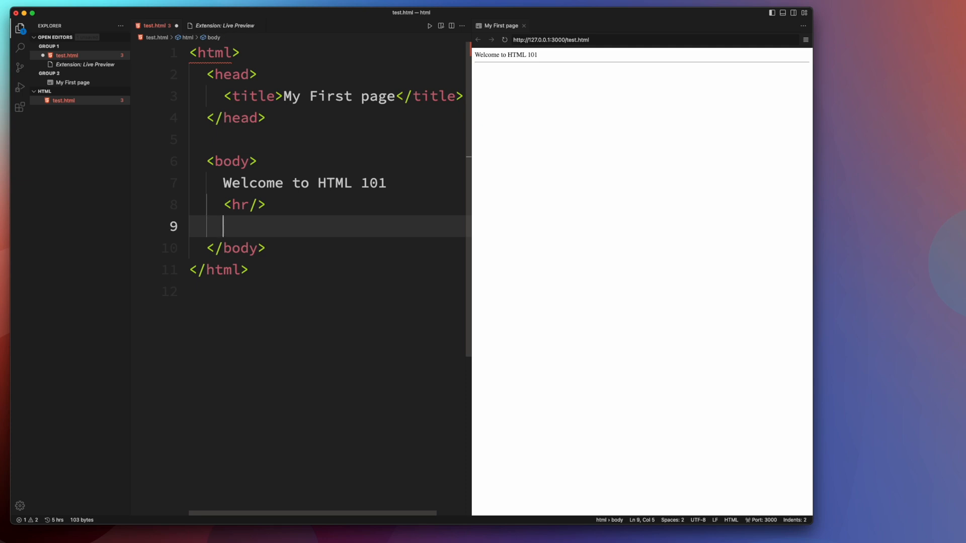
type("Starting a new class")
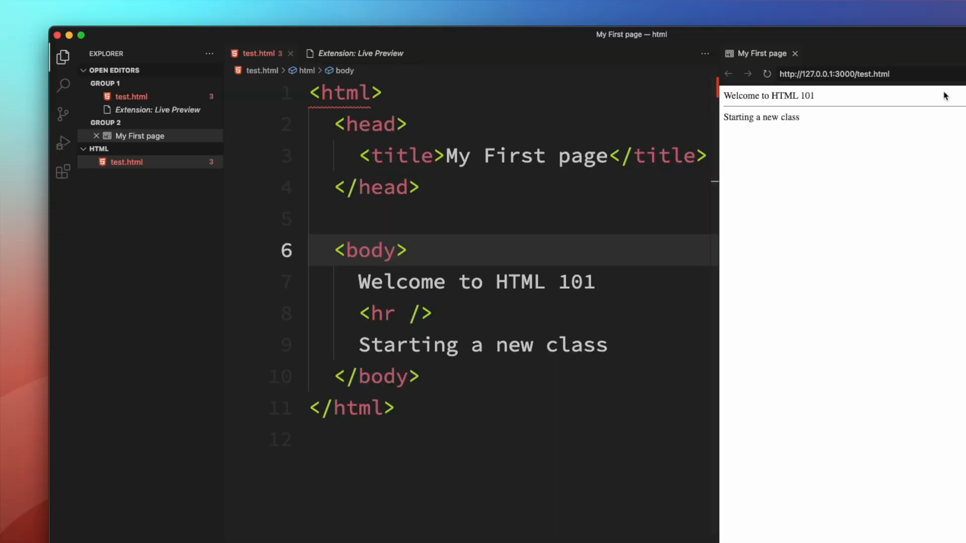
left_click(63, 172)
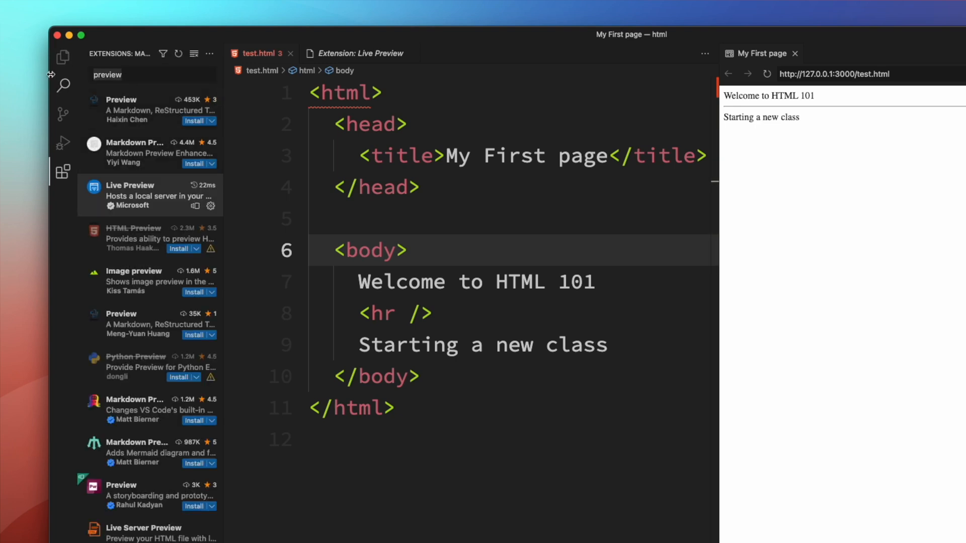
Step: Search extensions for 'prettier' to reveal the installed Prettier – Code formatter
type("prettier")
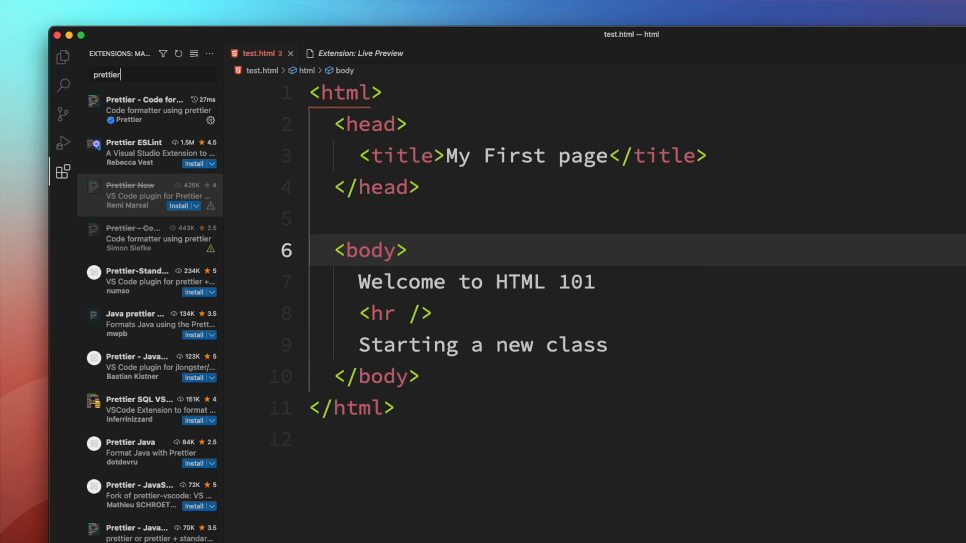
mouse_move(455, 161)
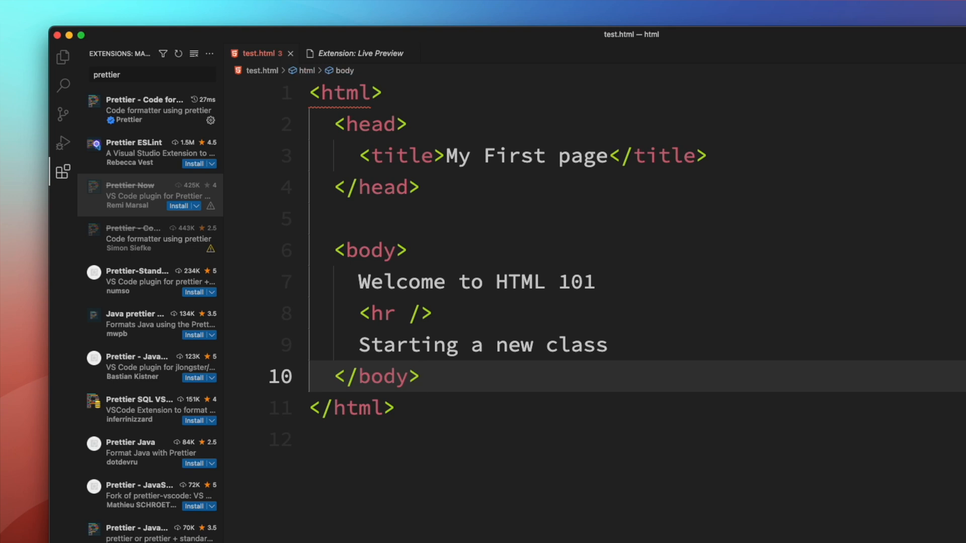
mouse_move(451, 213)
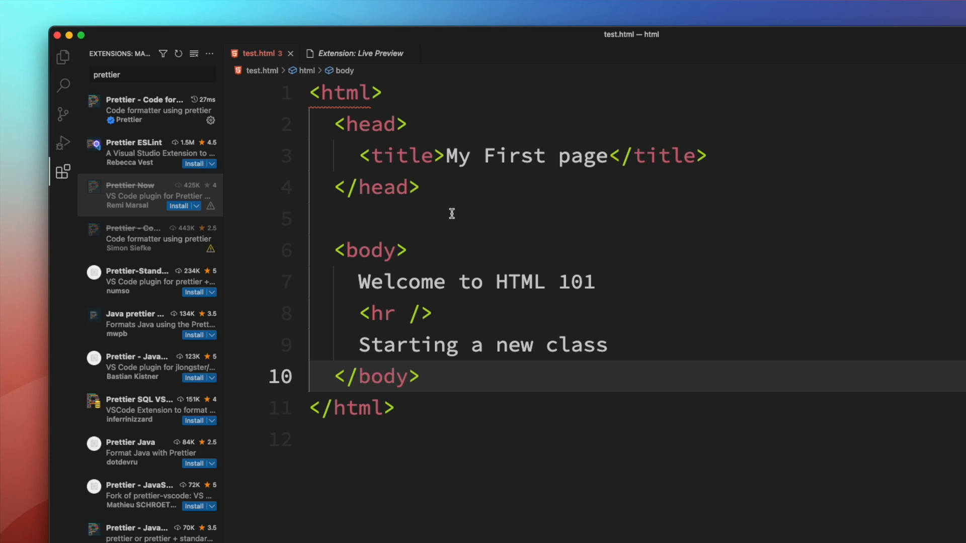
mouse_move(482, 450)
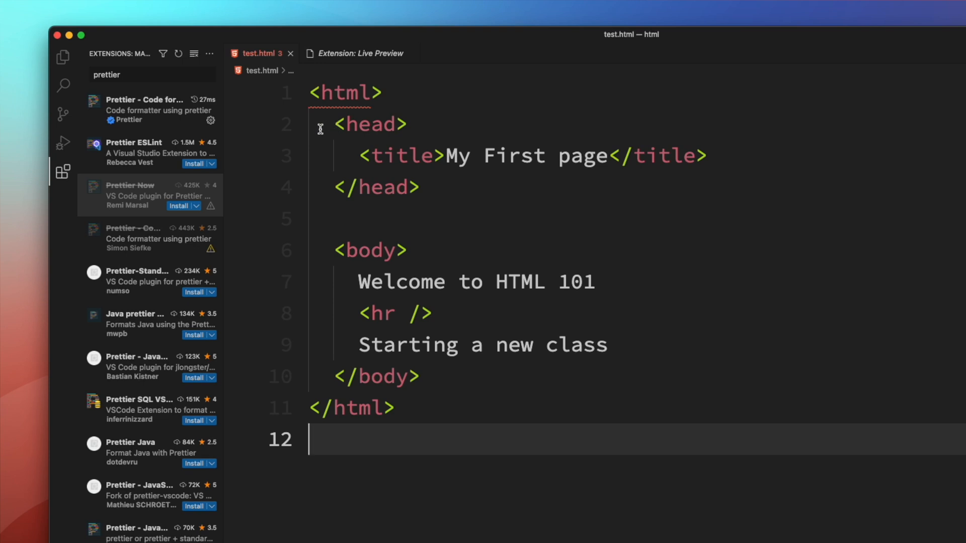
mouse_move(439, 219)
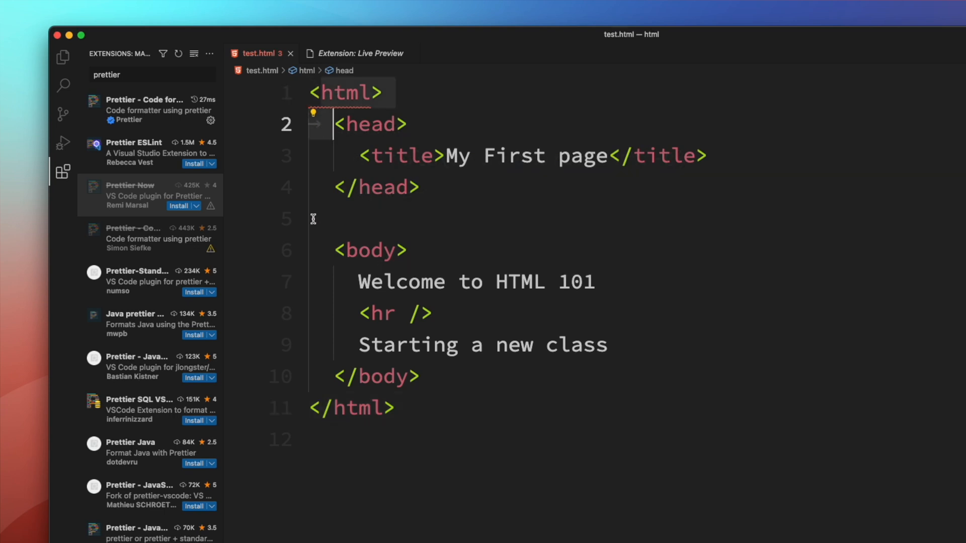
mouse_move(426, 139)
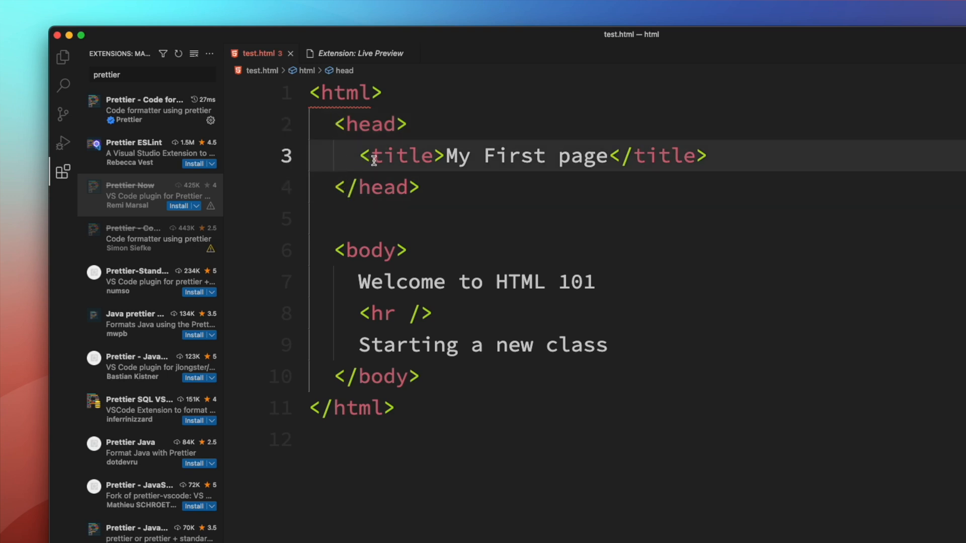
mouse_move(750, 159)
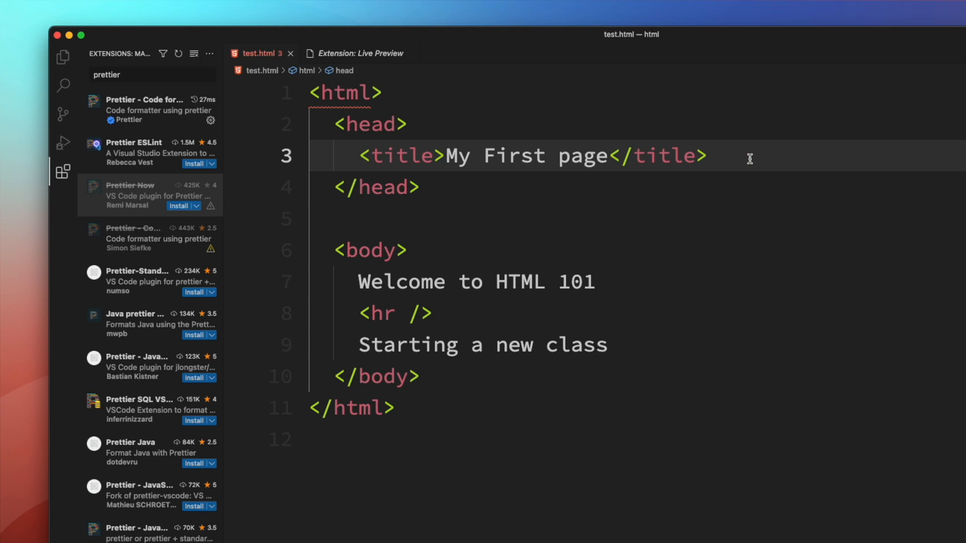
mouse_move(414, 338)
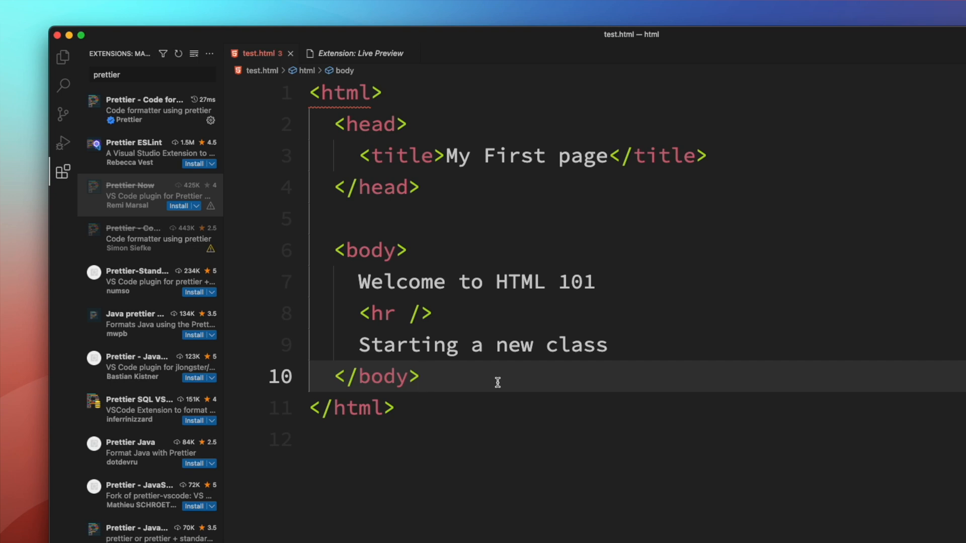
left_click(421, 376)
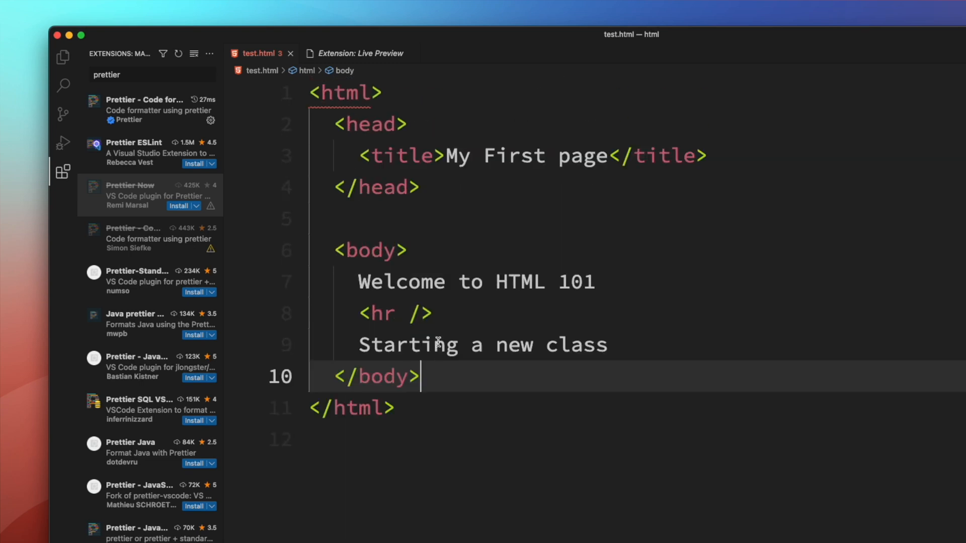
Step: View the Prettier – Code formatter details, close that tab, and return to Explorer
left_click(148, 110)
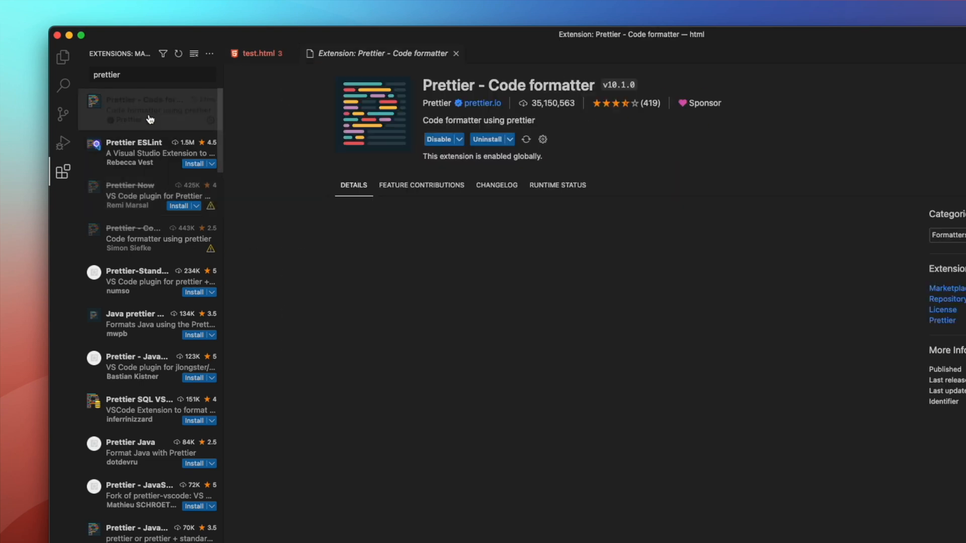
left_click(542, 139)
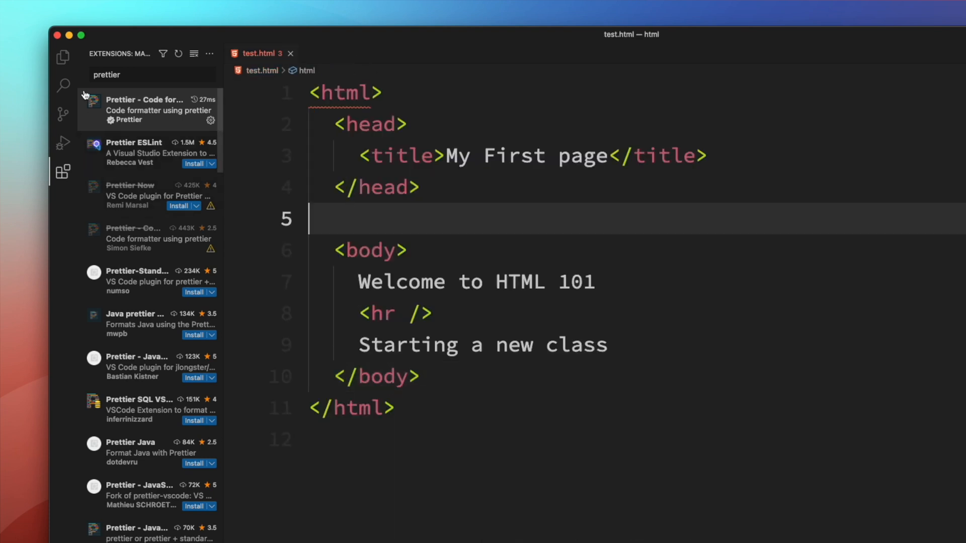
left_click(62, 56)
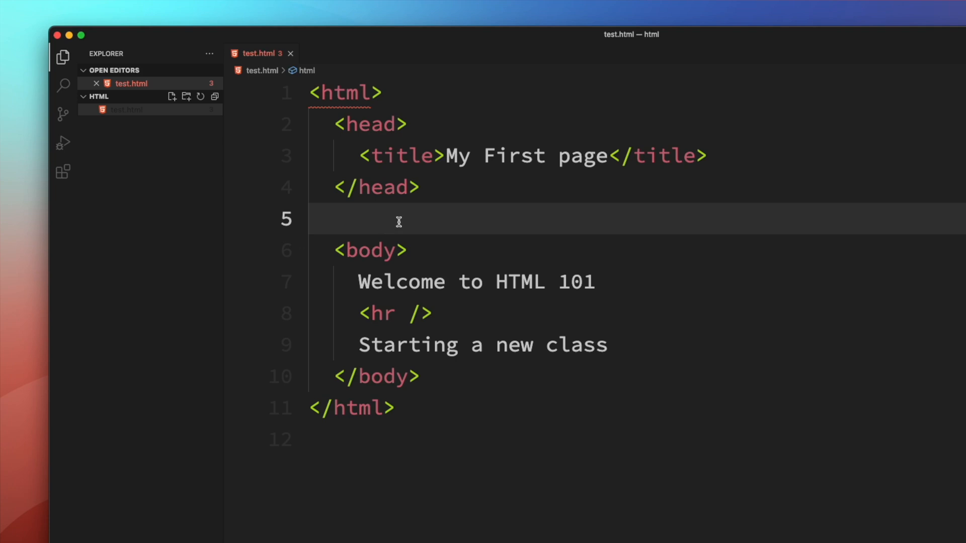